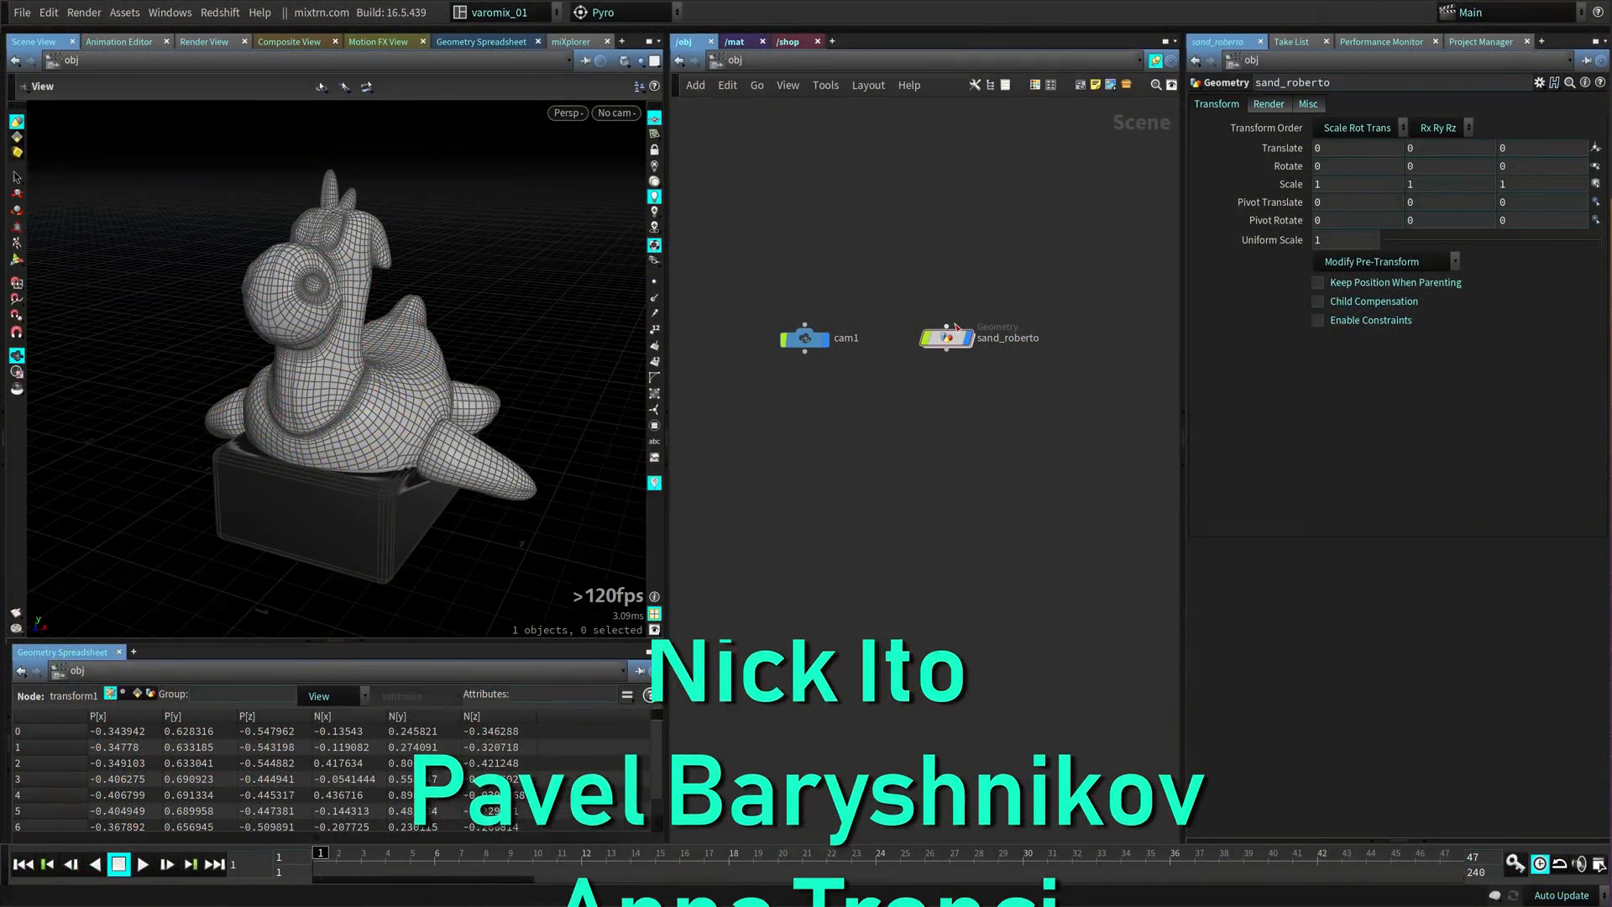
- Select the sand_roberto rubber toy object in the /obj network
left_click(947, 337)
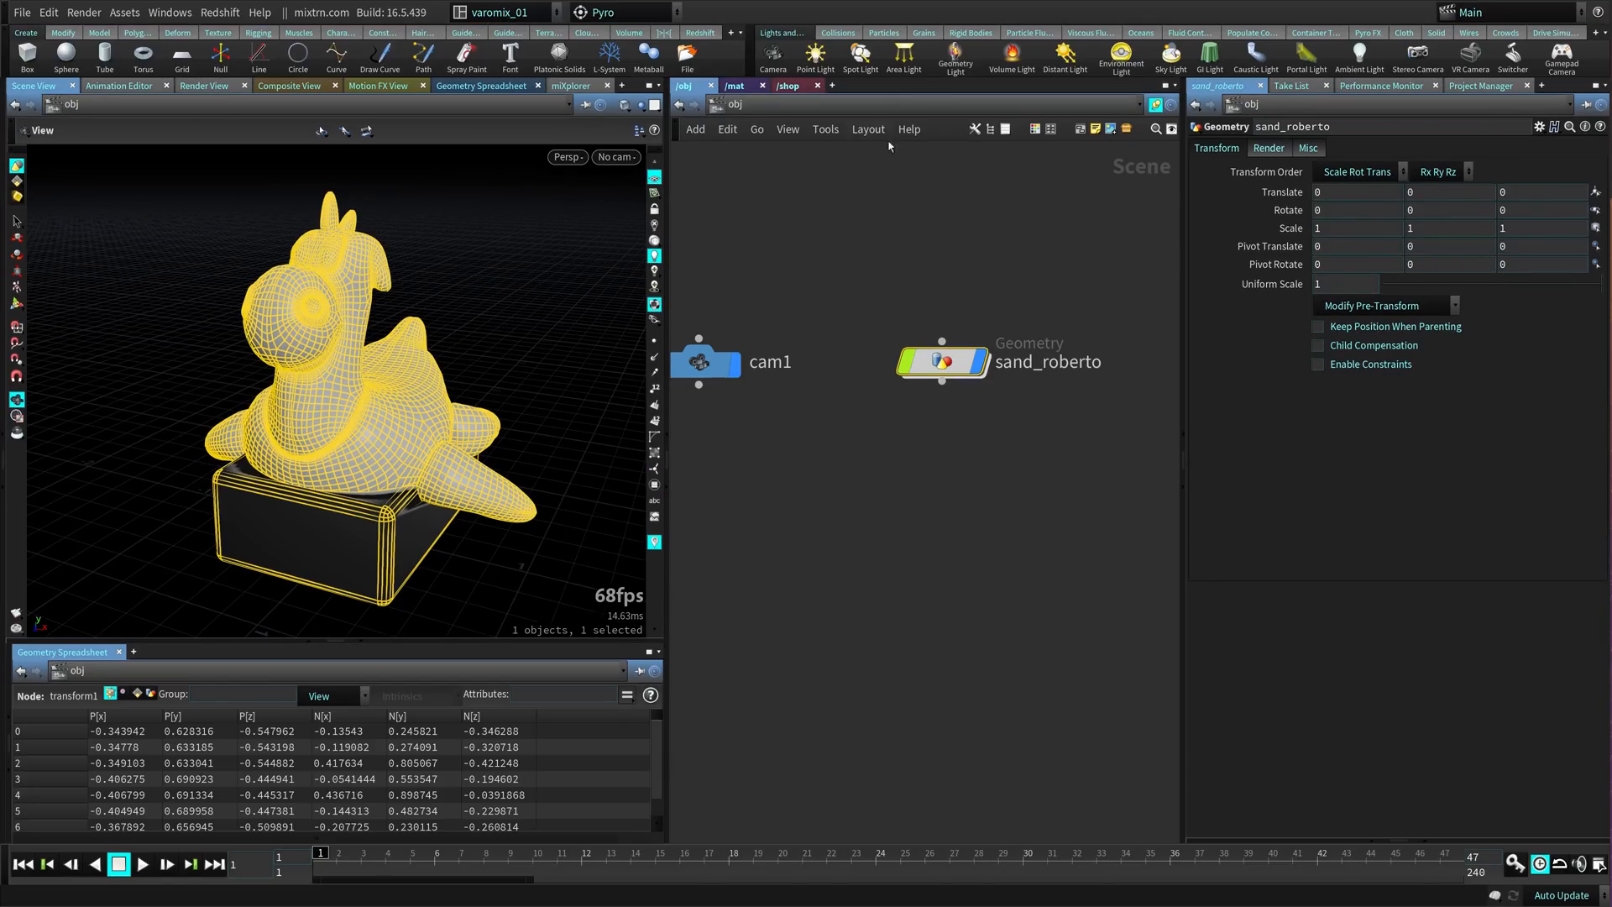
- Apply the Grains shelf tool to sand_roberto, creating a DOP network and grain_particles object
left_click(923, 32)
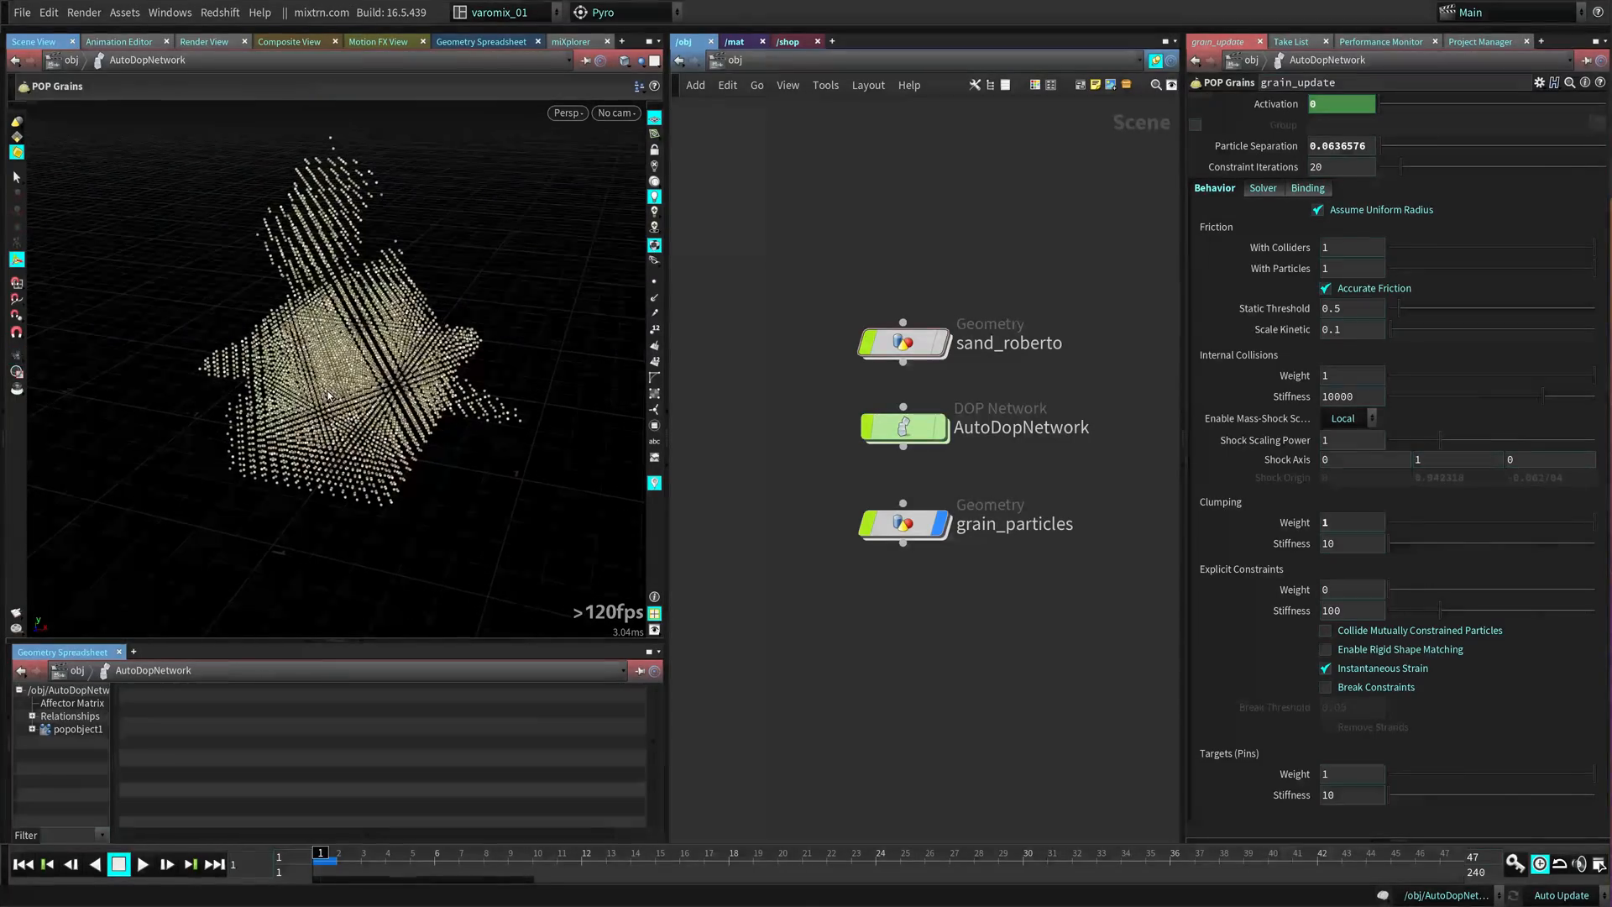
mouse_move(1058, 359)
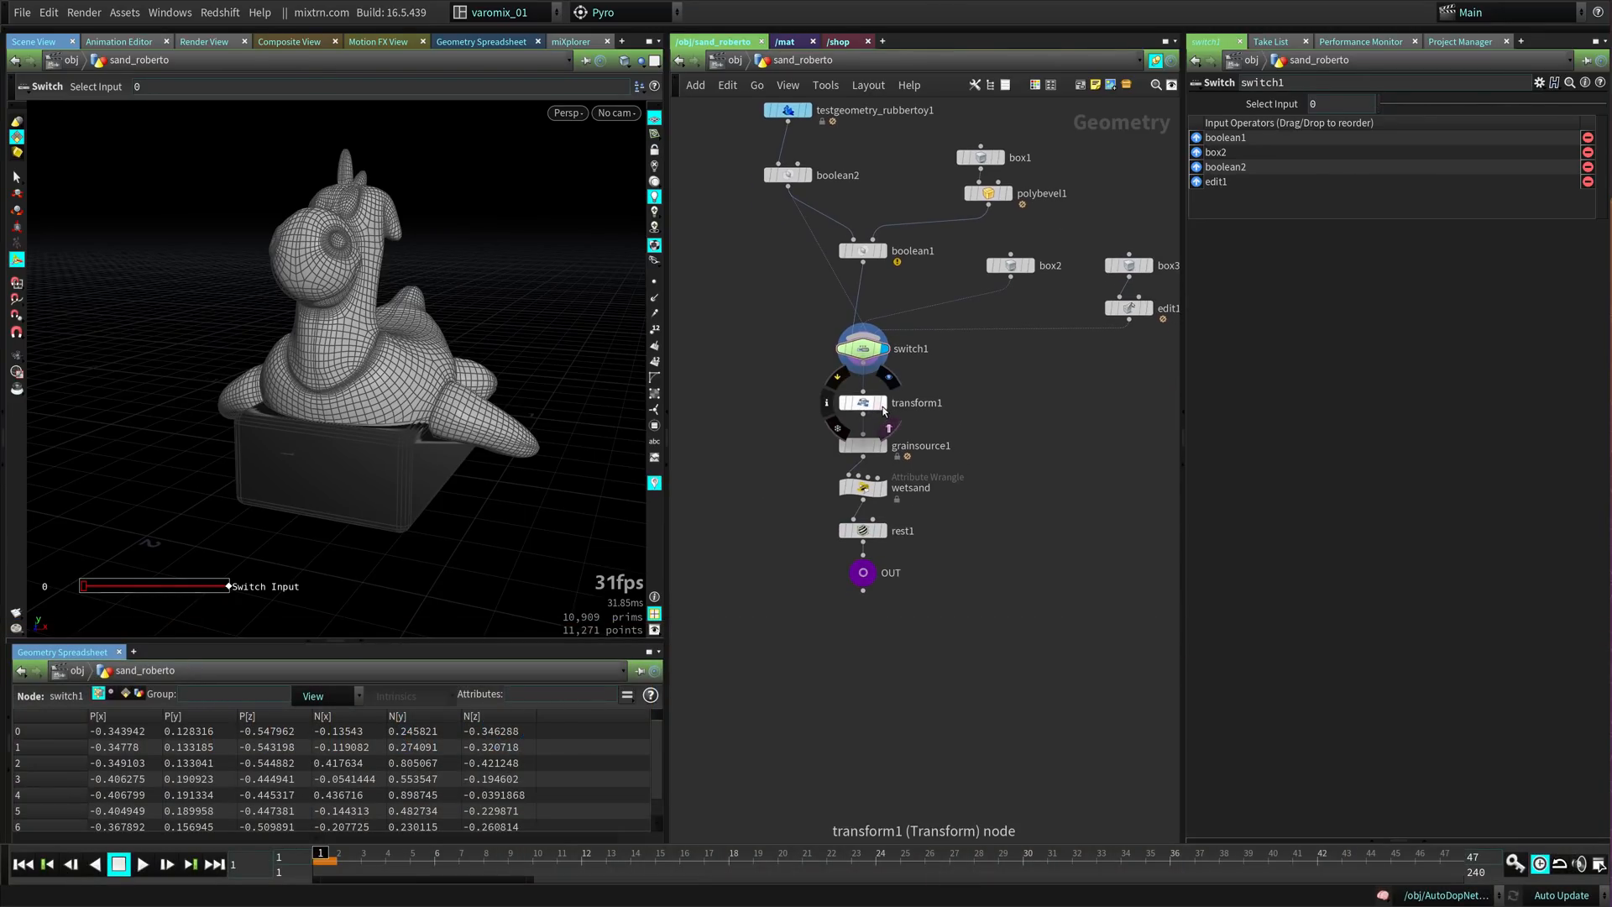
- Review transform1, grainsource1 and the wetsand wrangle after the grain source
left_click(863, 402)
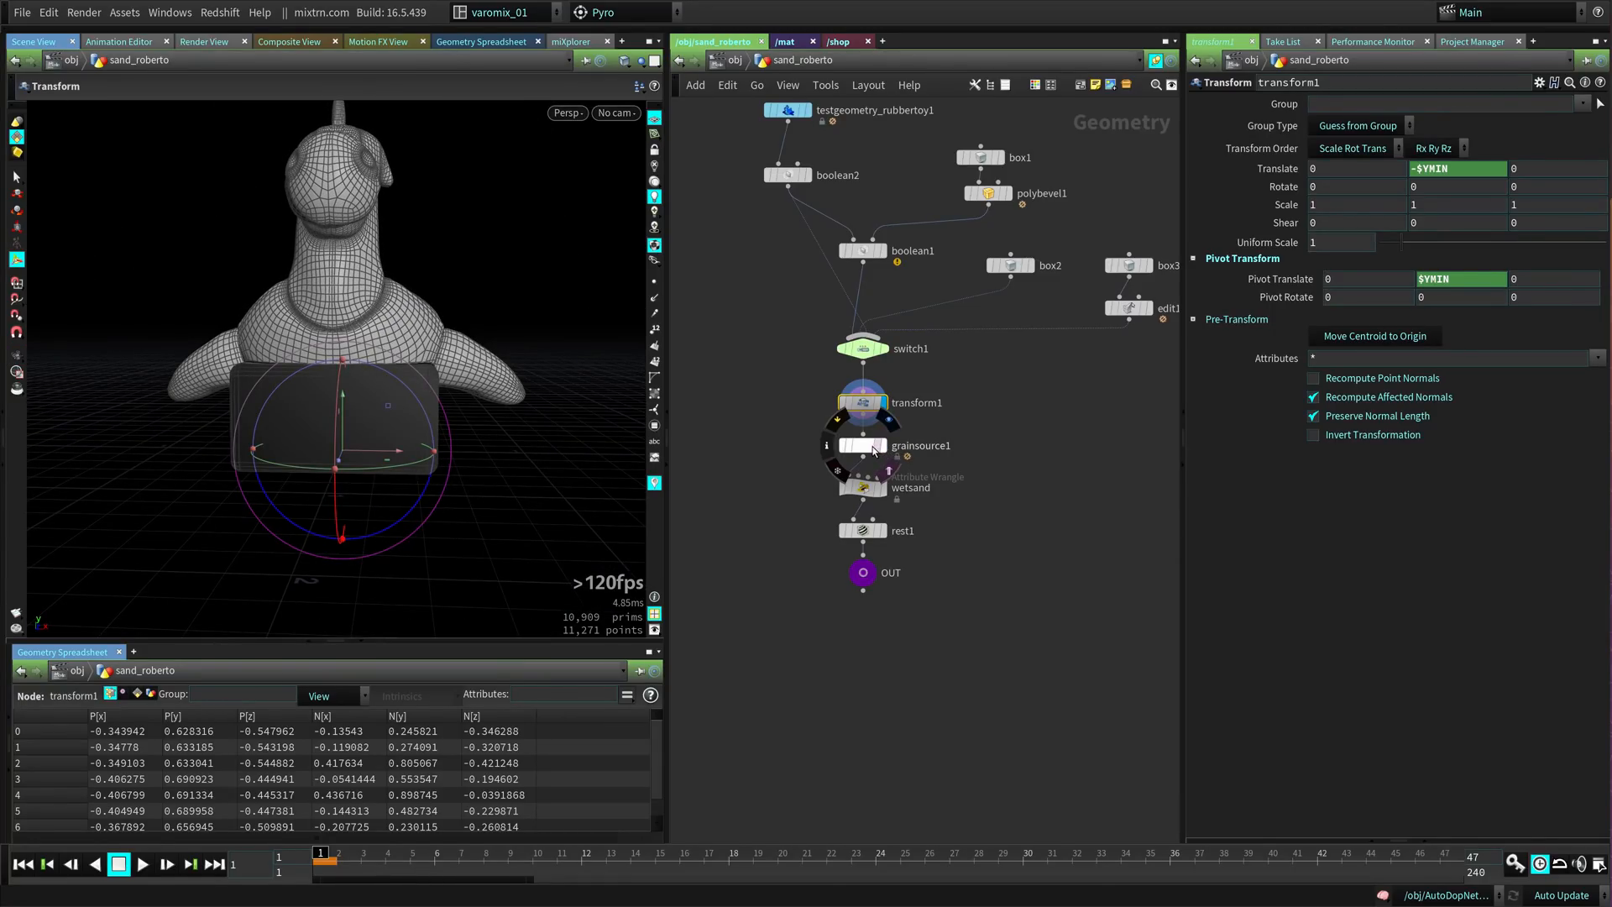
left_click(862, 445)
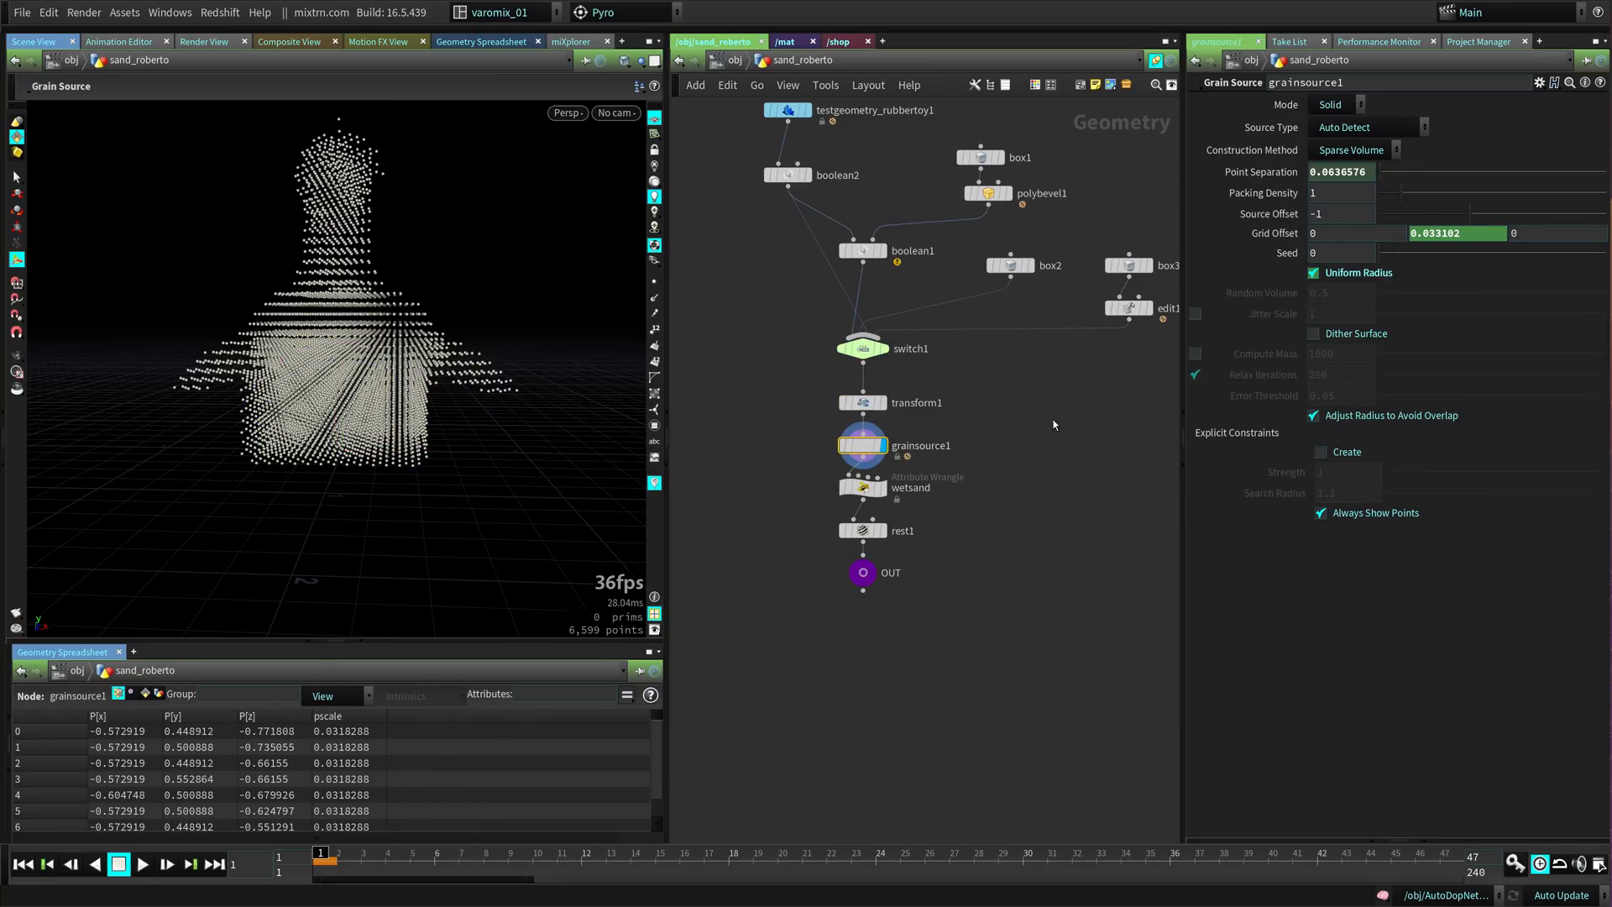
mouse_move(1372, 291)
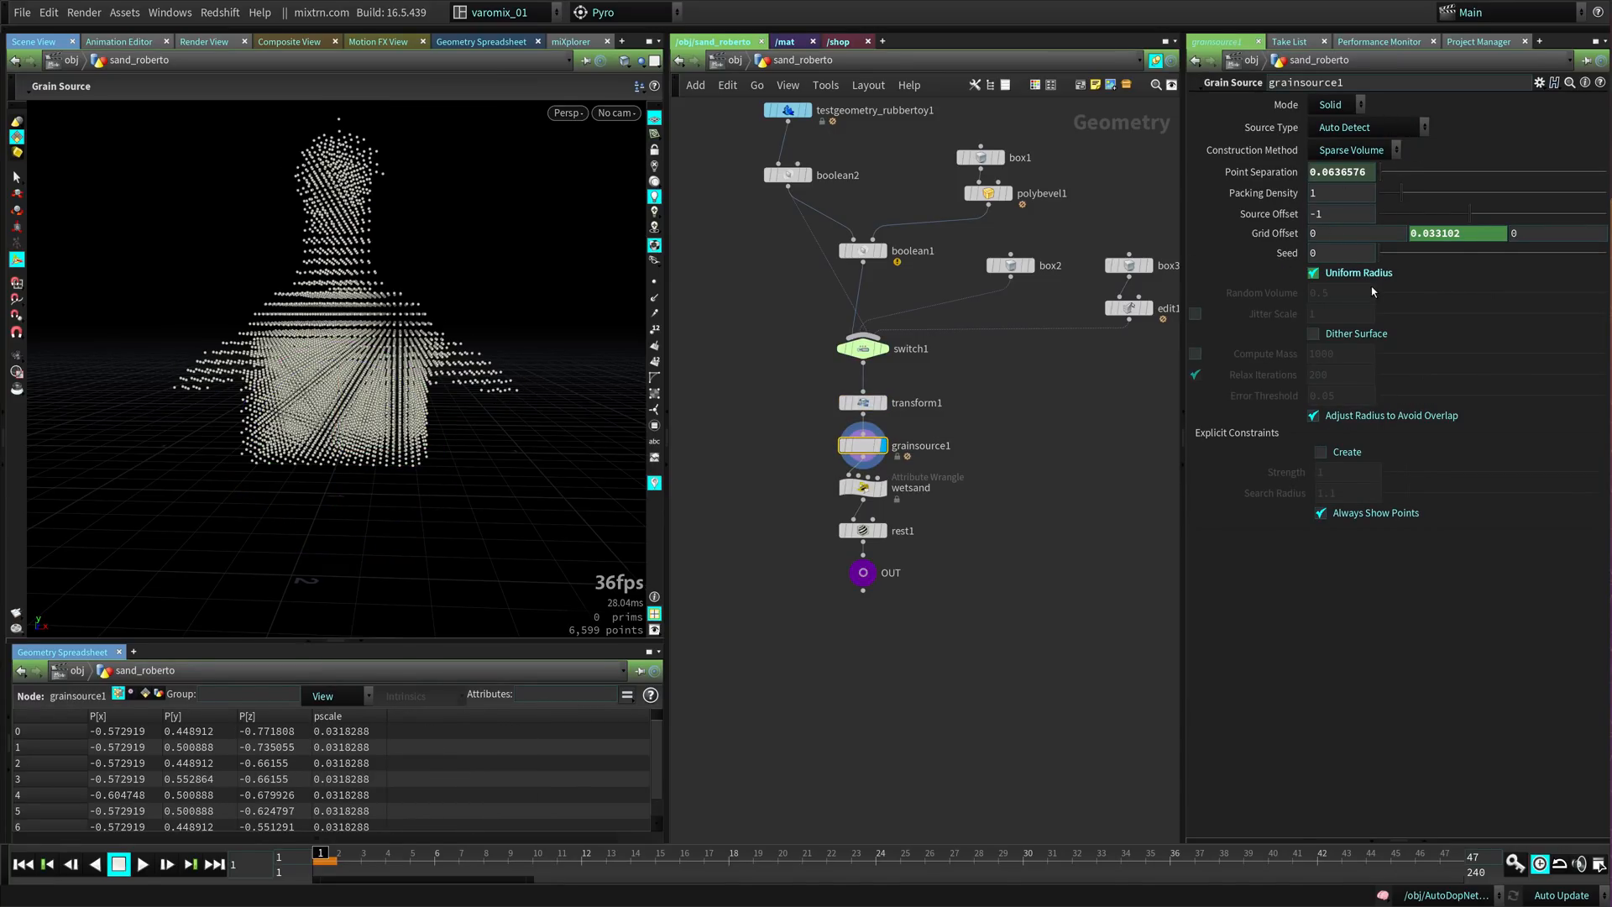
left_click(863, 487)
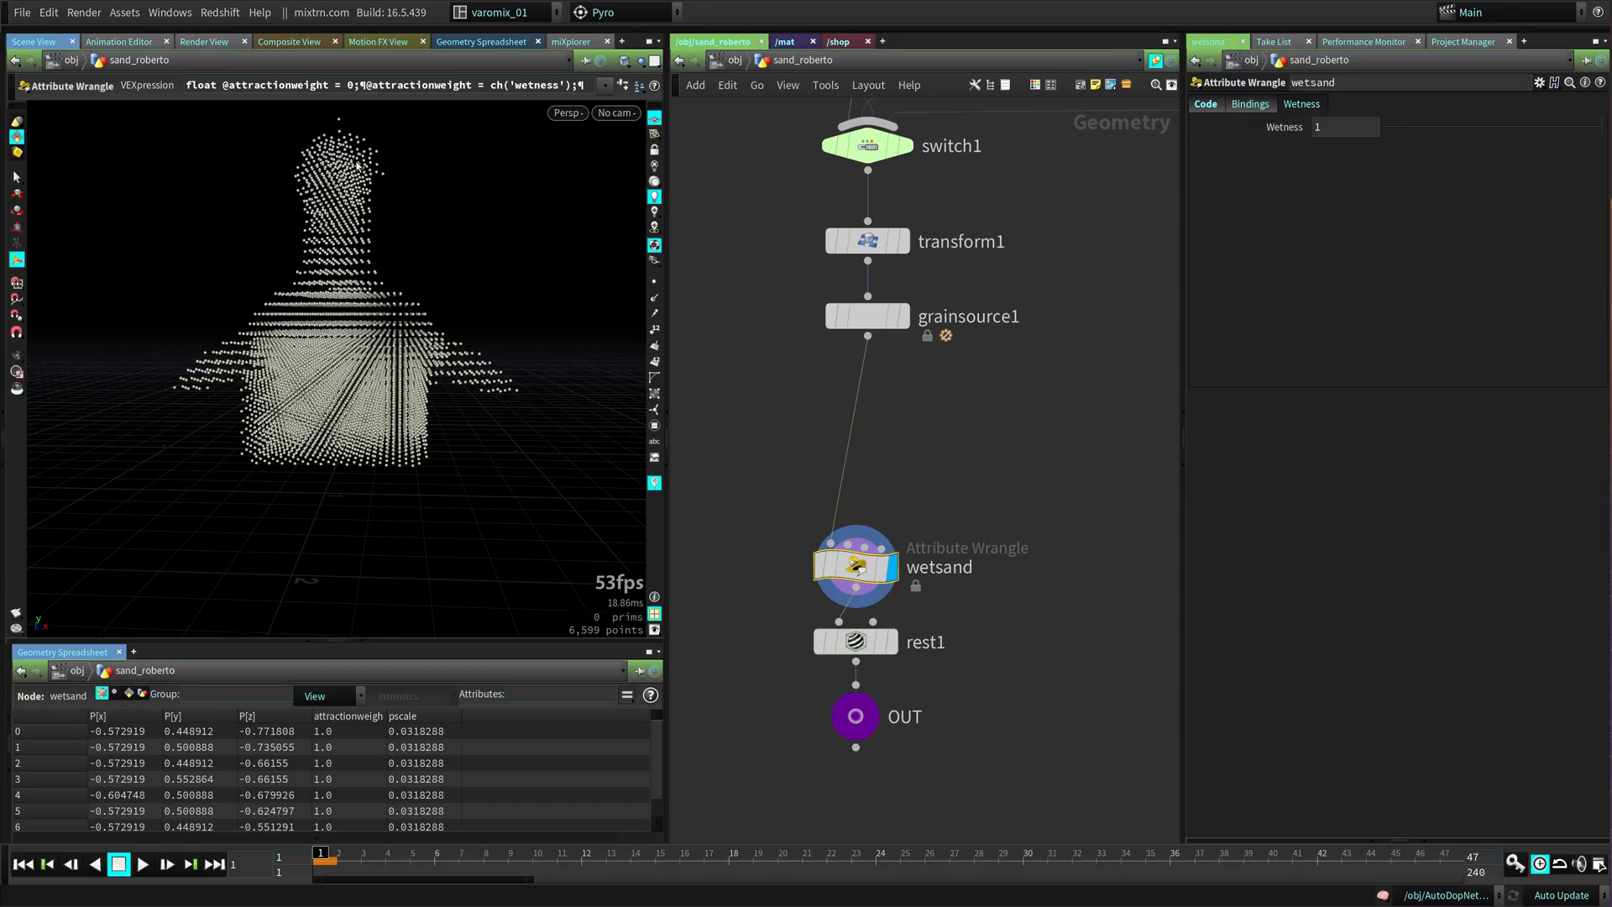
mouse_move(179, 294)
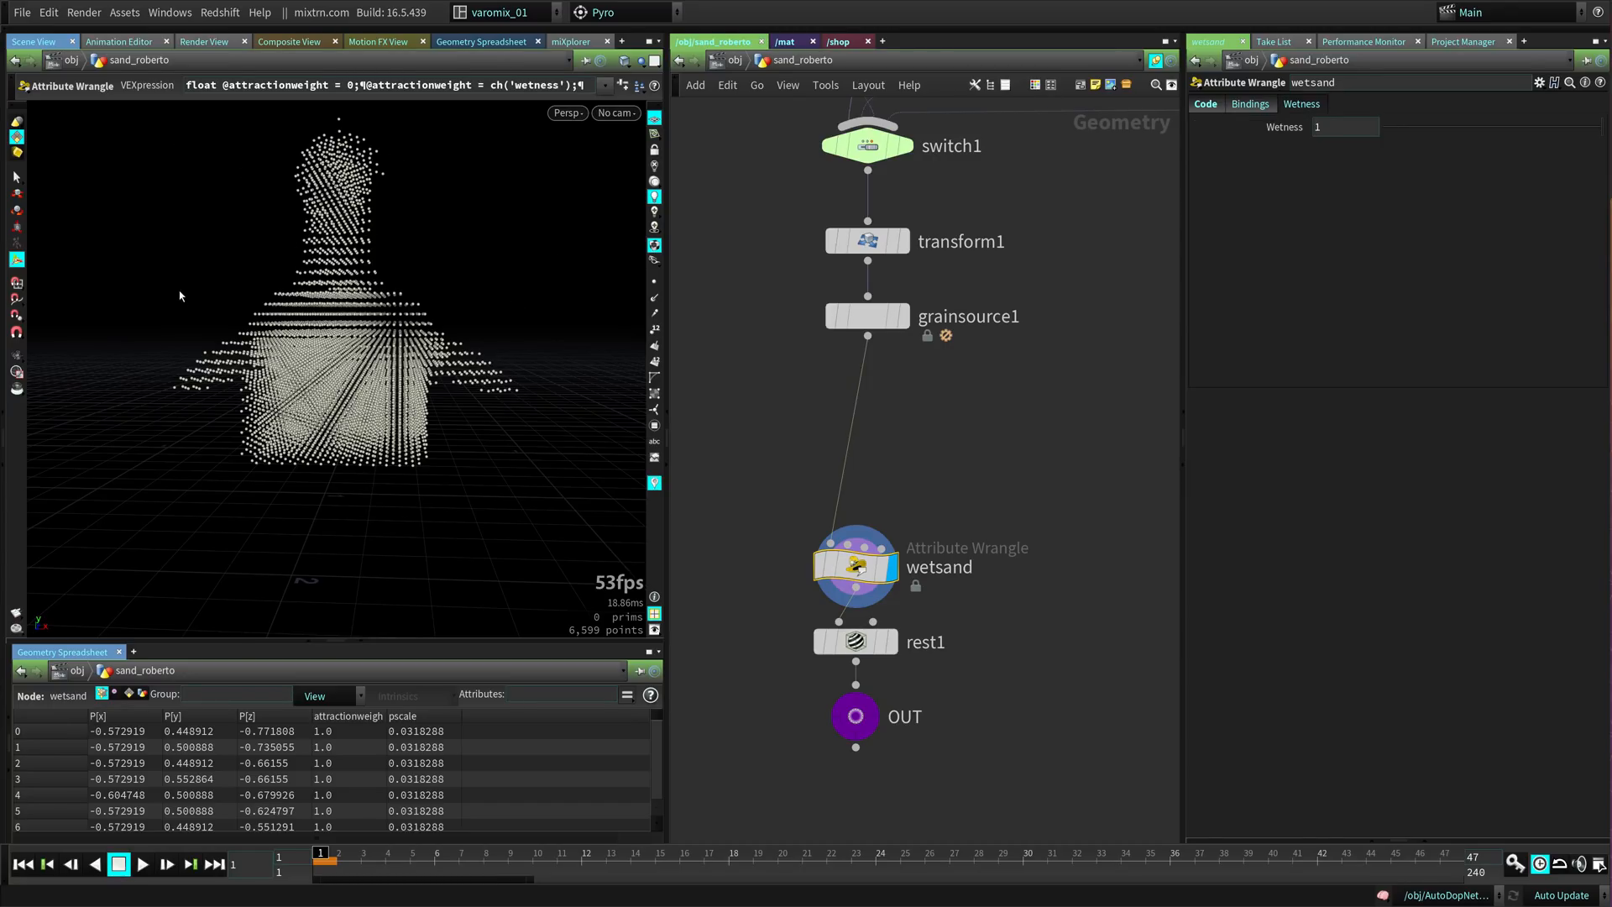
mouse_move(1230, 158)
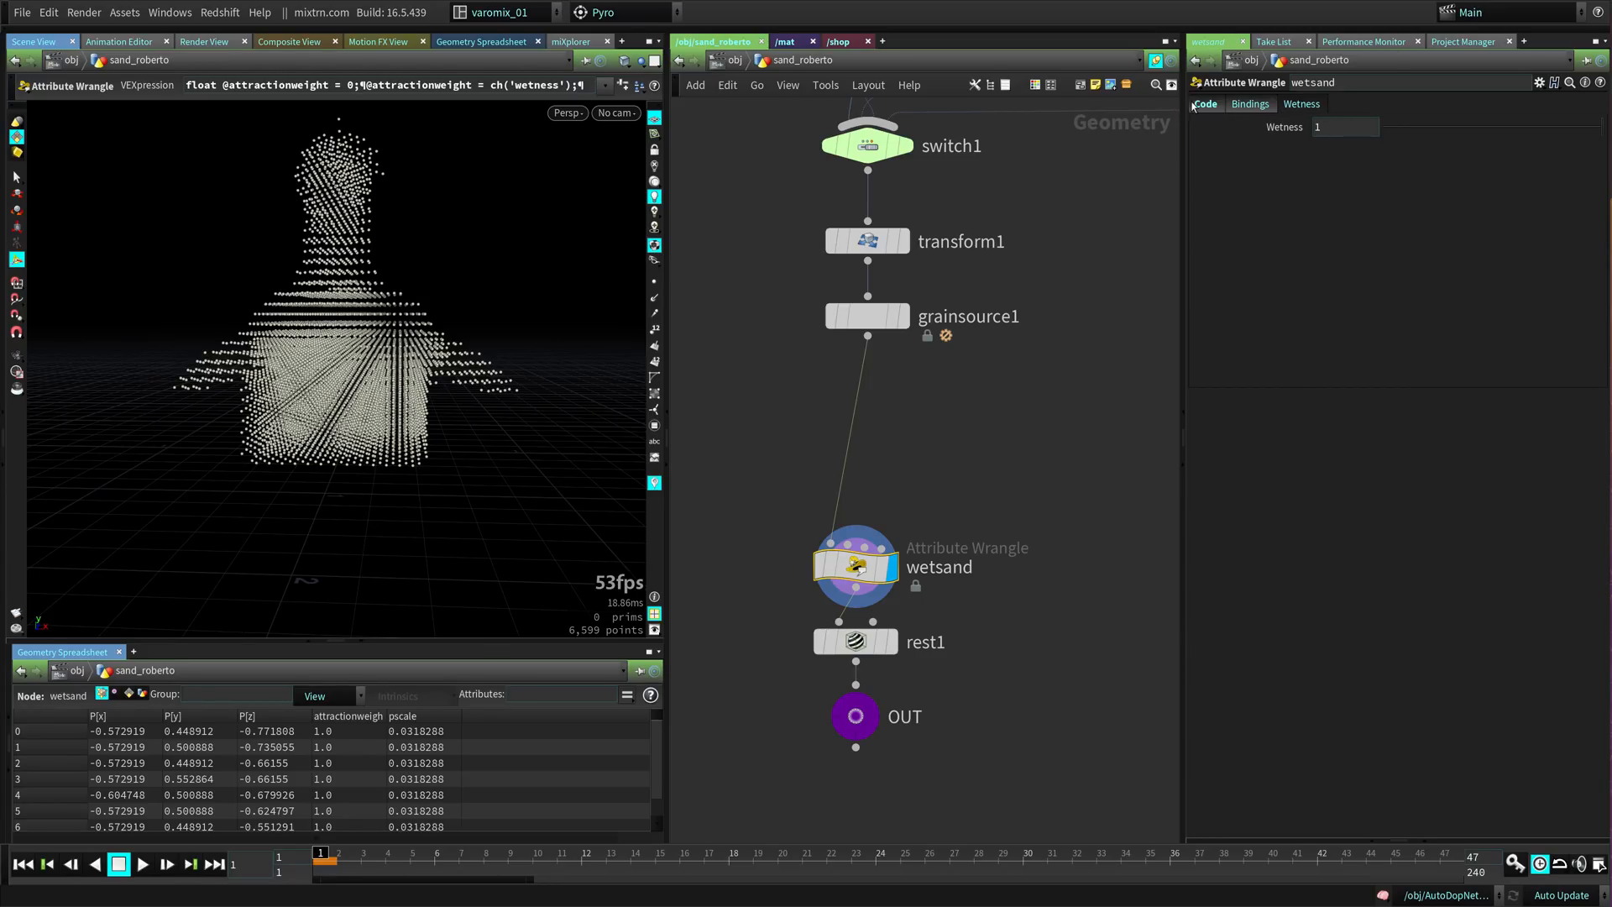
- Inspect the wetsand VEX code setting attractionweight from a Wetness value of 1, then return to grainsource1
left_click(1206, 103)
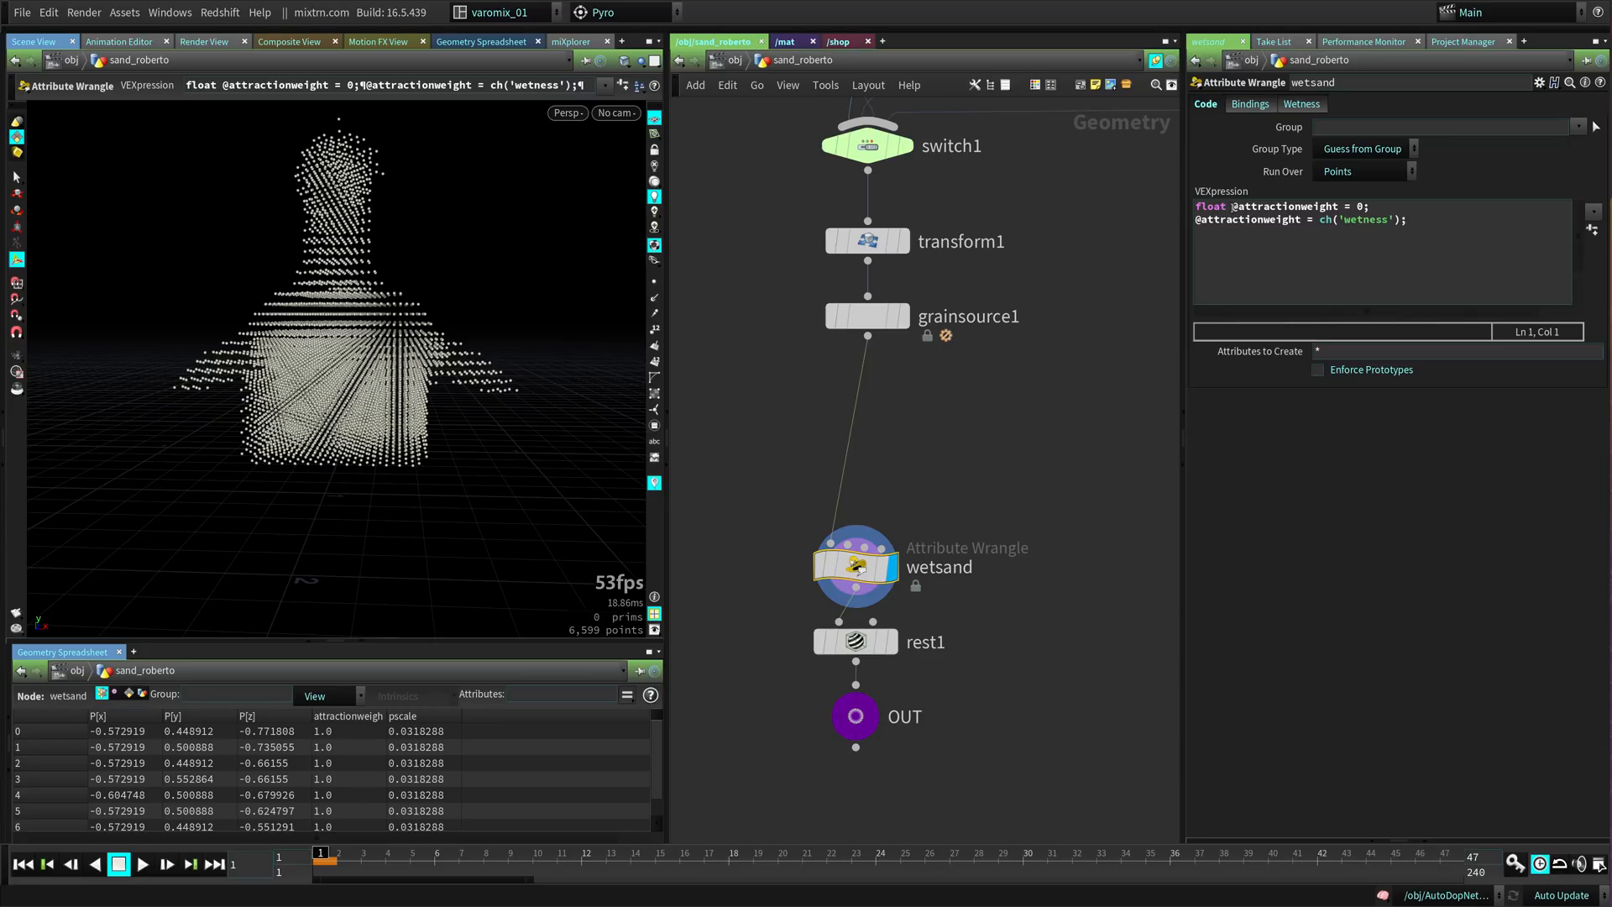
double_click(1286, 206)
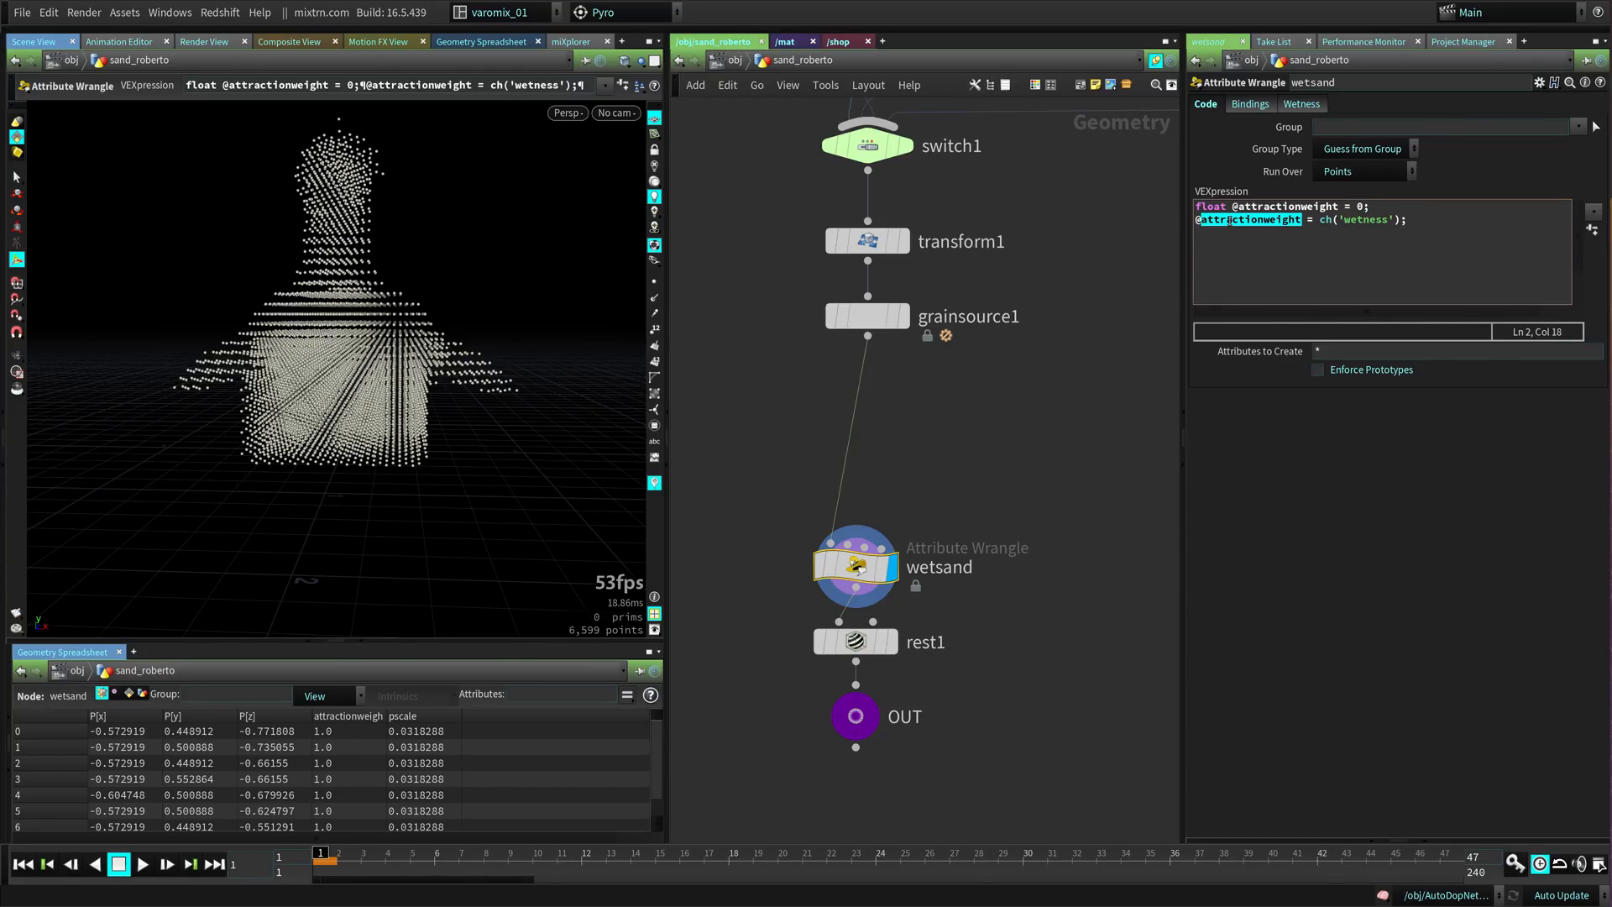
left_click(1301, 104)
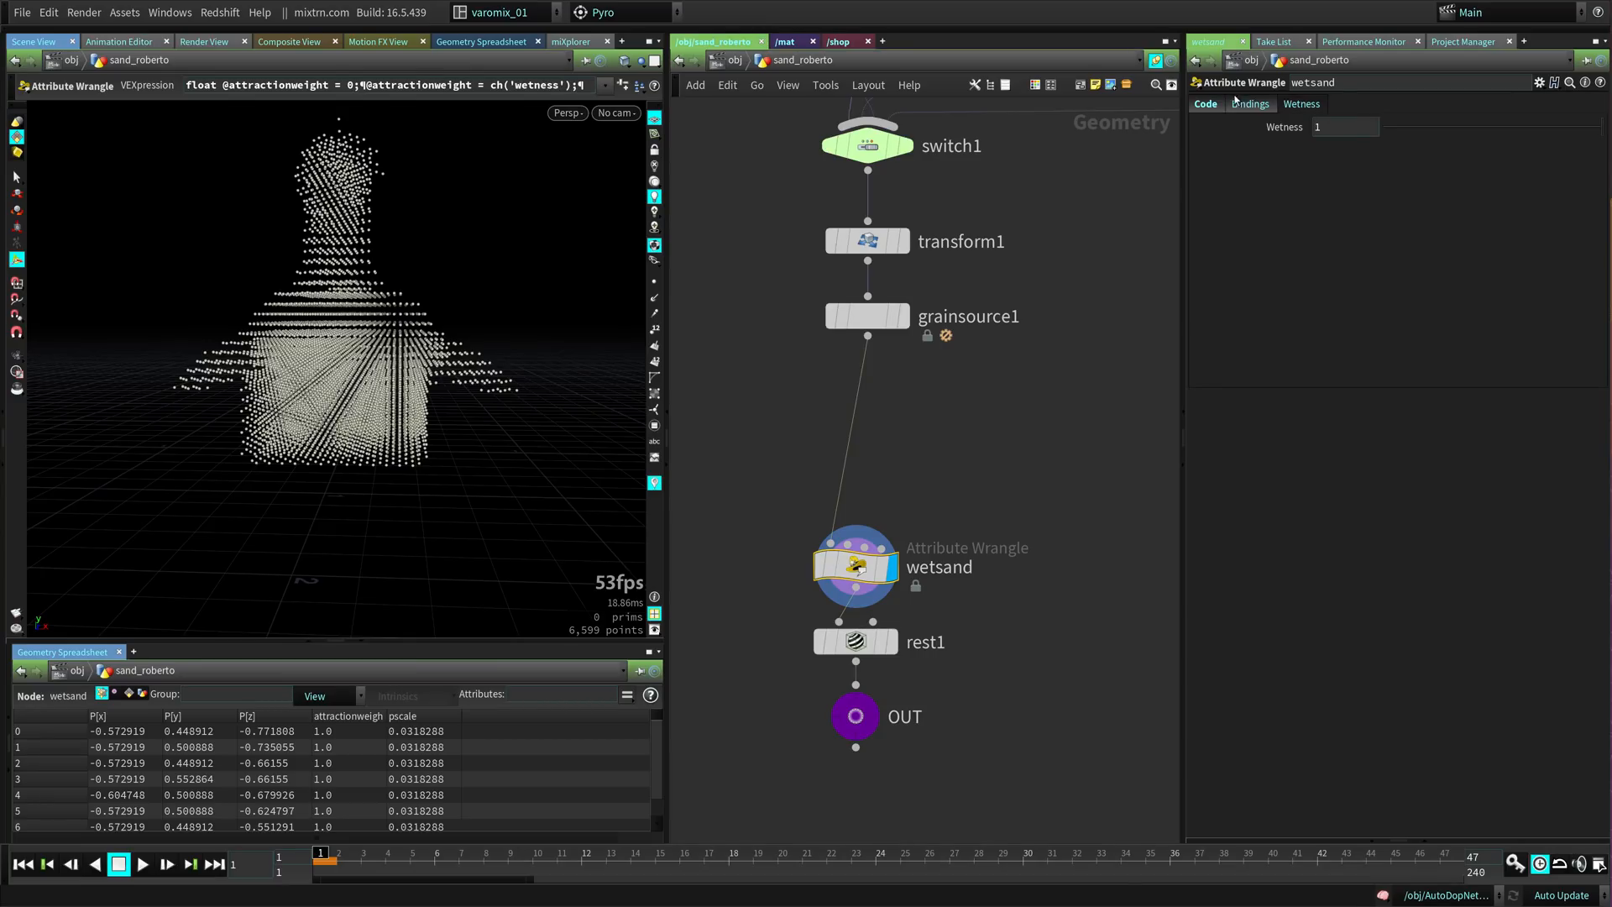
left_click(1204, 103)
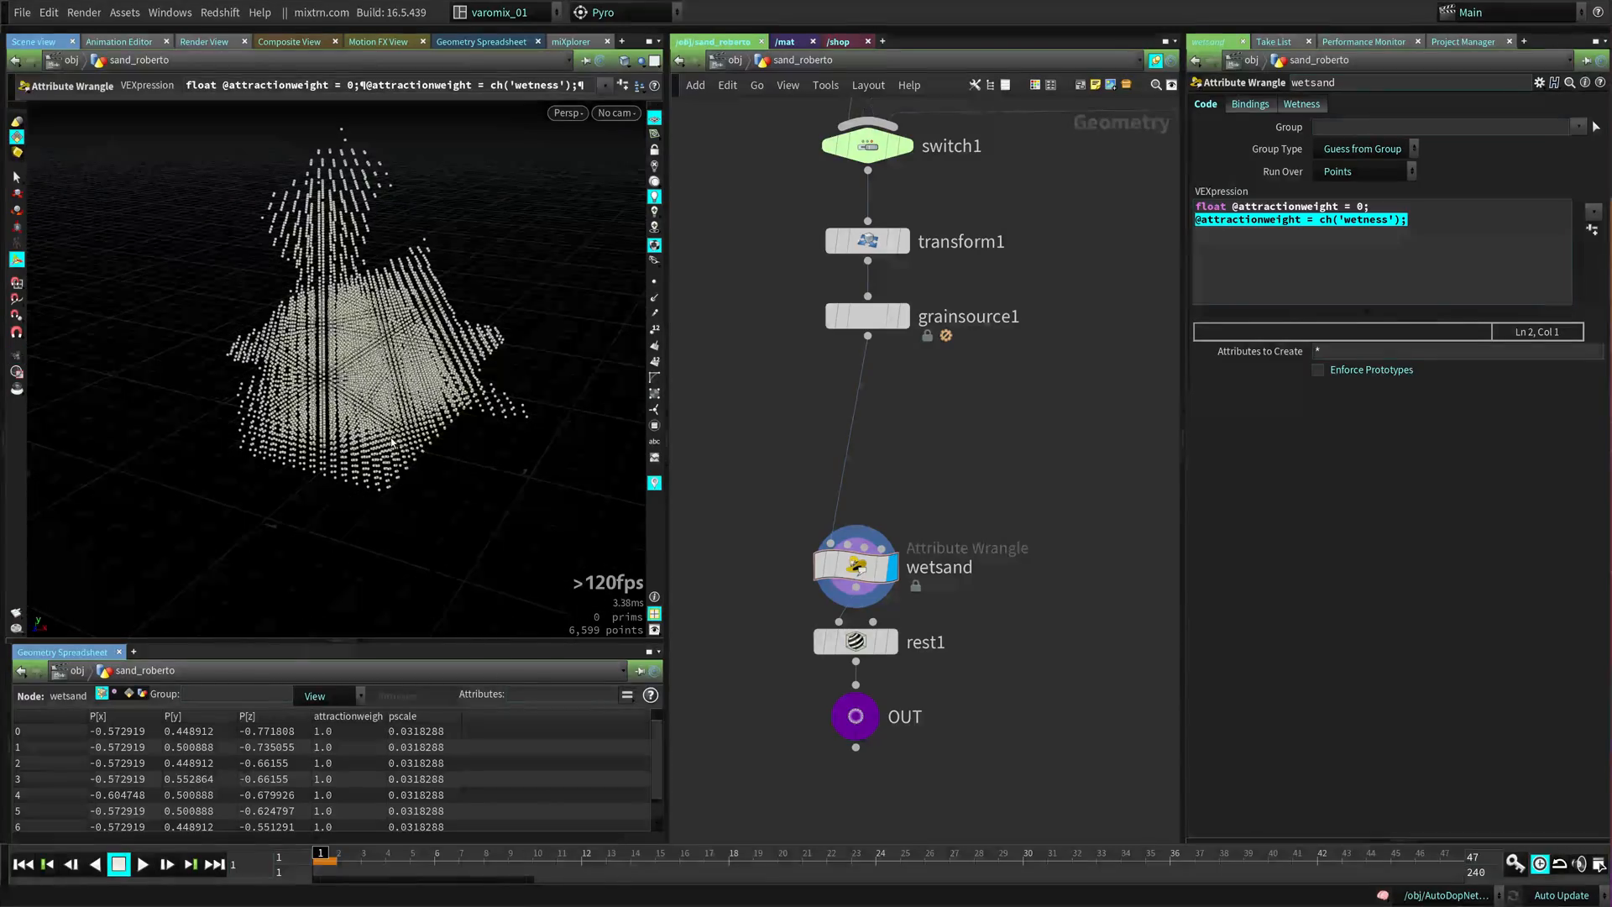
left_click(867, 316)
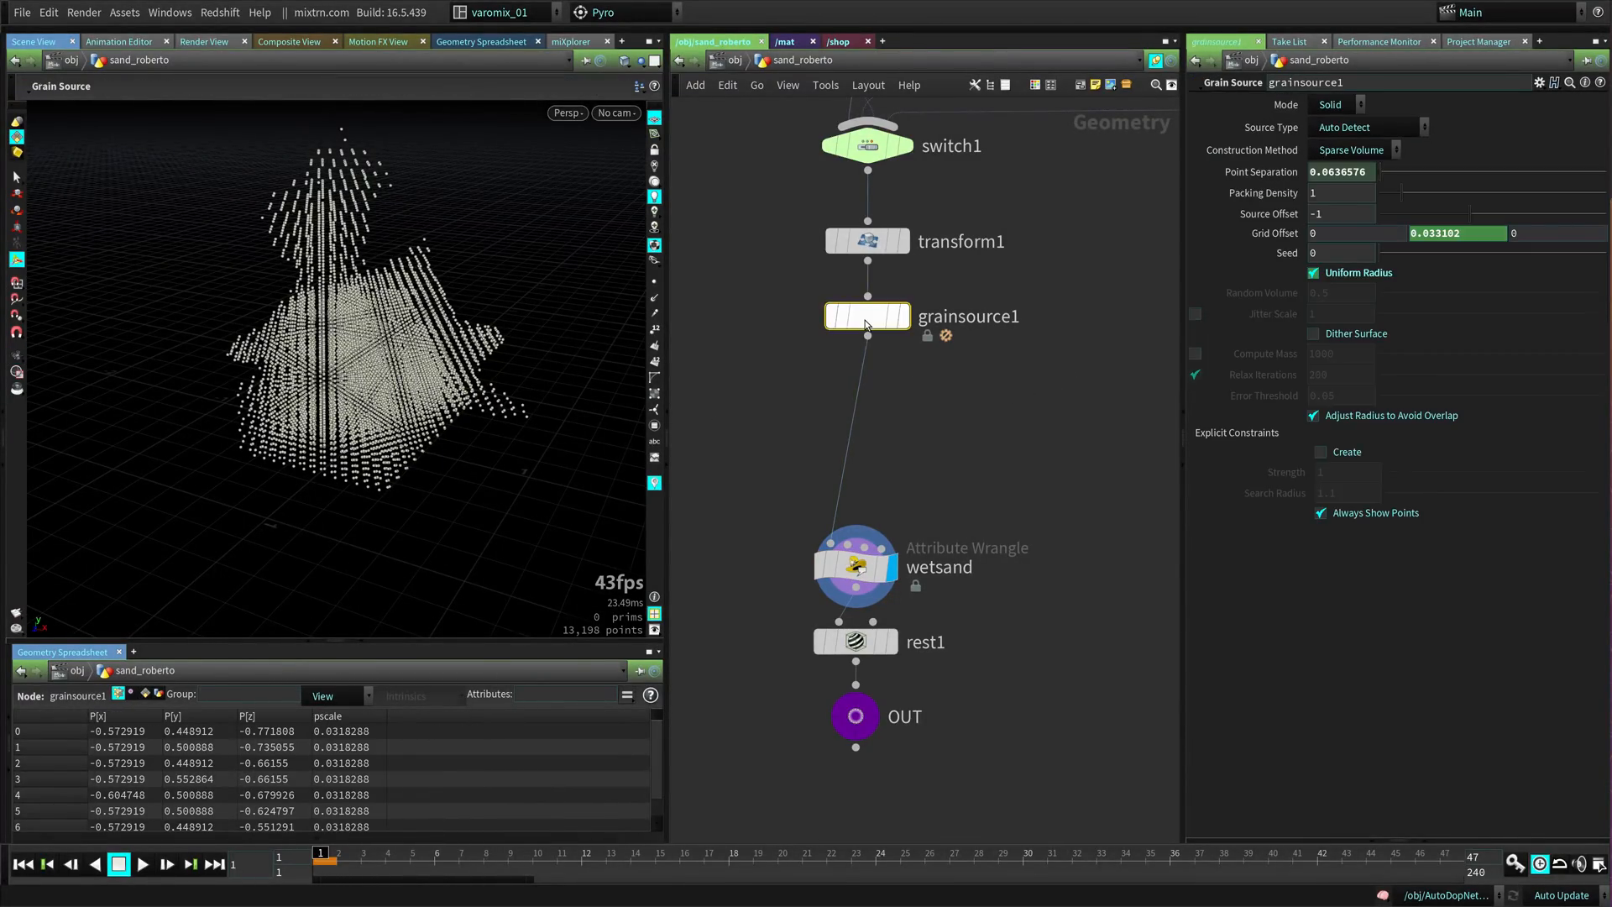
- Add an Attribute VOP after grainsource1 named dry_wet_sand and dive inside it
type("attr")
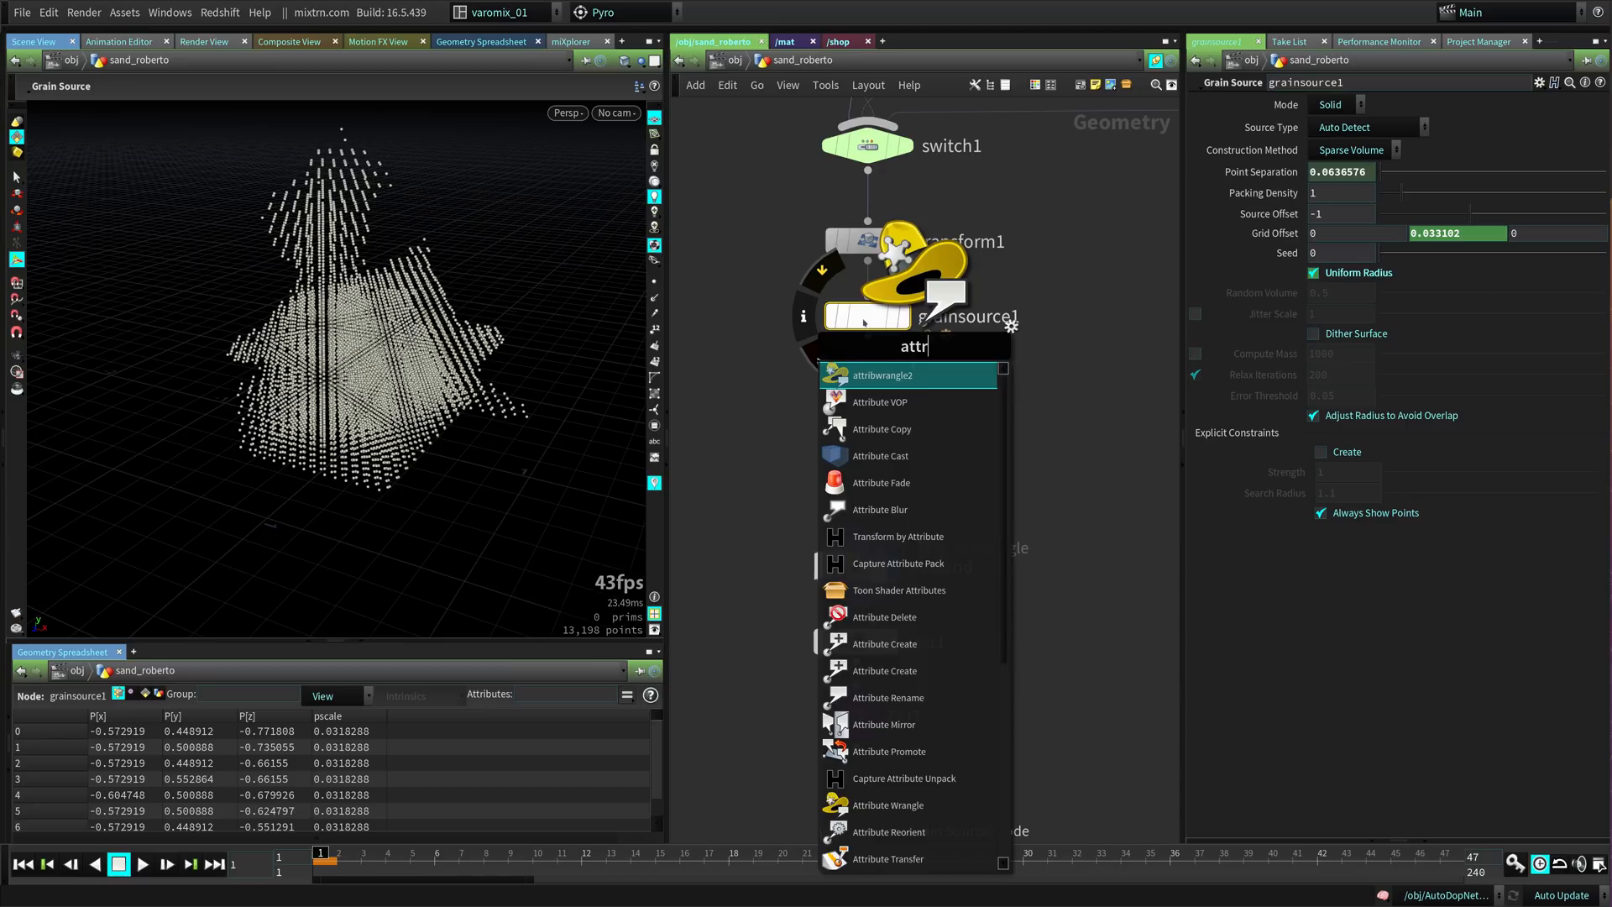
type("i")
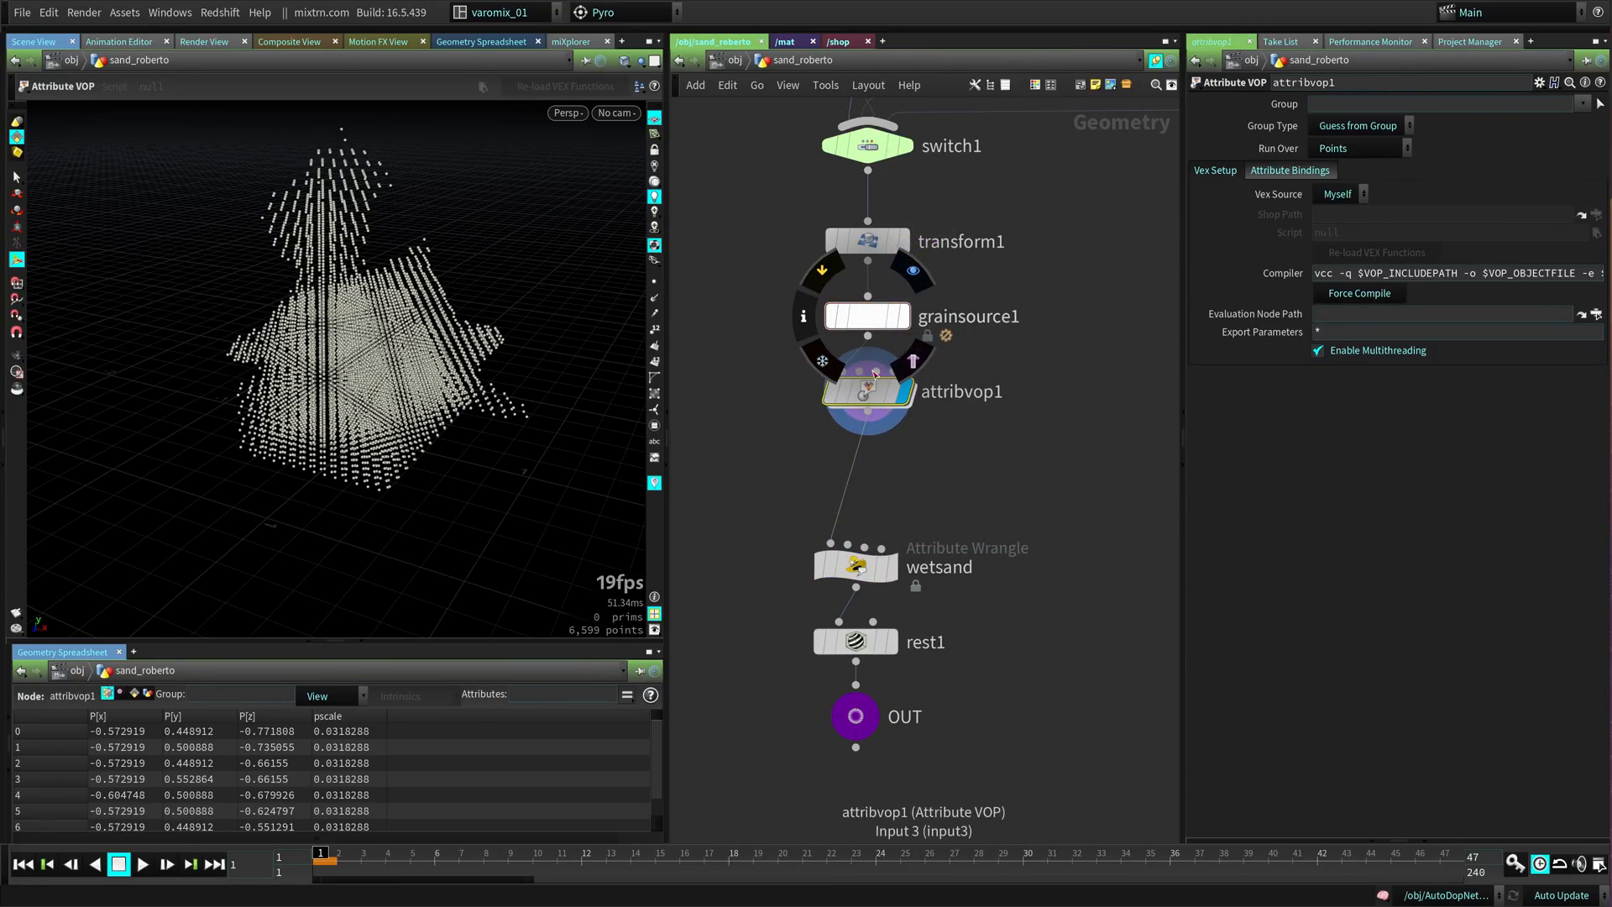
double_click(960, 390)
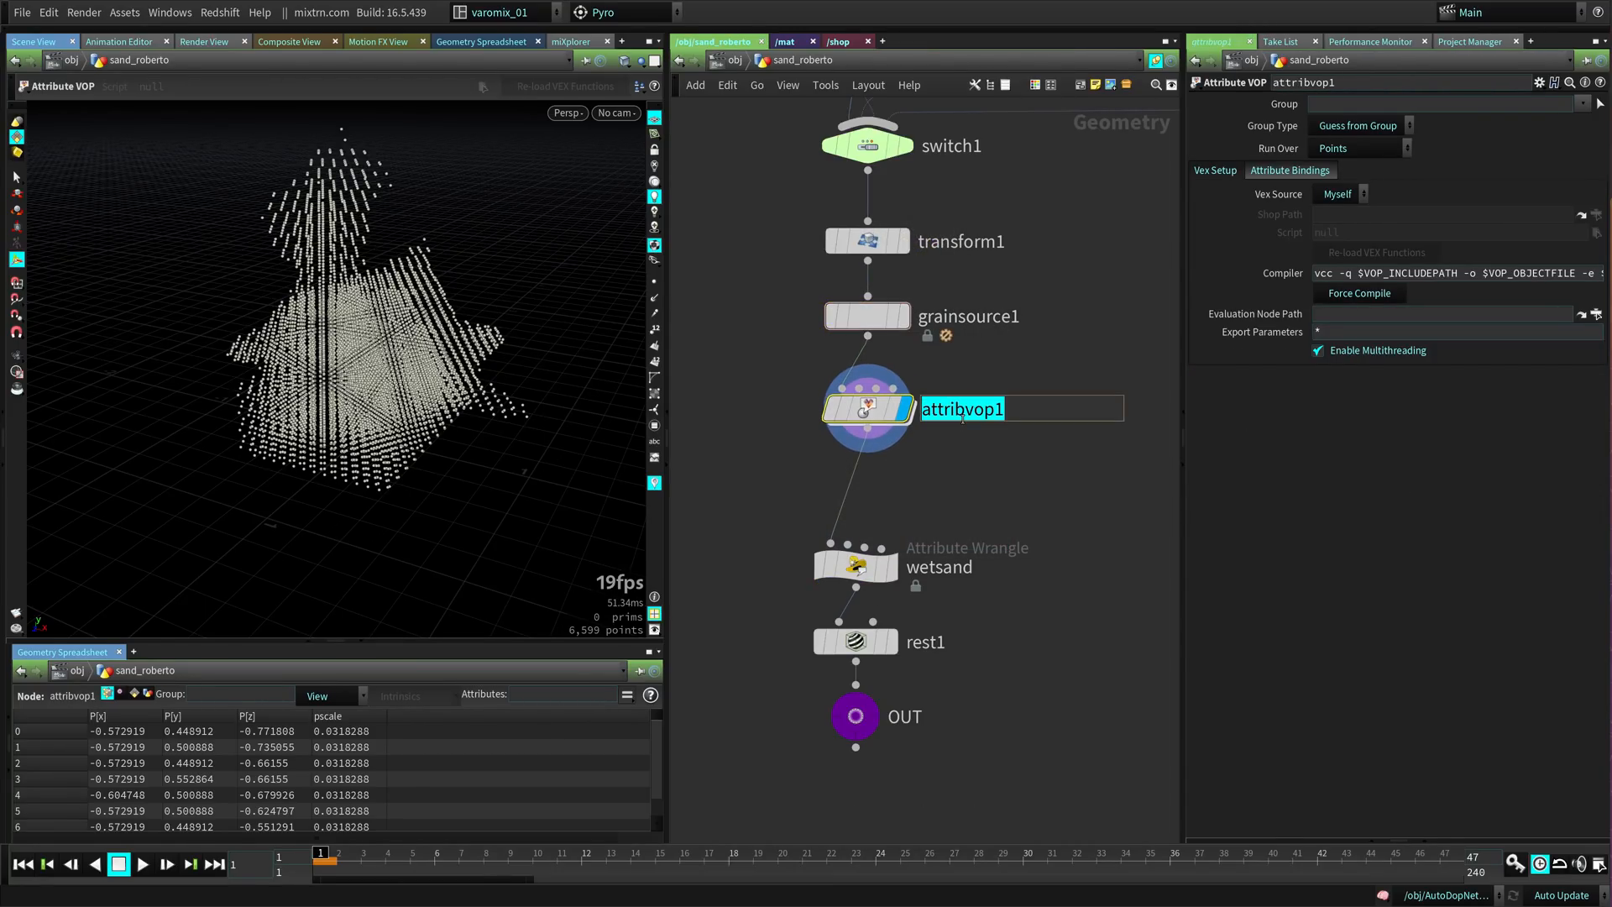
type("dry_wet_")
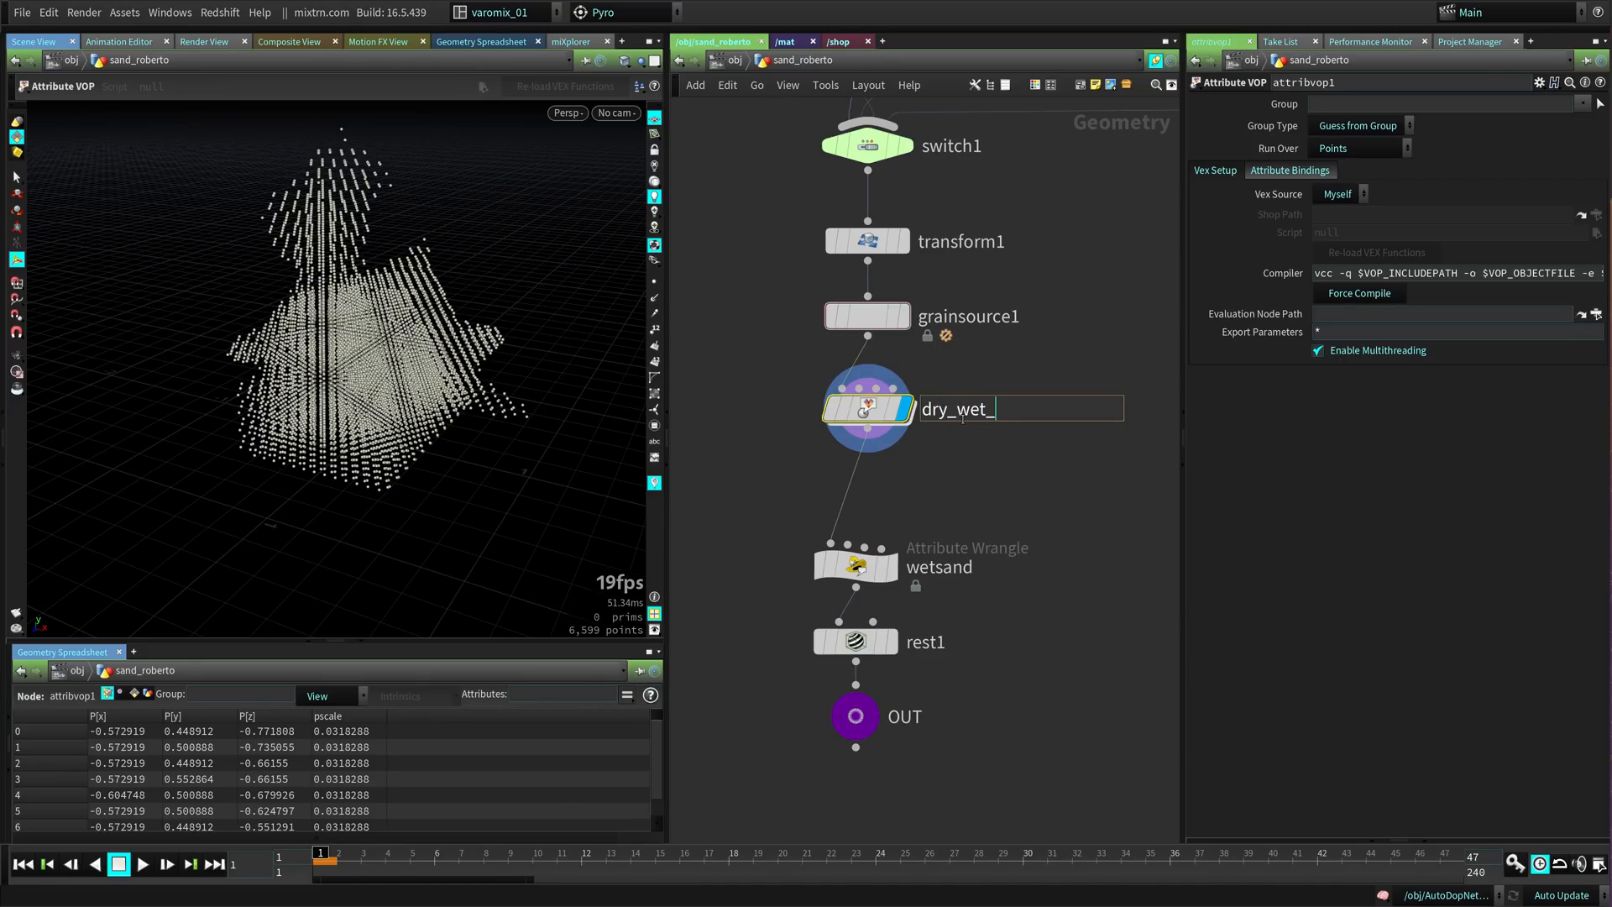
key("Enter")
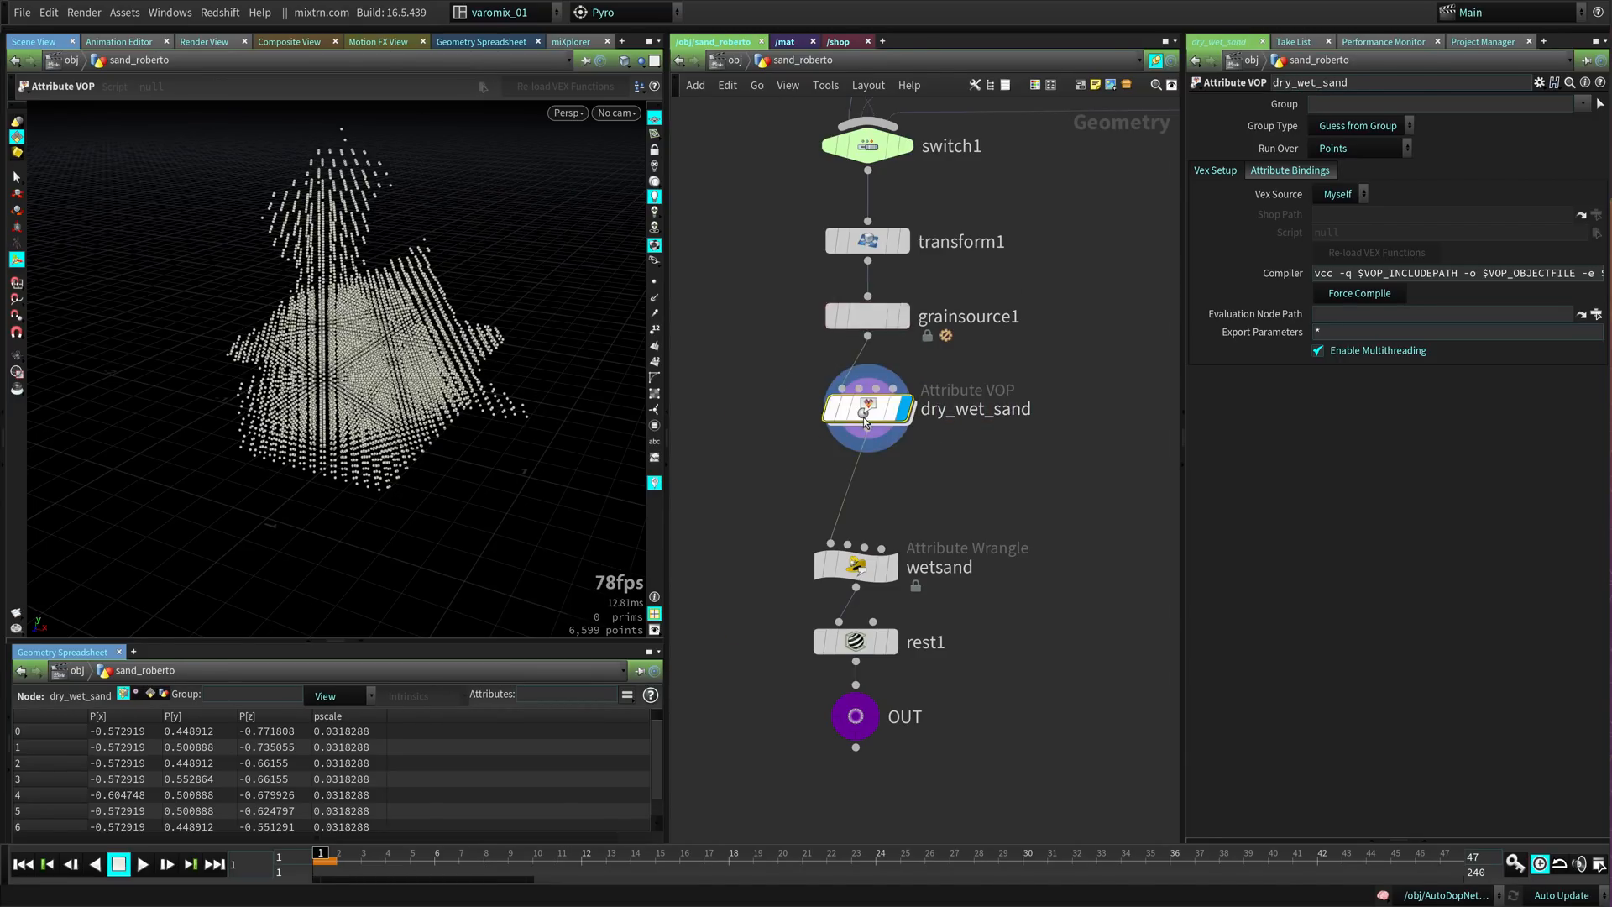
double_click(867, 408)
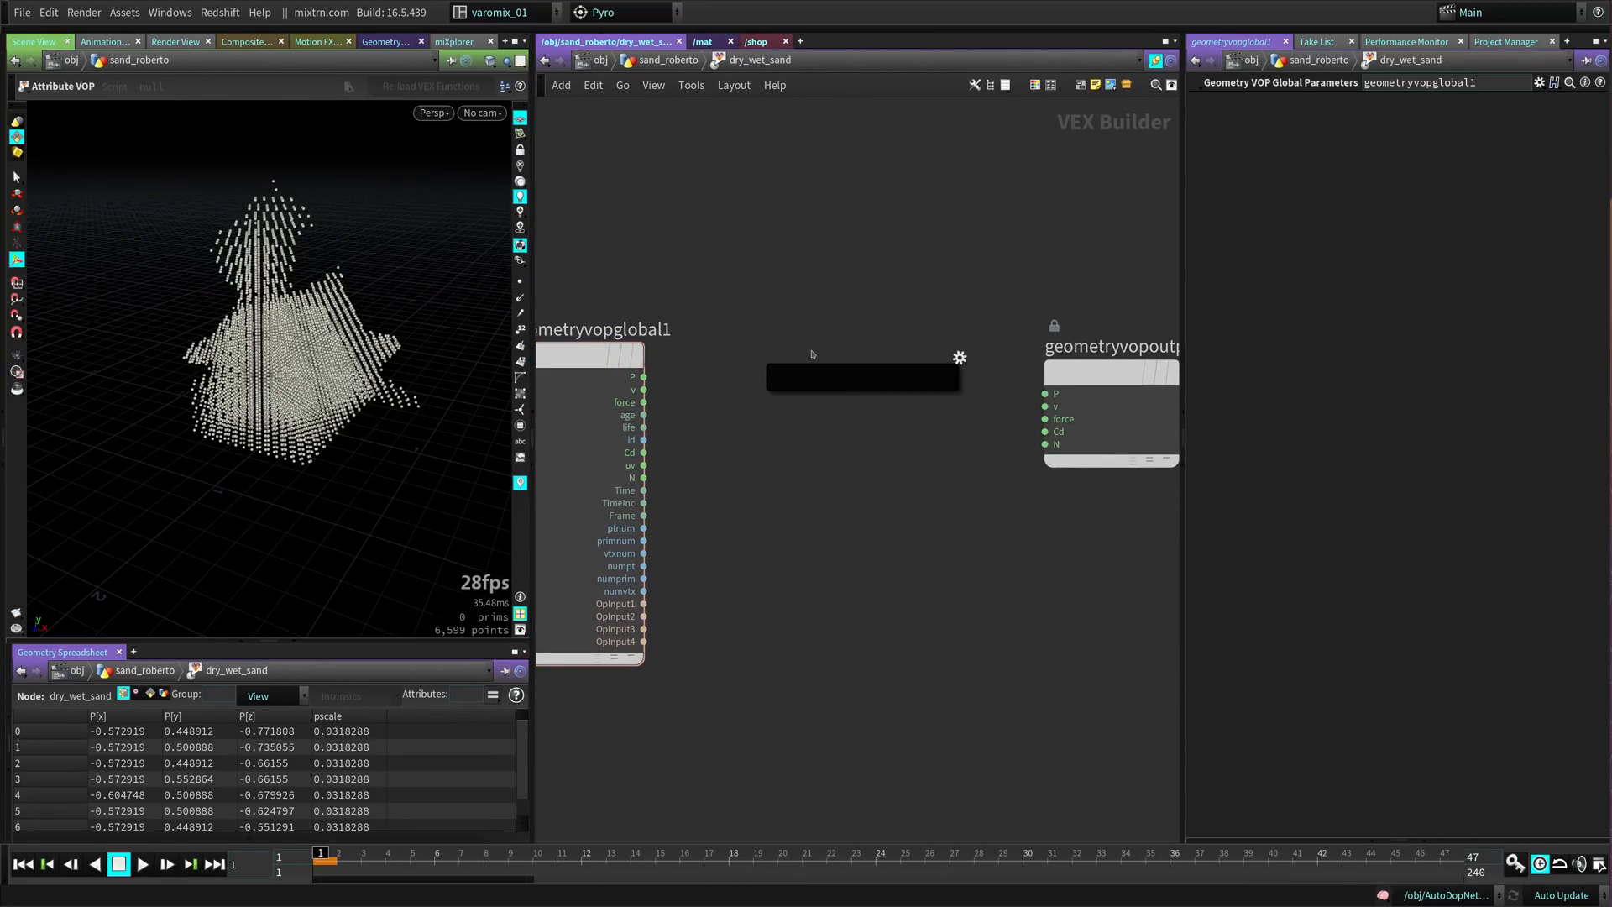
- Add a Veins noise VOP inside dry_wet_sand to drive point colour from position
type("vein")
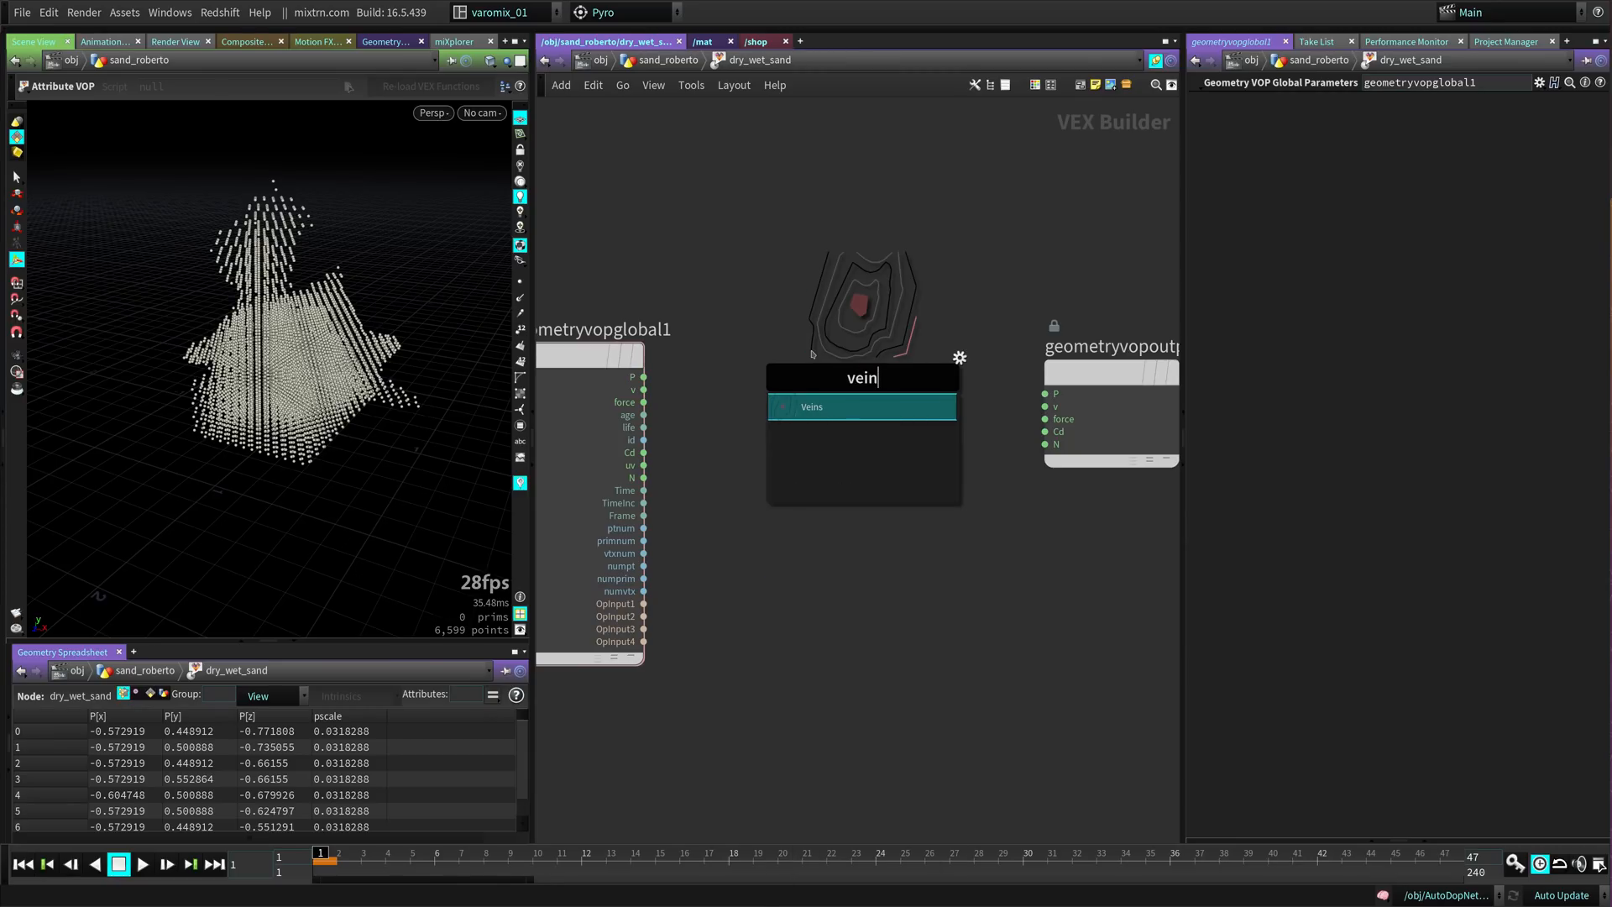
left_click(811, 407)
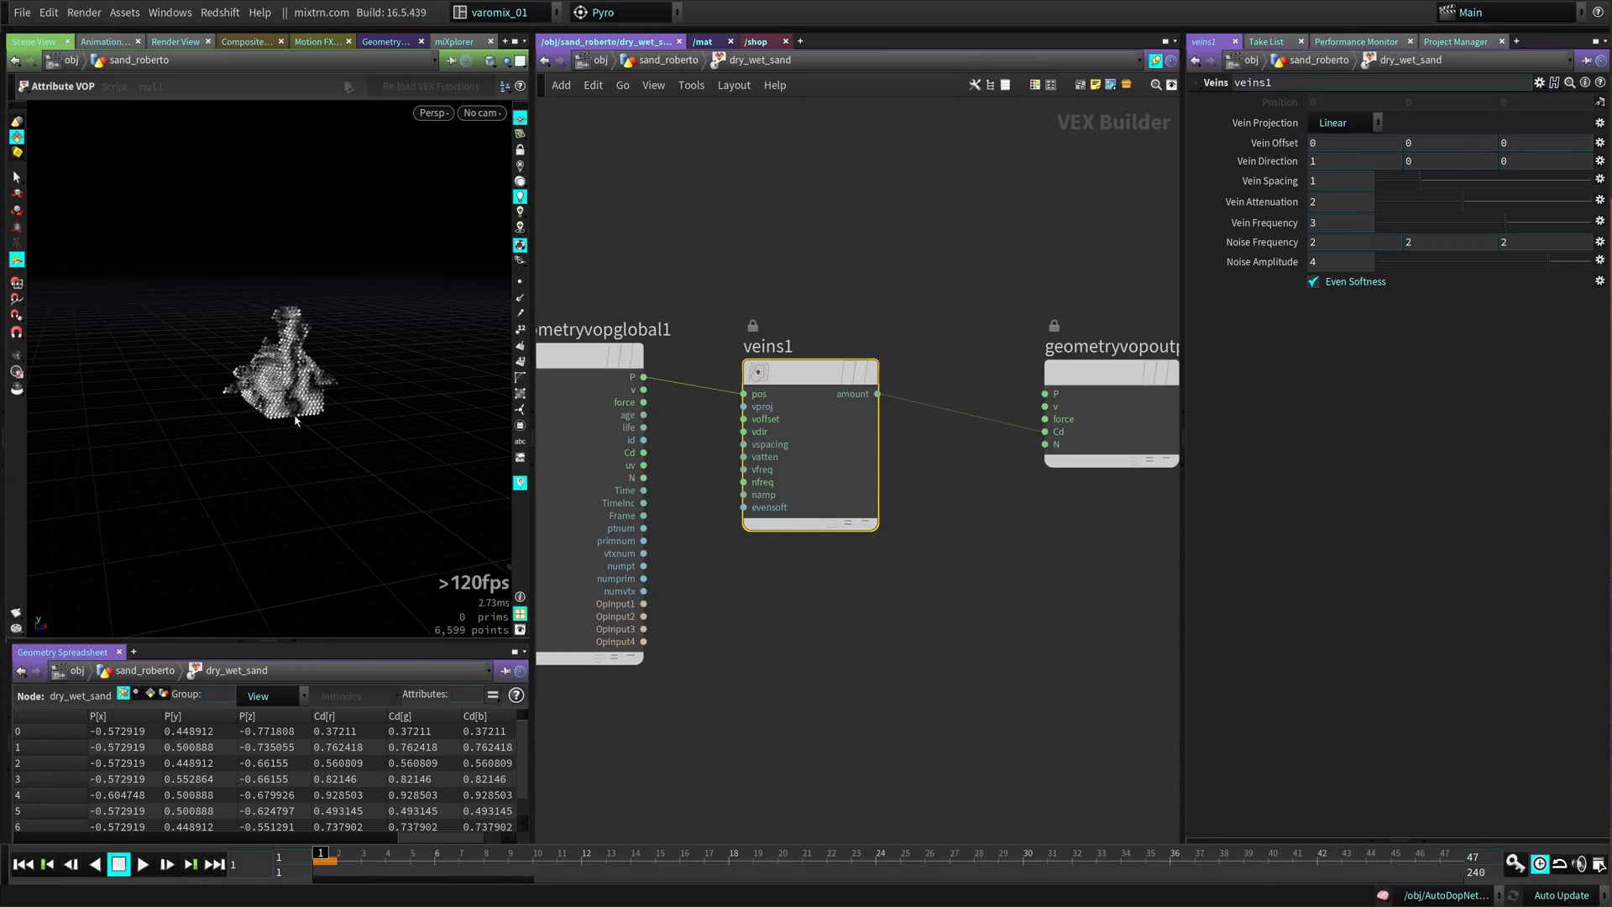
mouse_move(456, 426)
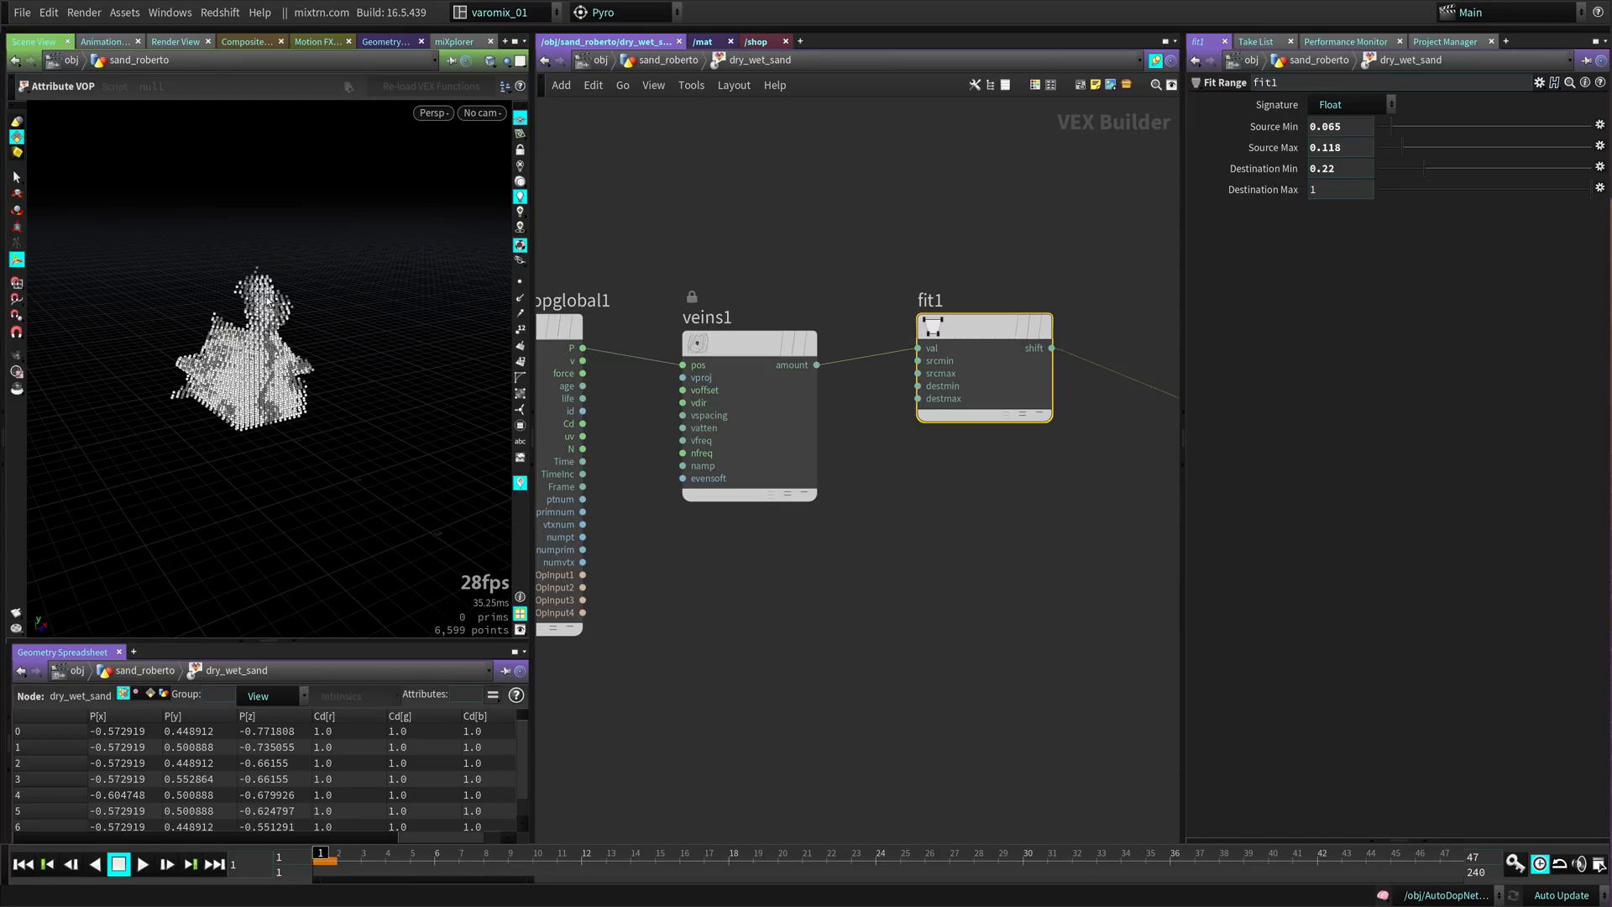
- Tune veins1 spacing, attenuation to 1.559 and a slightly higher frequency
left_click(1340, 168)
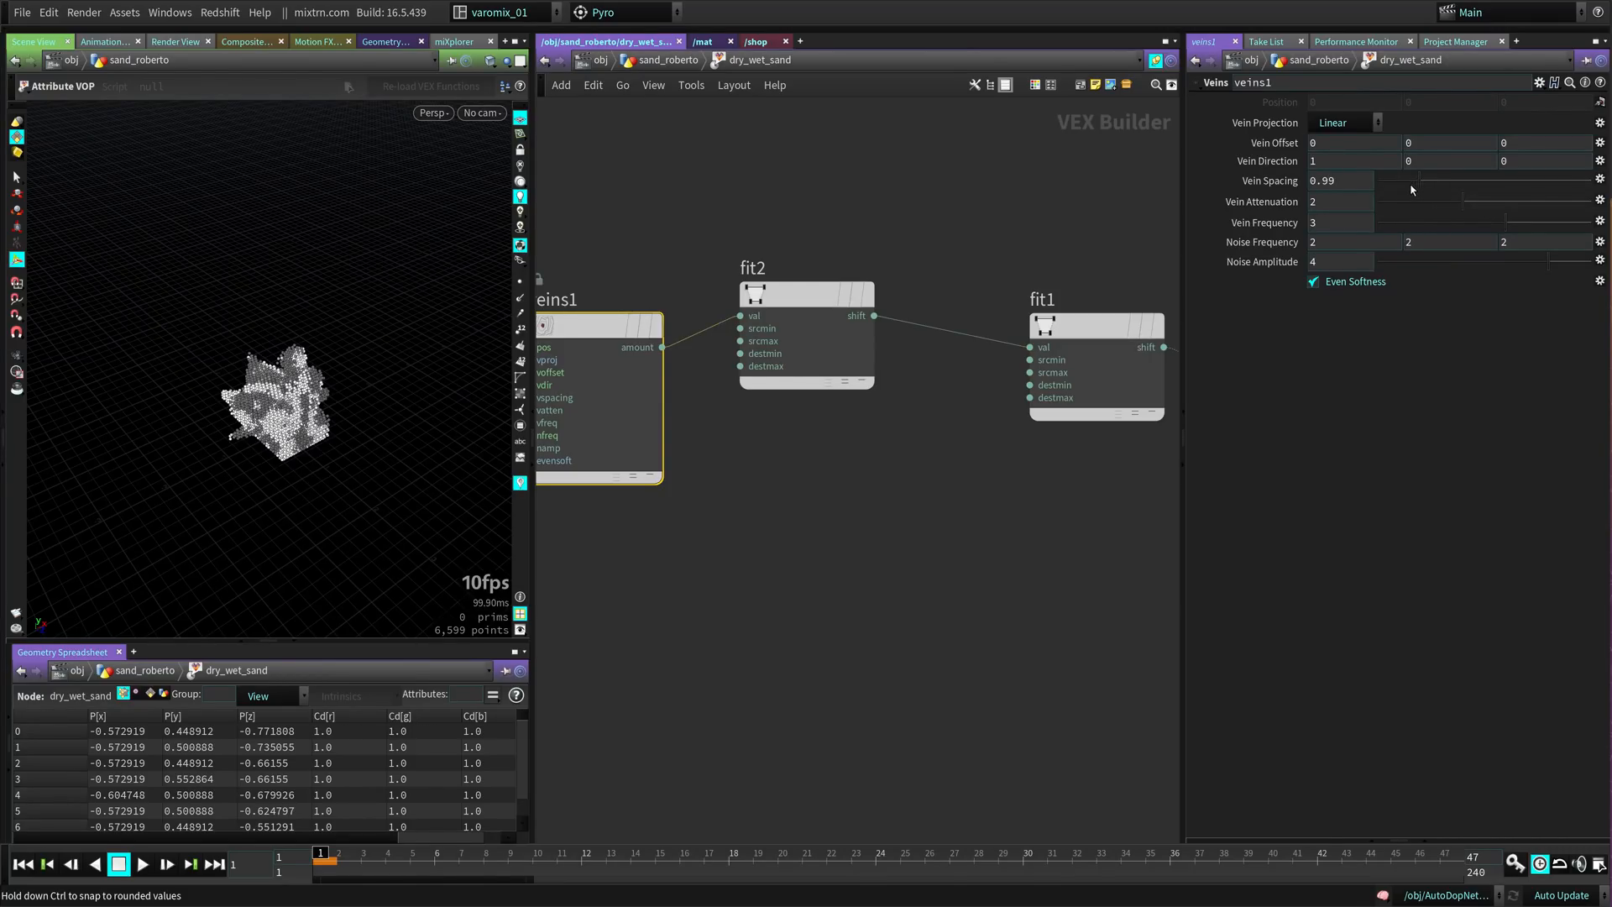
left_click_drag(1412, 189, 1481, 191)
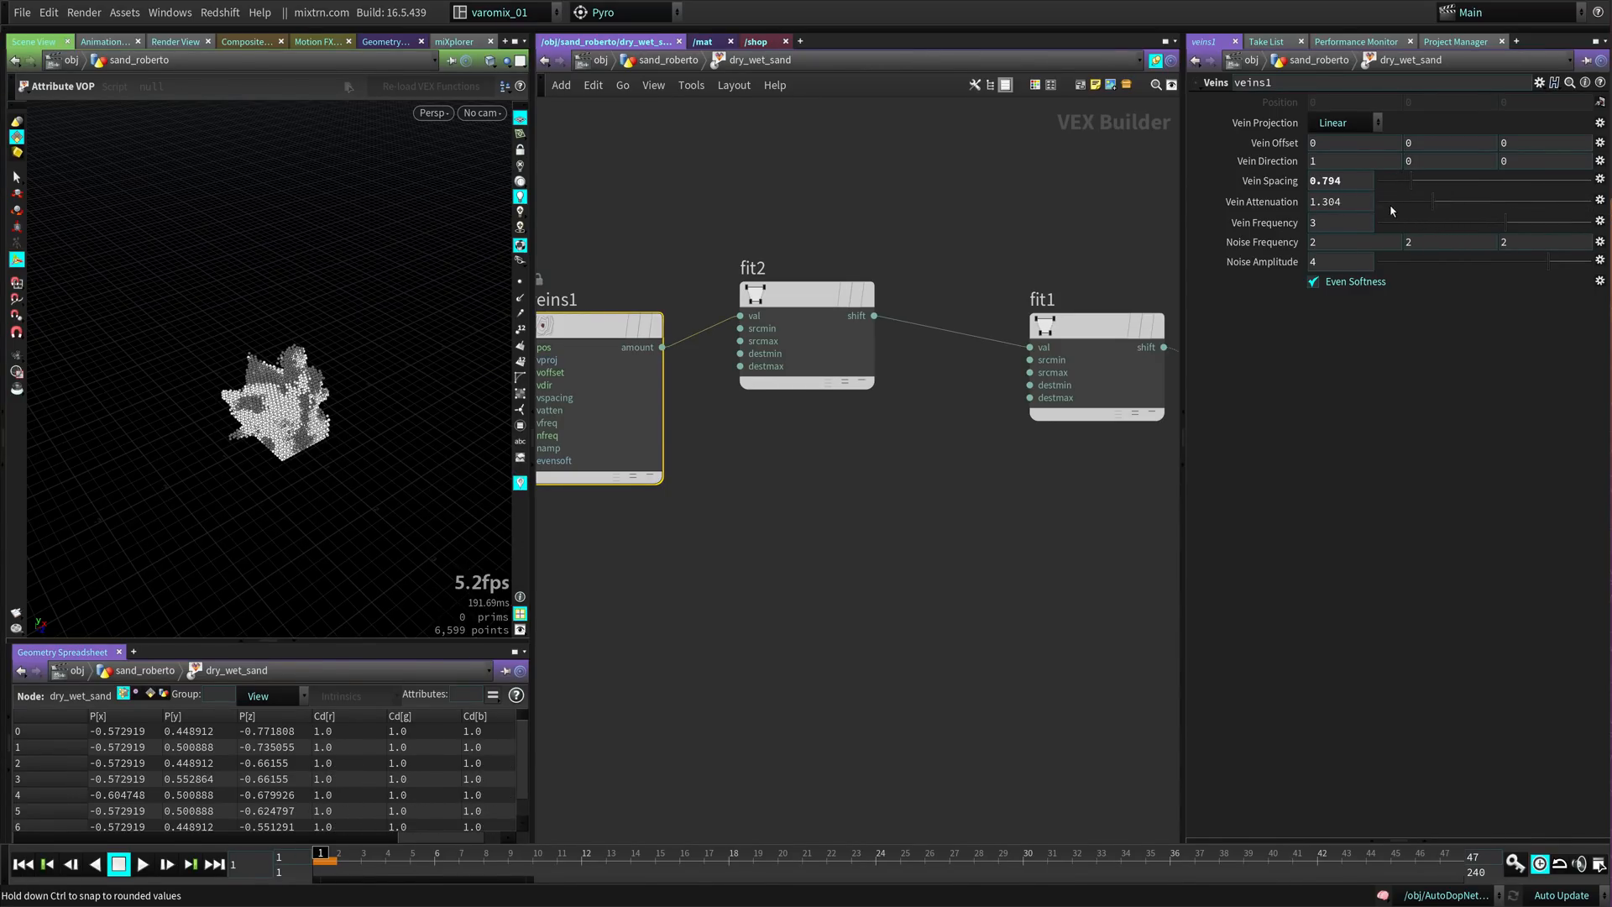
left_click_drag(1392, 211, 1481, 222)
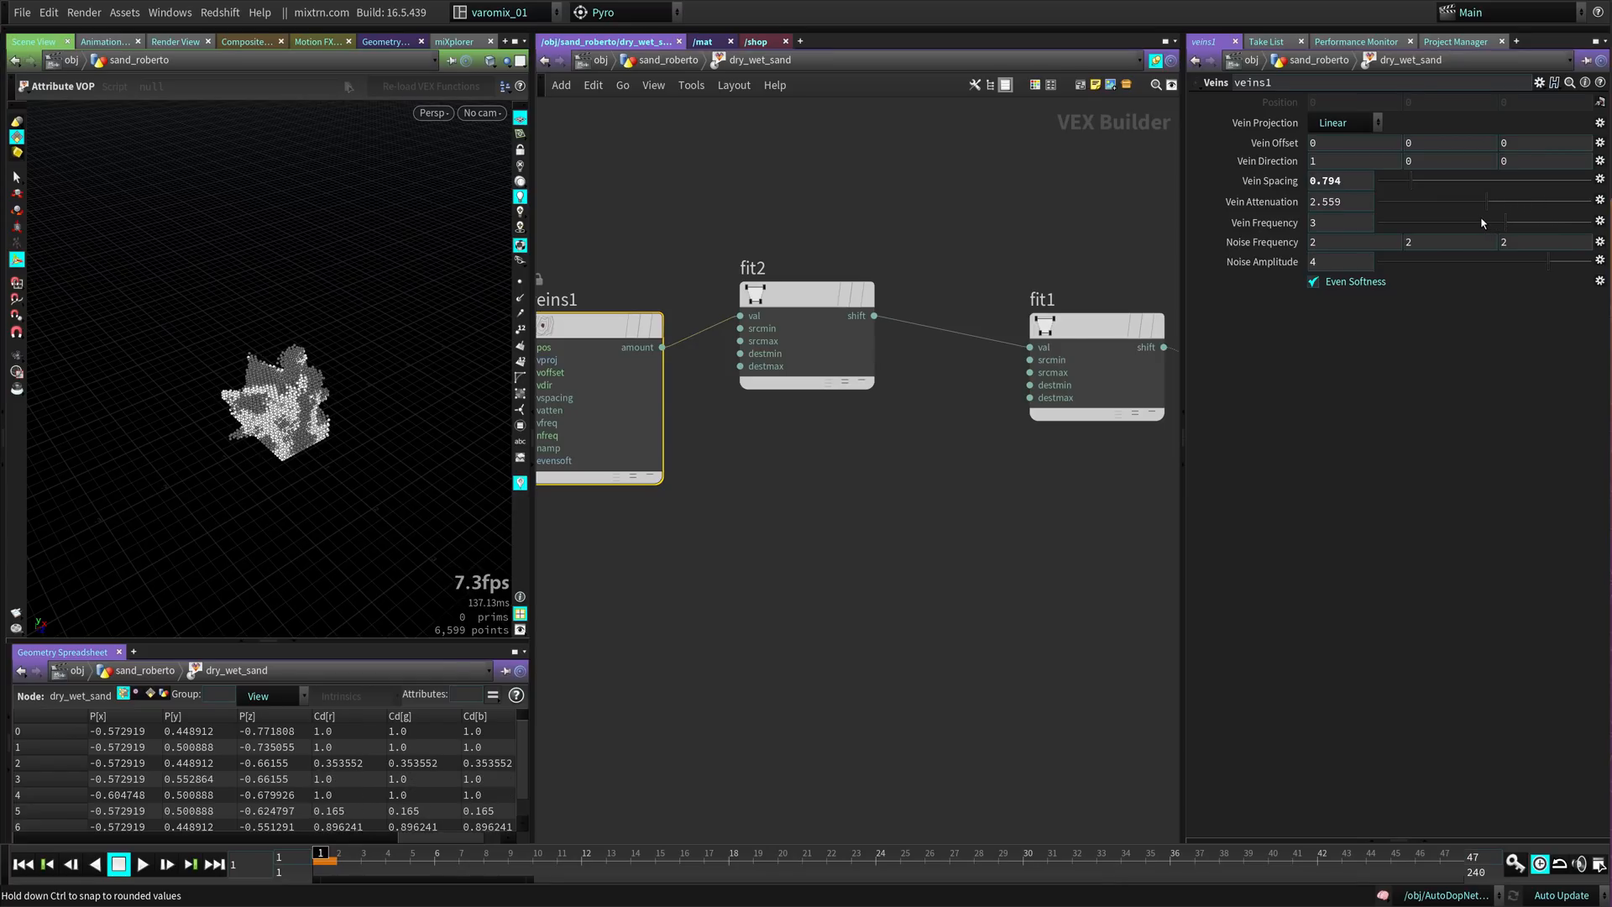
left_click_drag(1481, 202, 1439, 202)
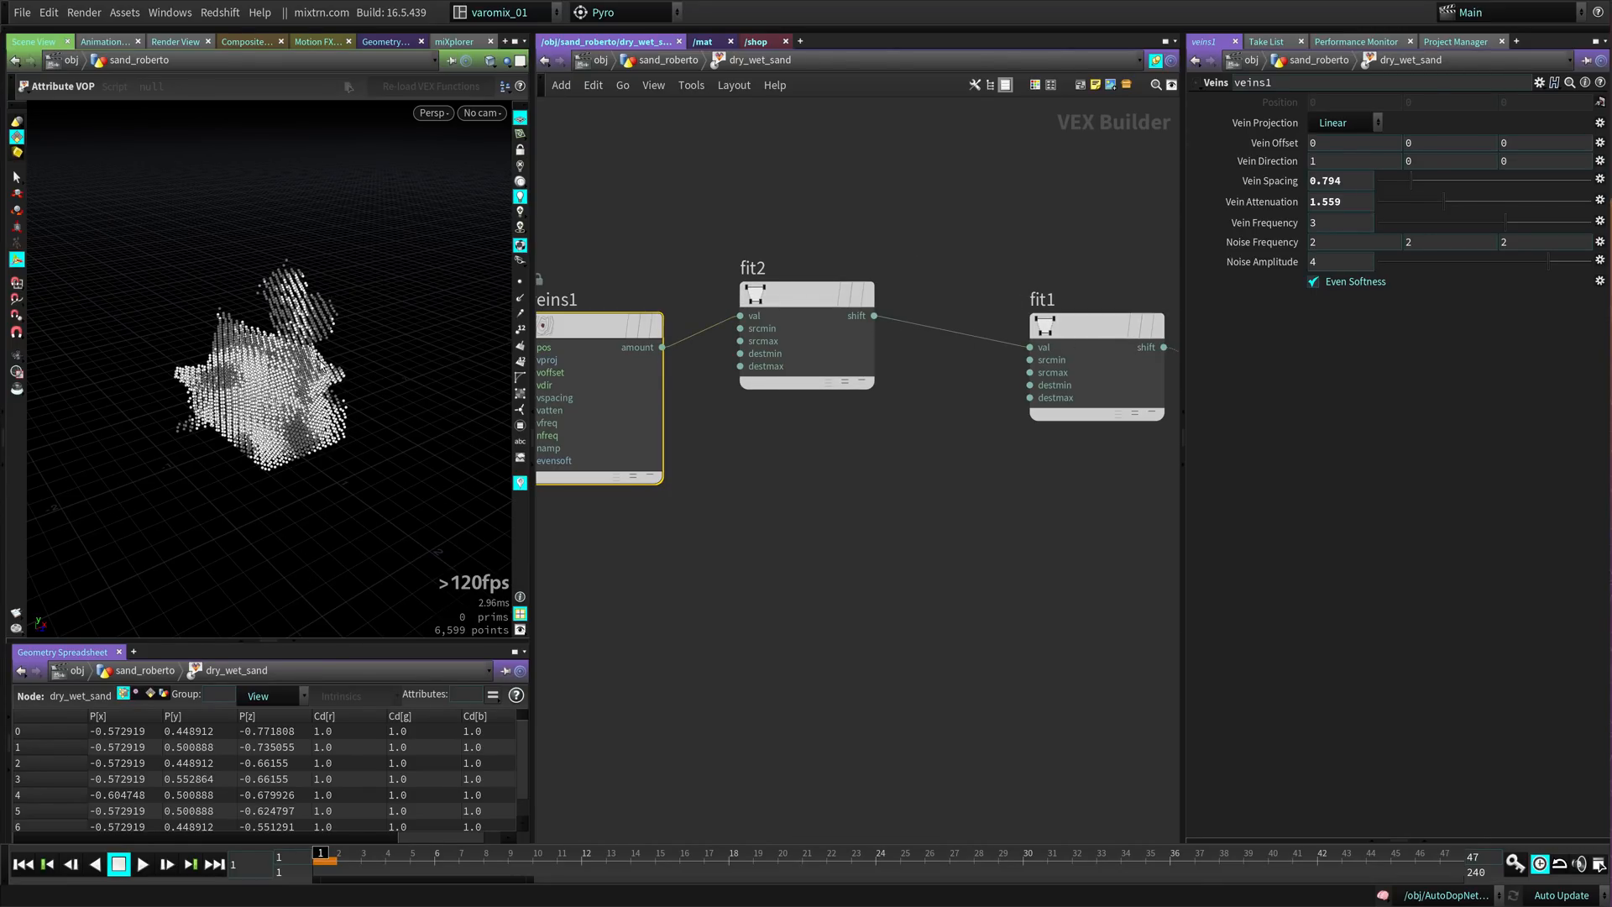
left_click_drag(1357, 222, 1456, 226)
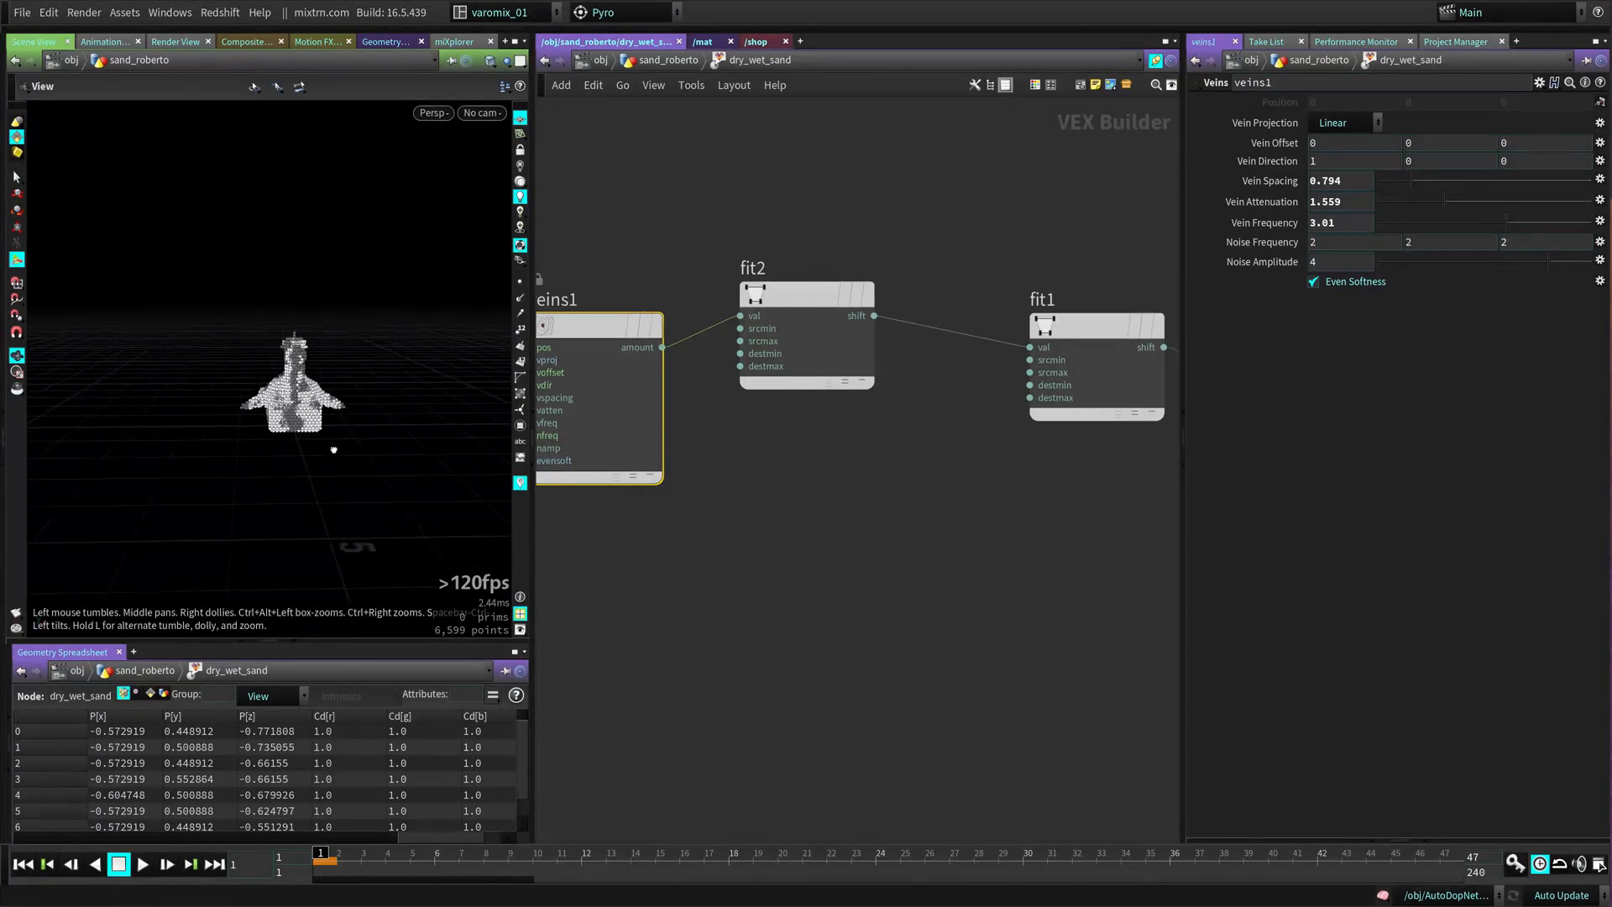
left_click_drag(332, 449, 385, 473)
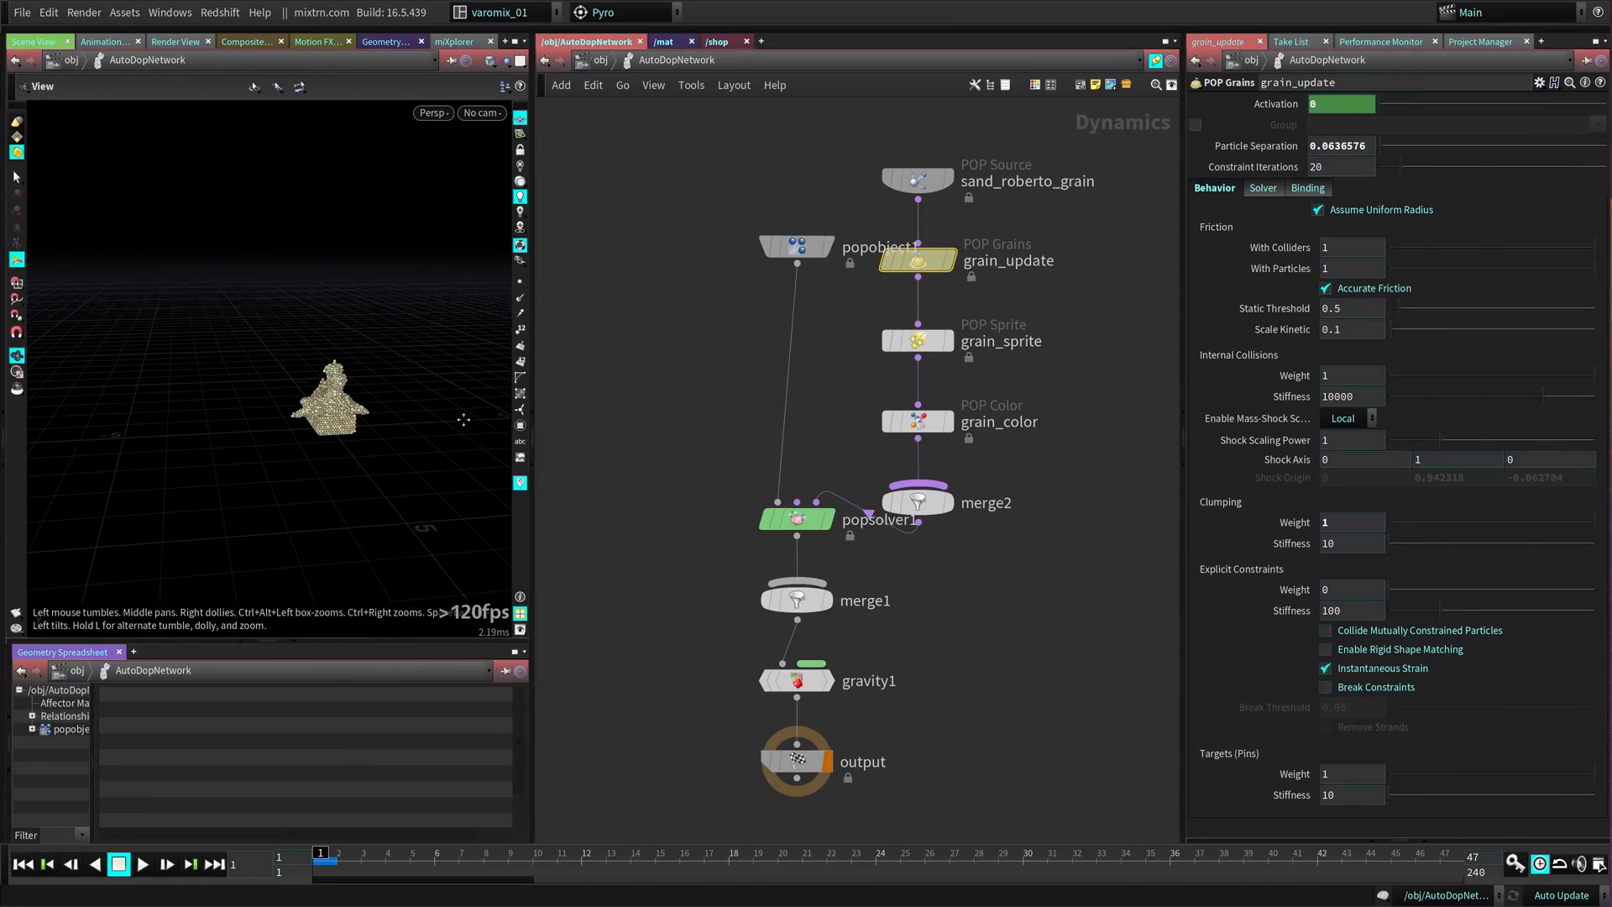
- Add a Ground Plane DOP merged with popsolver1 so the grains settle on it
left_click(152, 865)
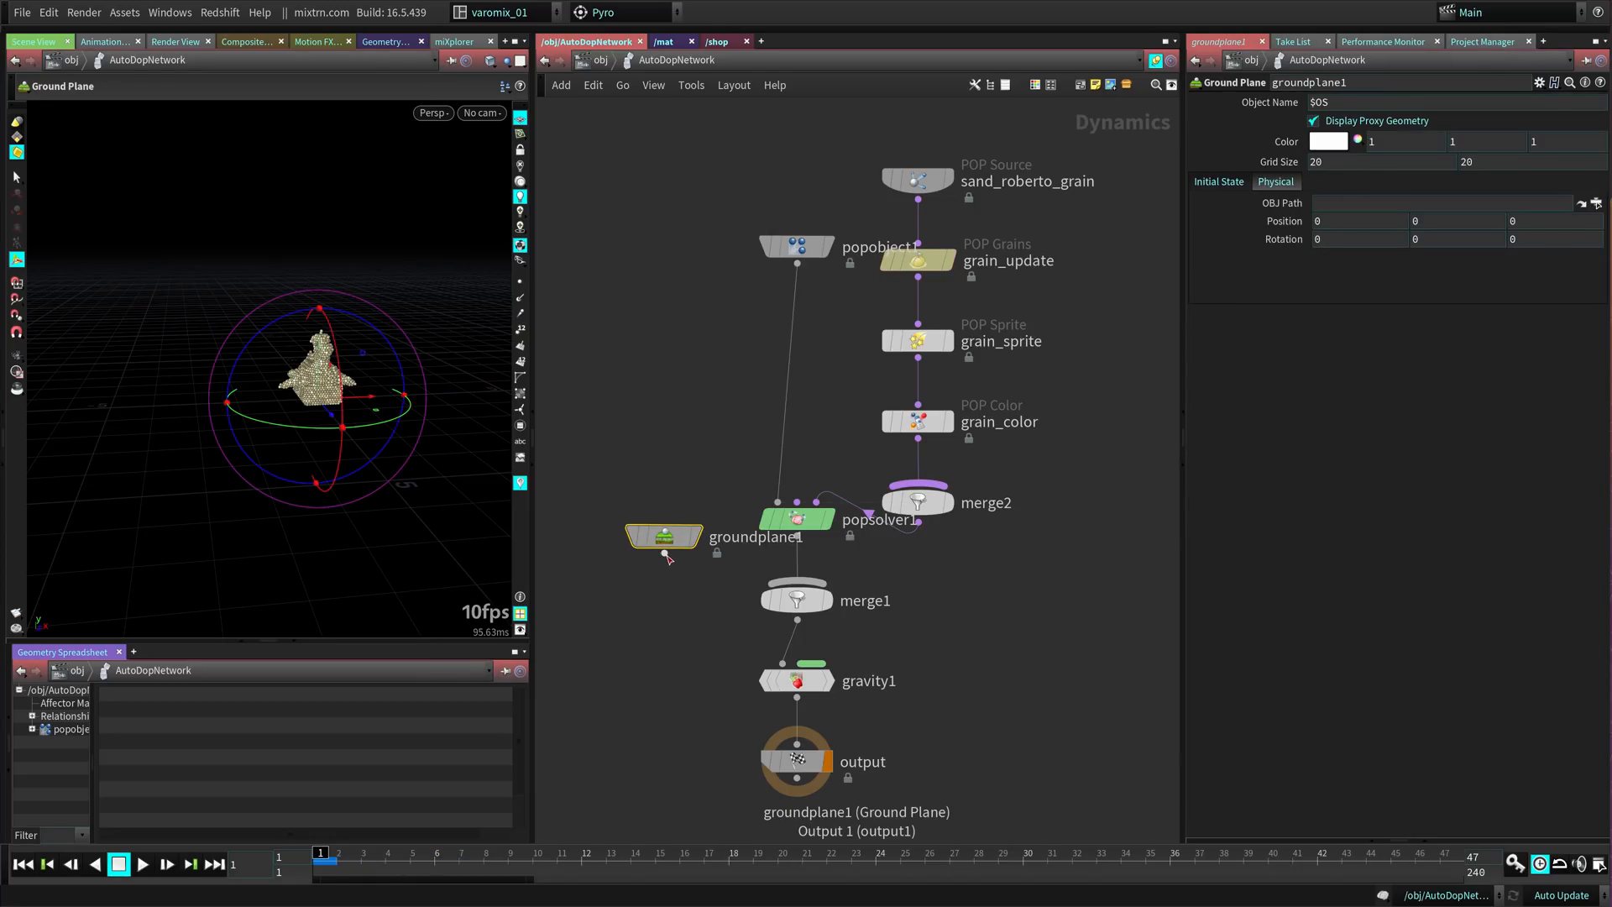
left_click(797, 600)
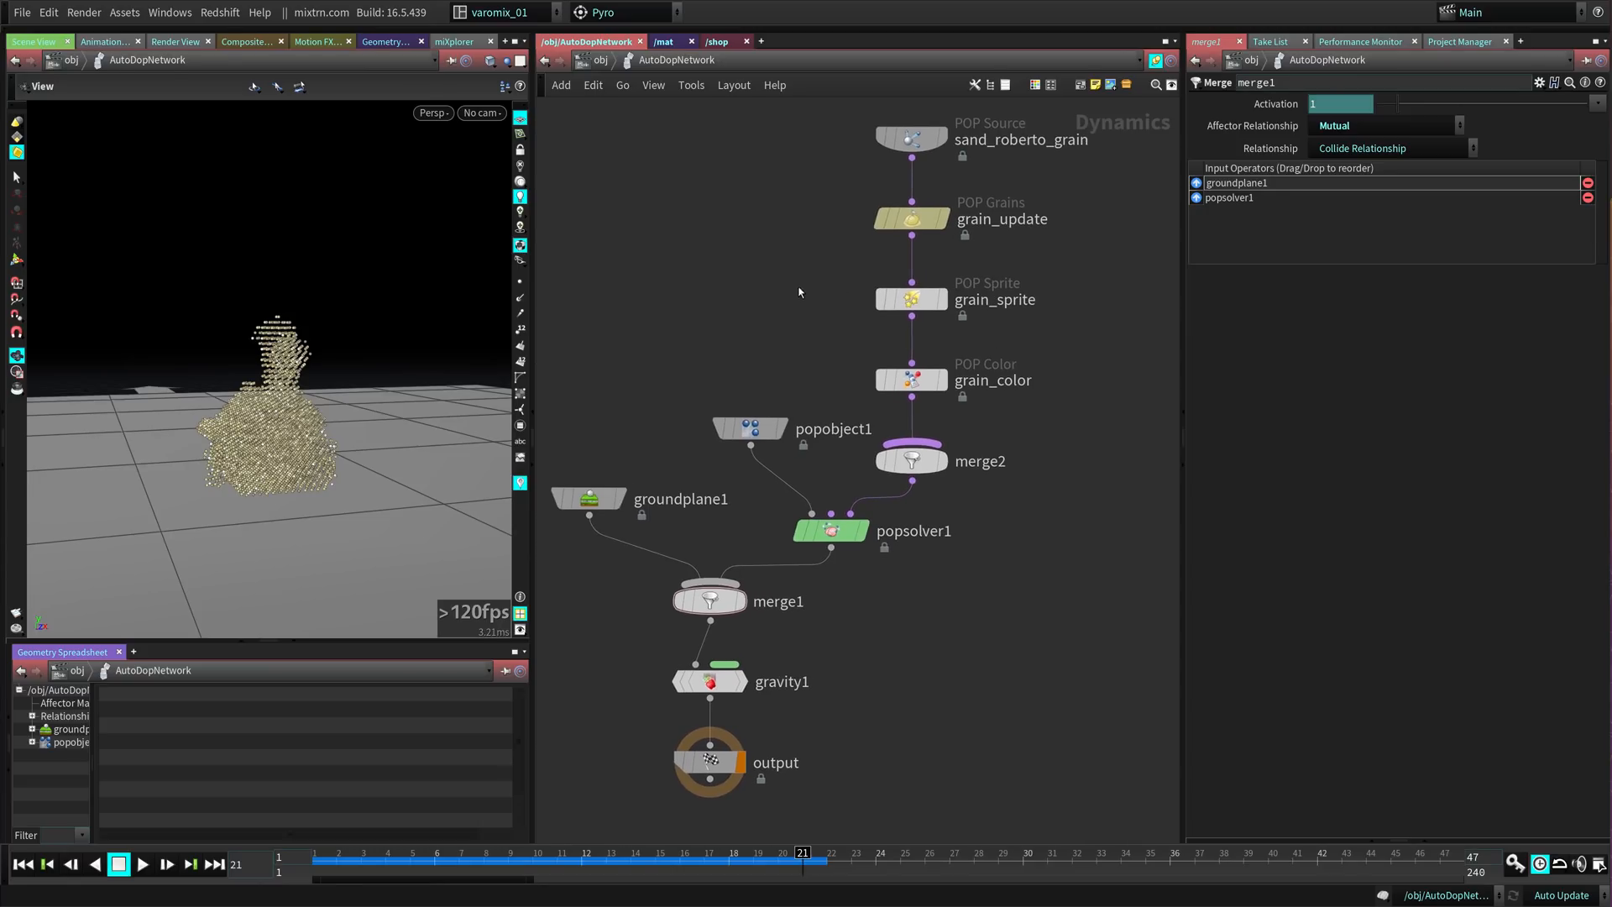
mouse_move(919, 380)
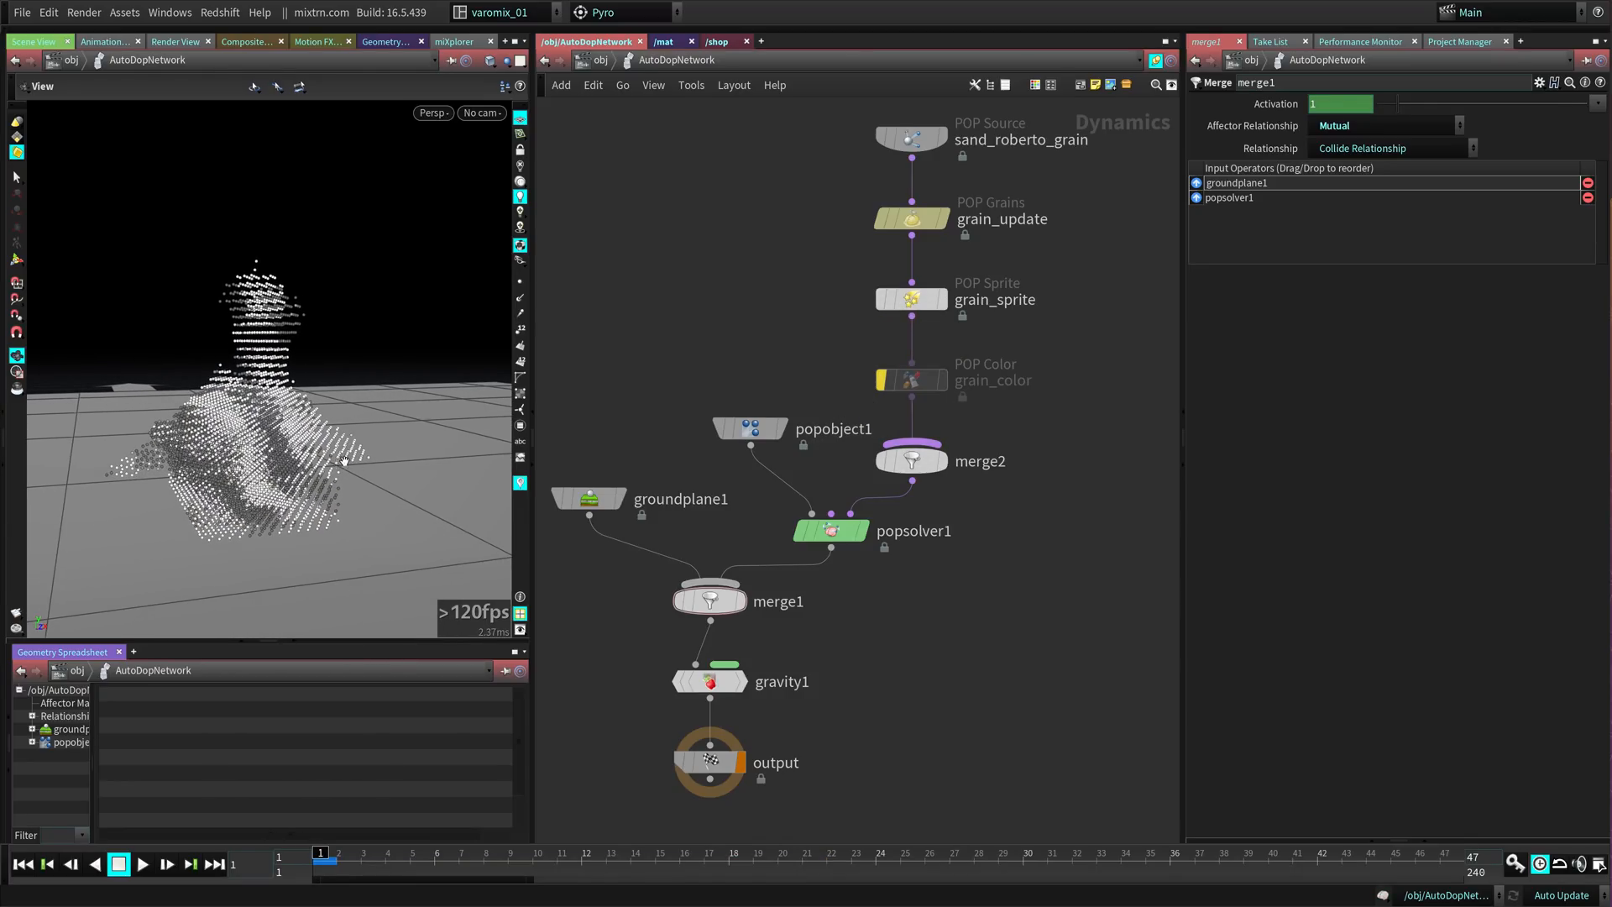
- Play the simulation briefly to see the vein-coloured grains settle, then stop
left_click(149, 865)
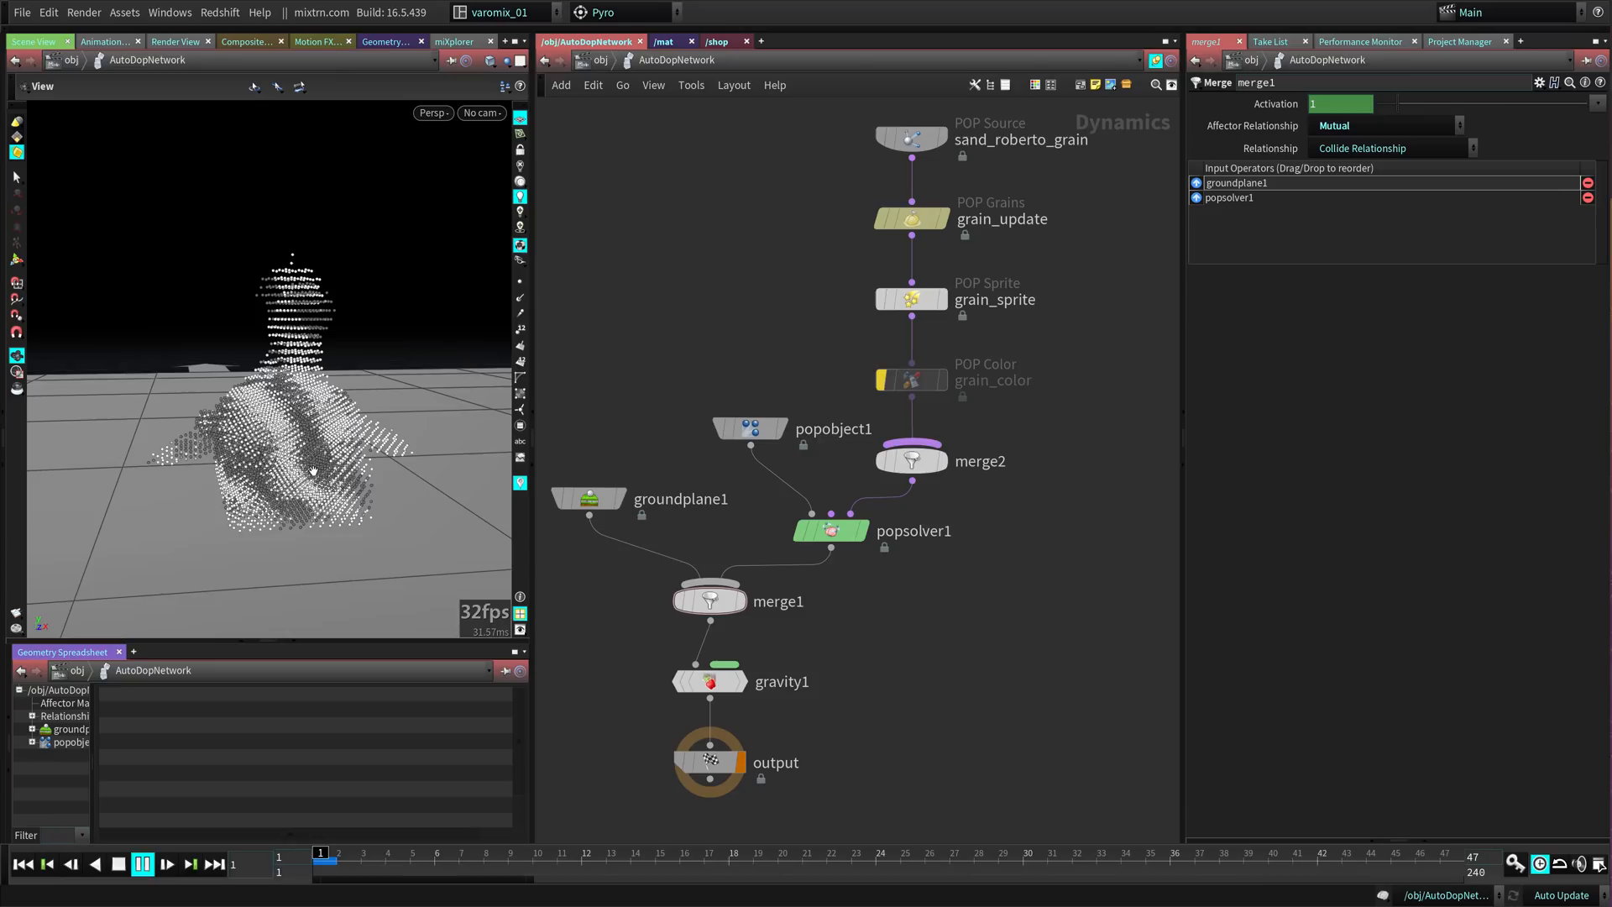
left_click(145, 863)
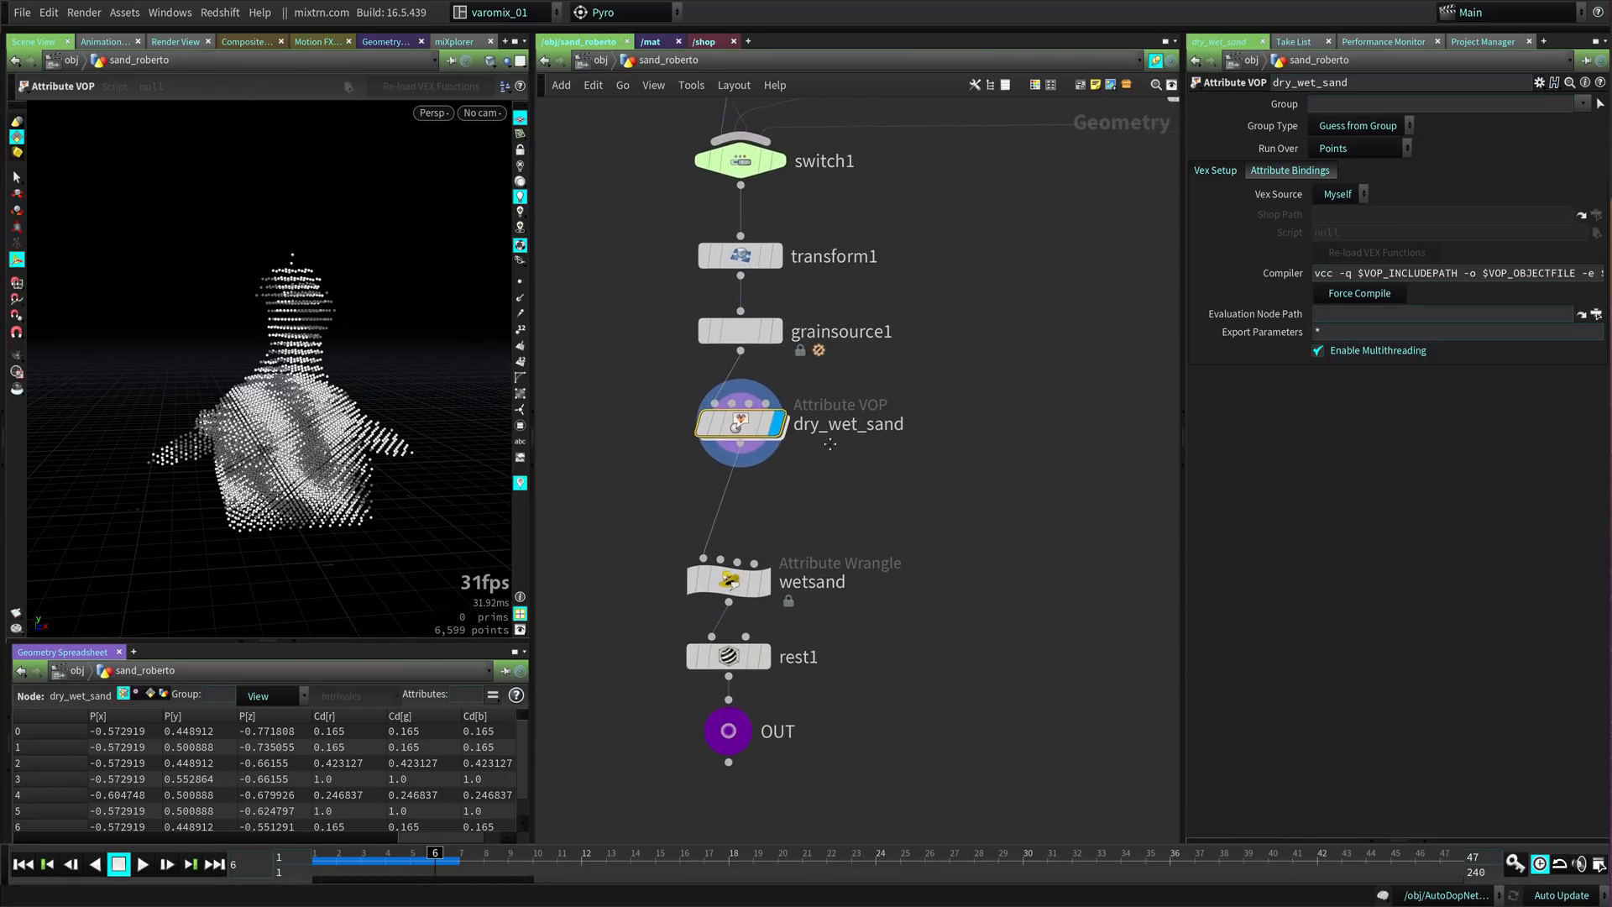
left_click(728, 581)
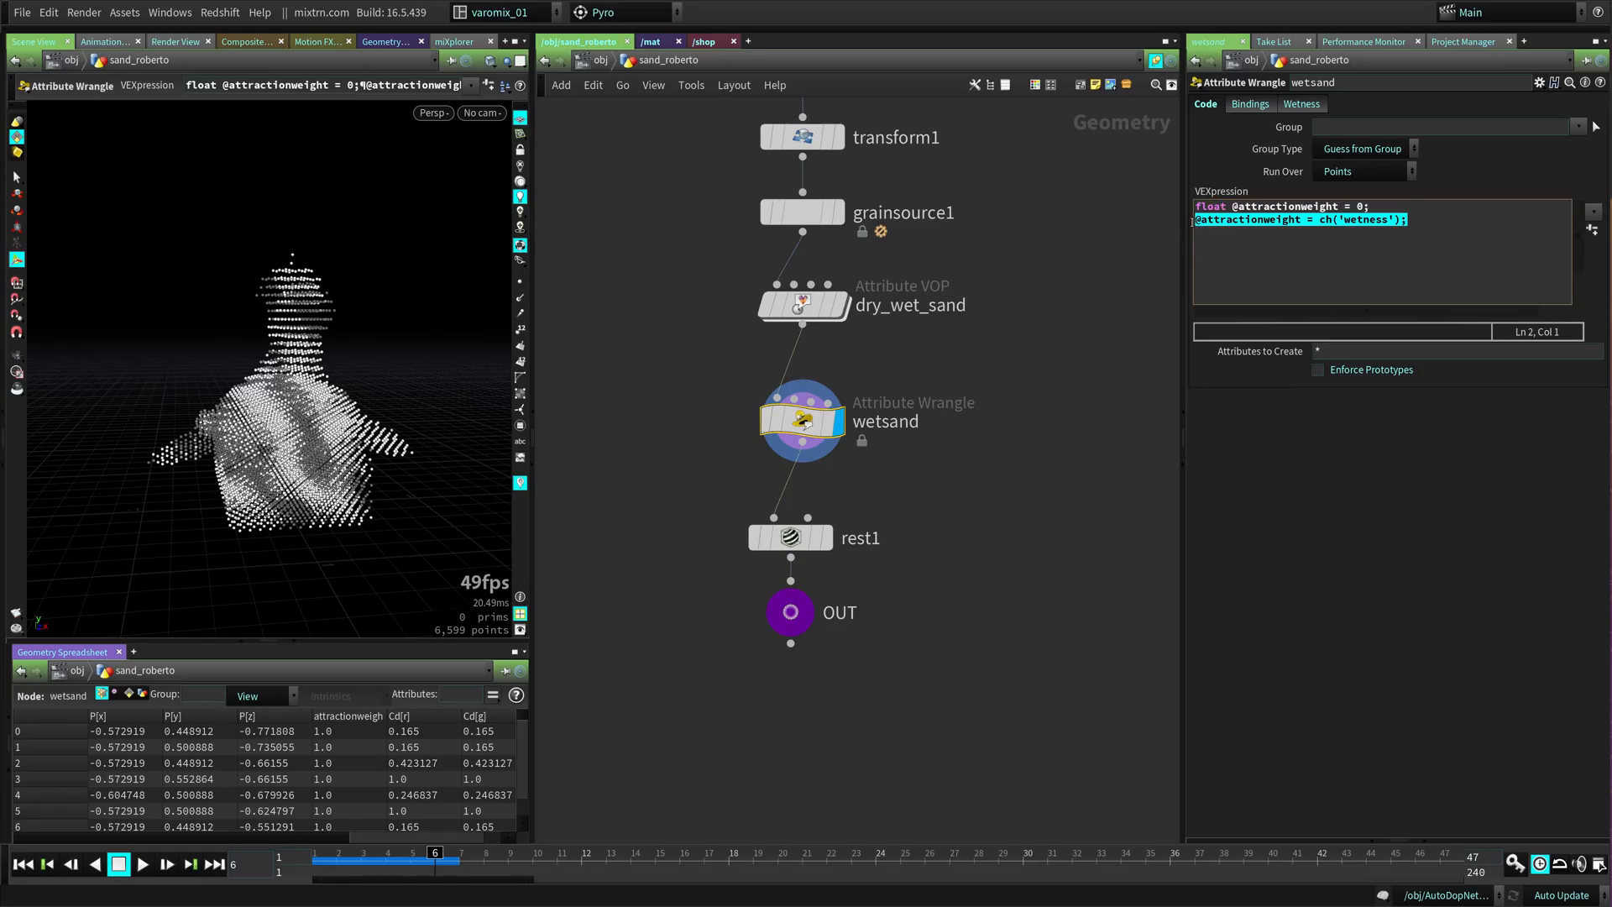
left_click(1414, 220)
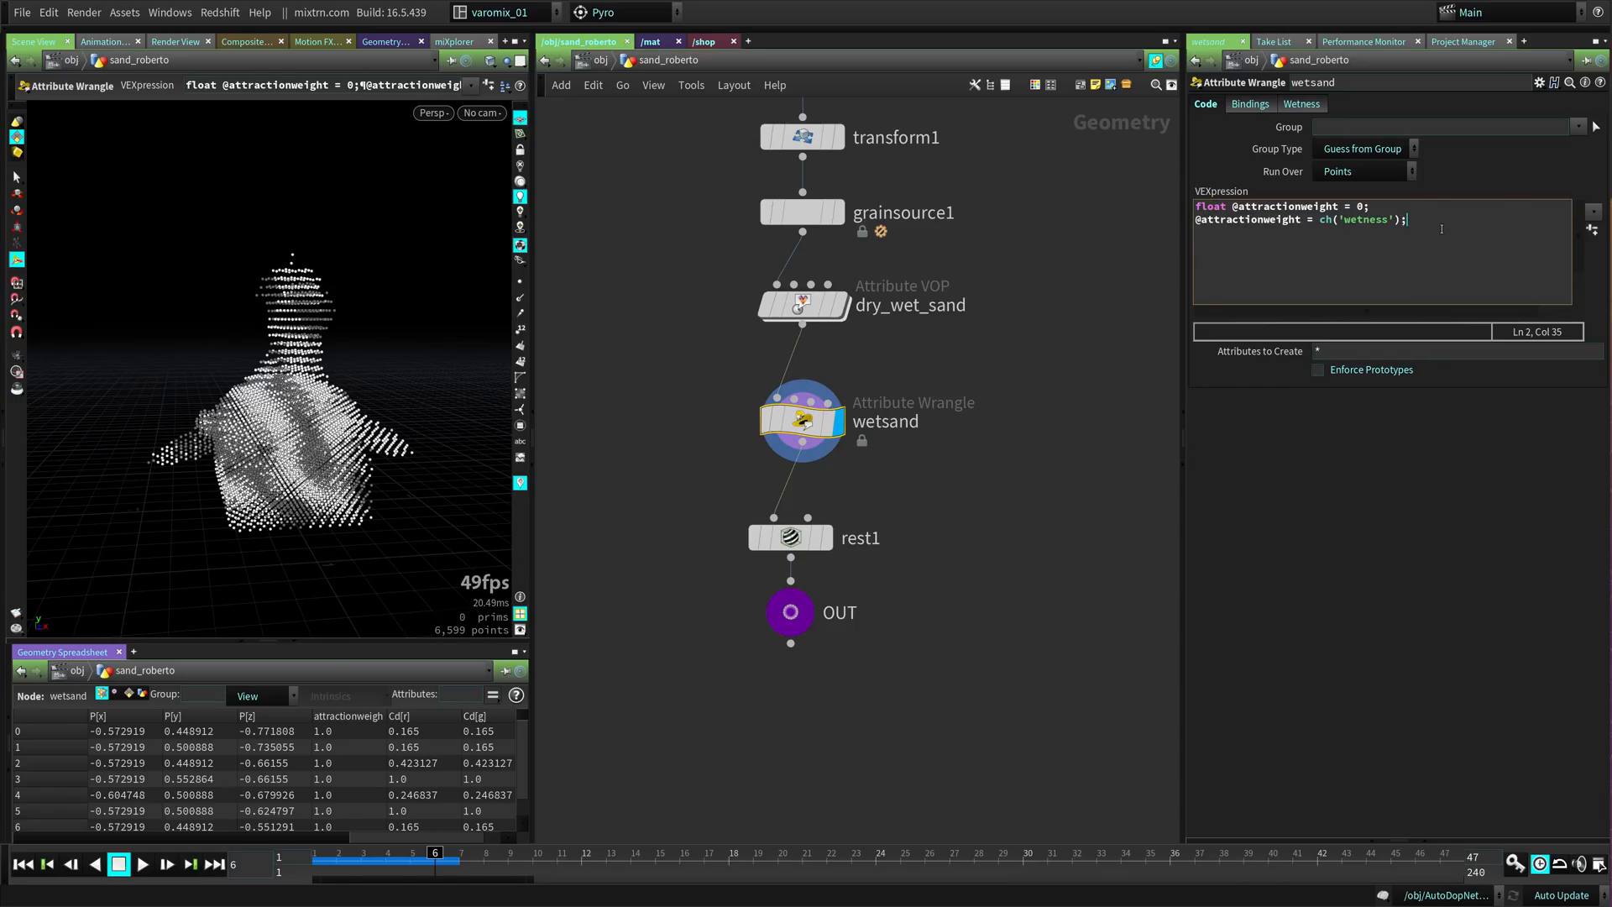
type("//@attractionweight = ch('wetness');")
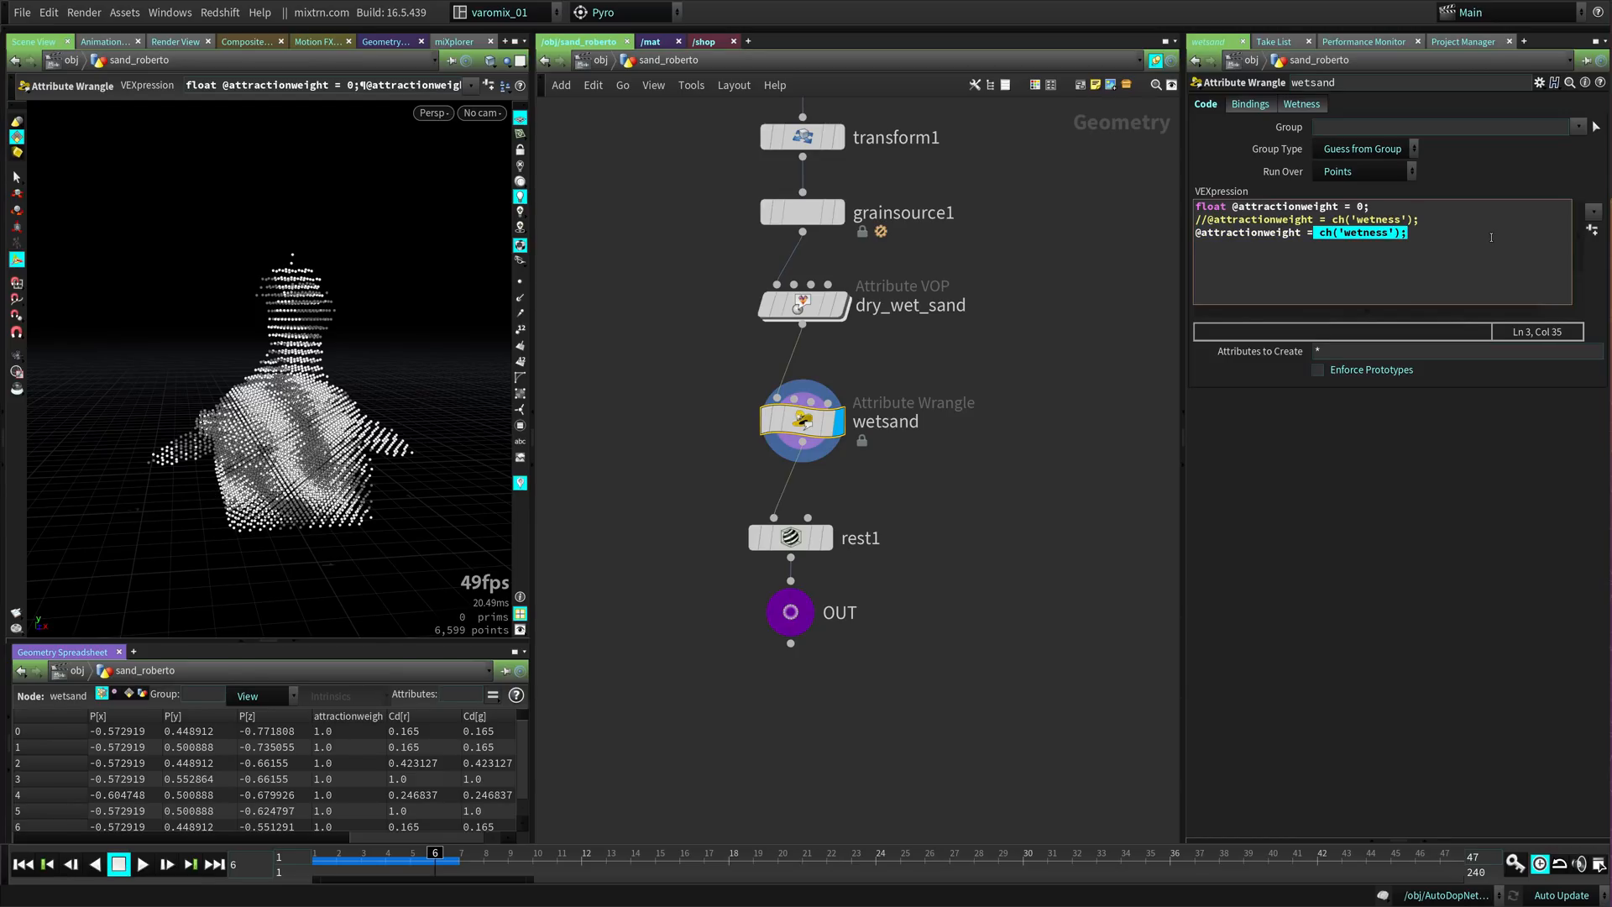
type("@Cd")
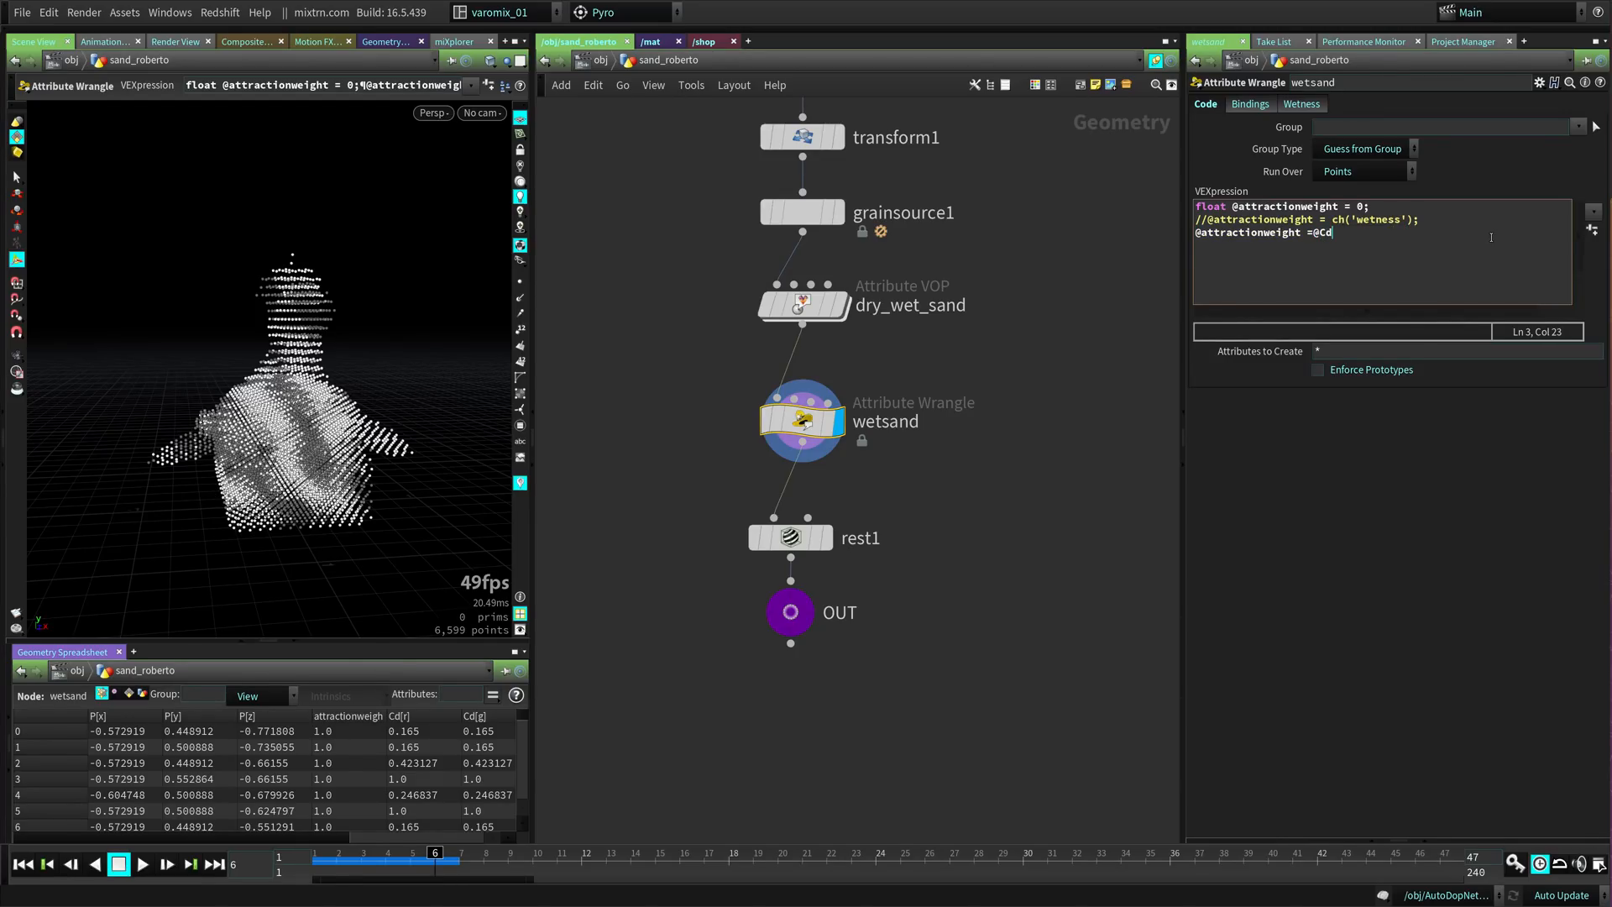
type(".r;")
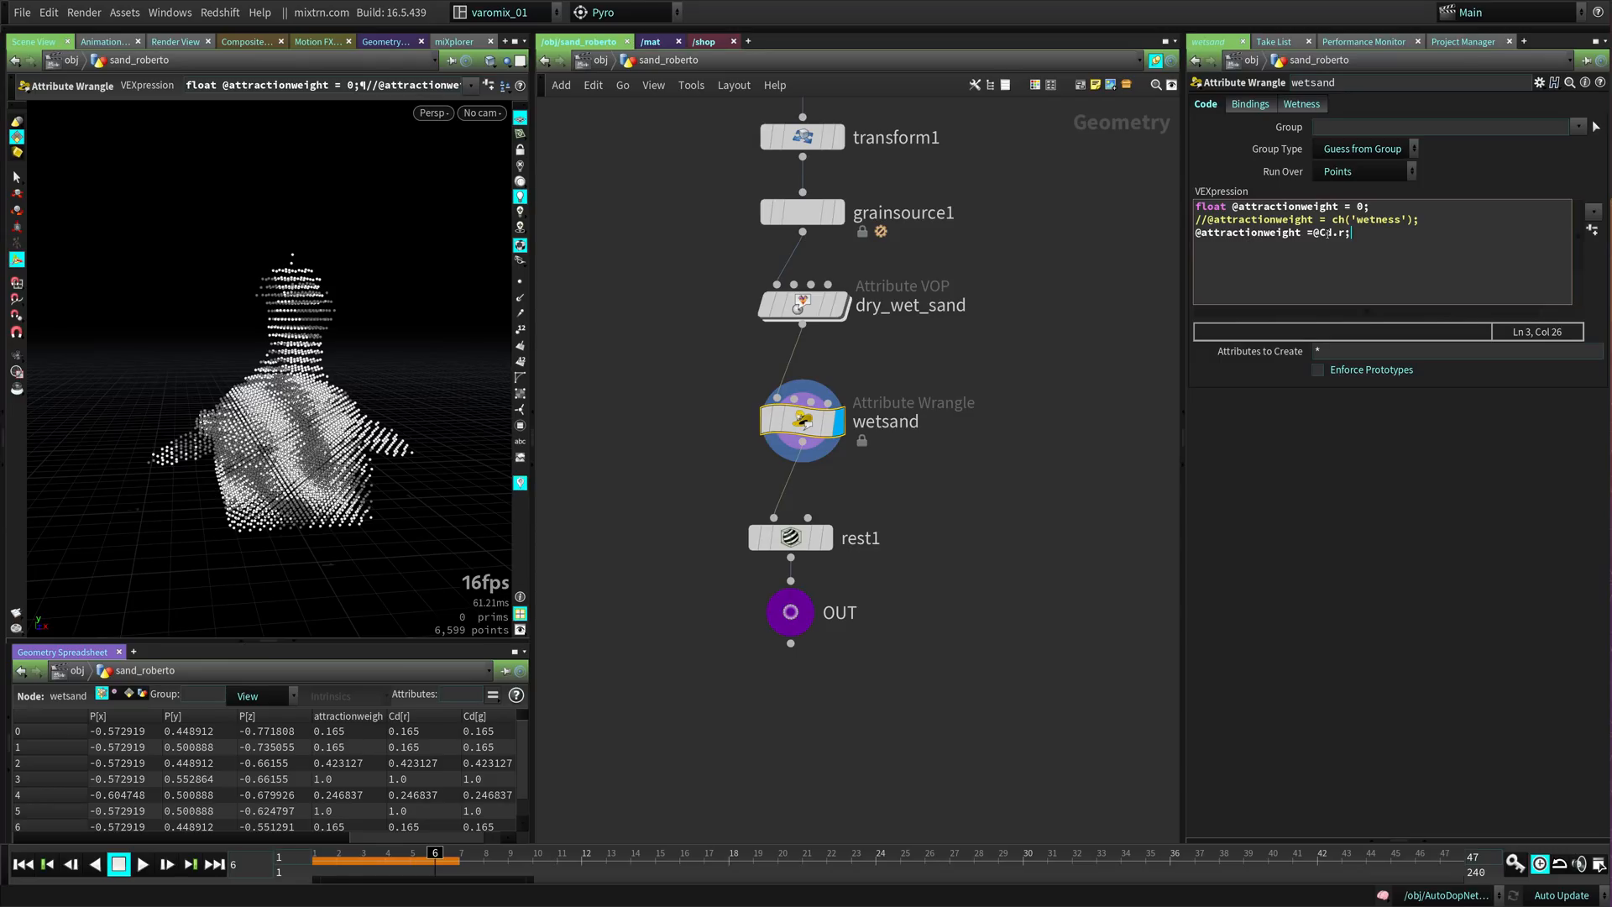
double_click(1247, 233)
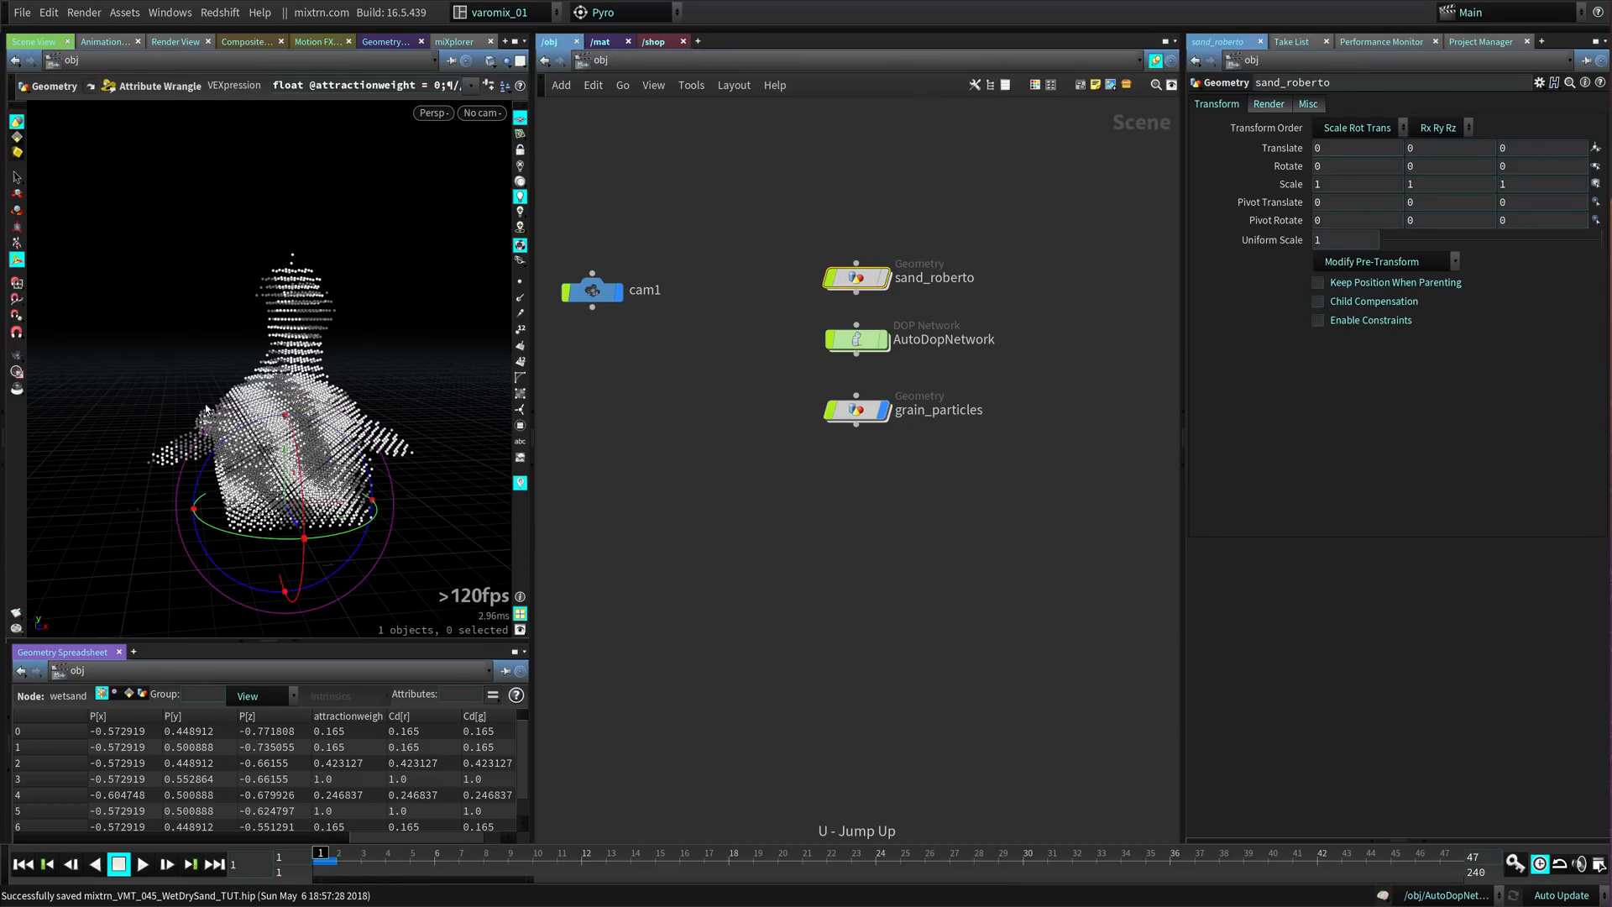
mouse_move(857, 348)
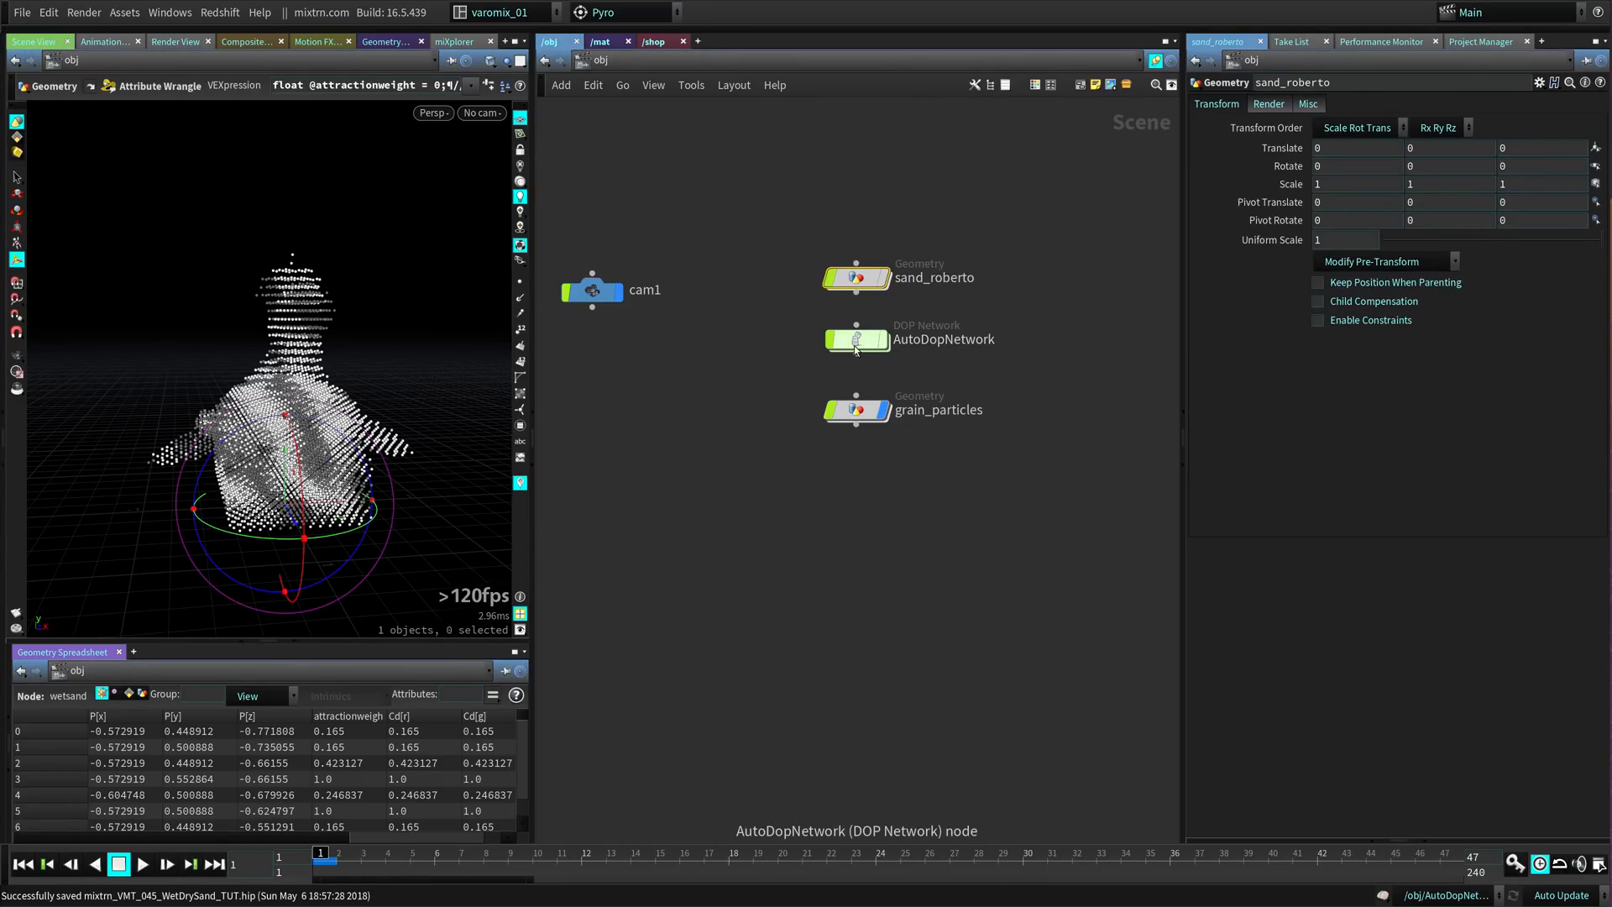
- Play the colour-weighted grains in AutoDopNetwork, rewind to frame 1, and select grain_update
double_click(856, 341)
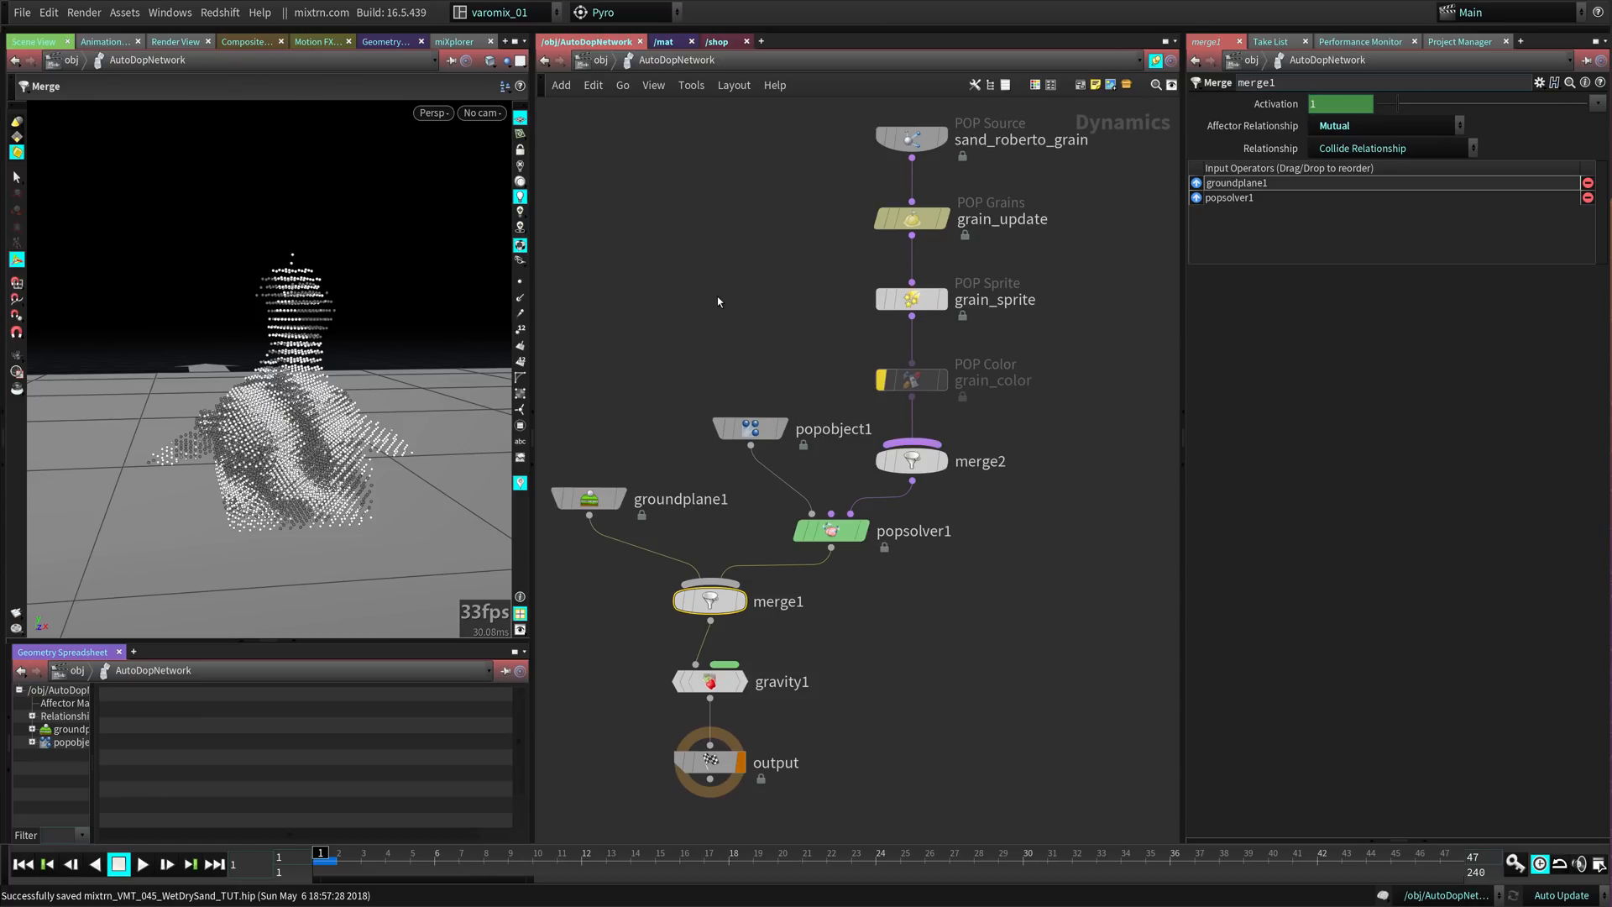
left_click(148, 863)
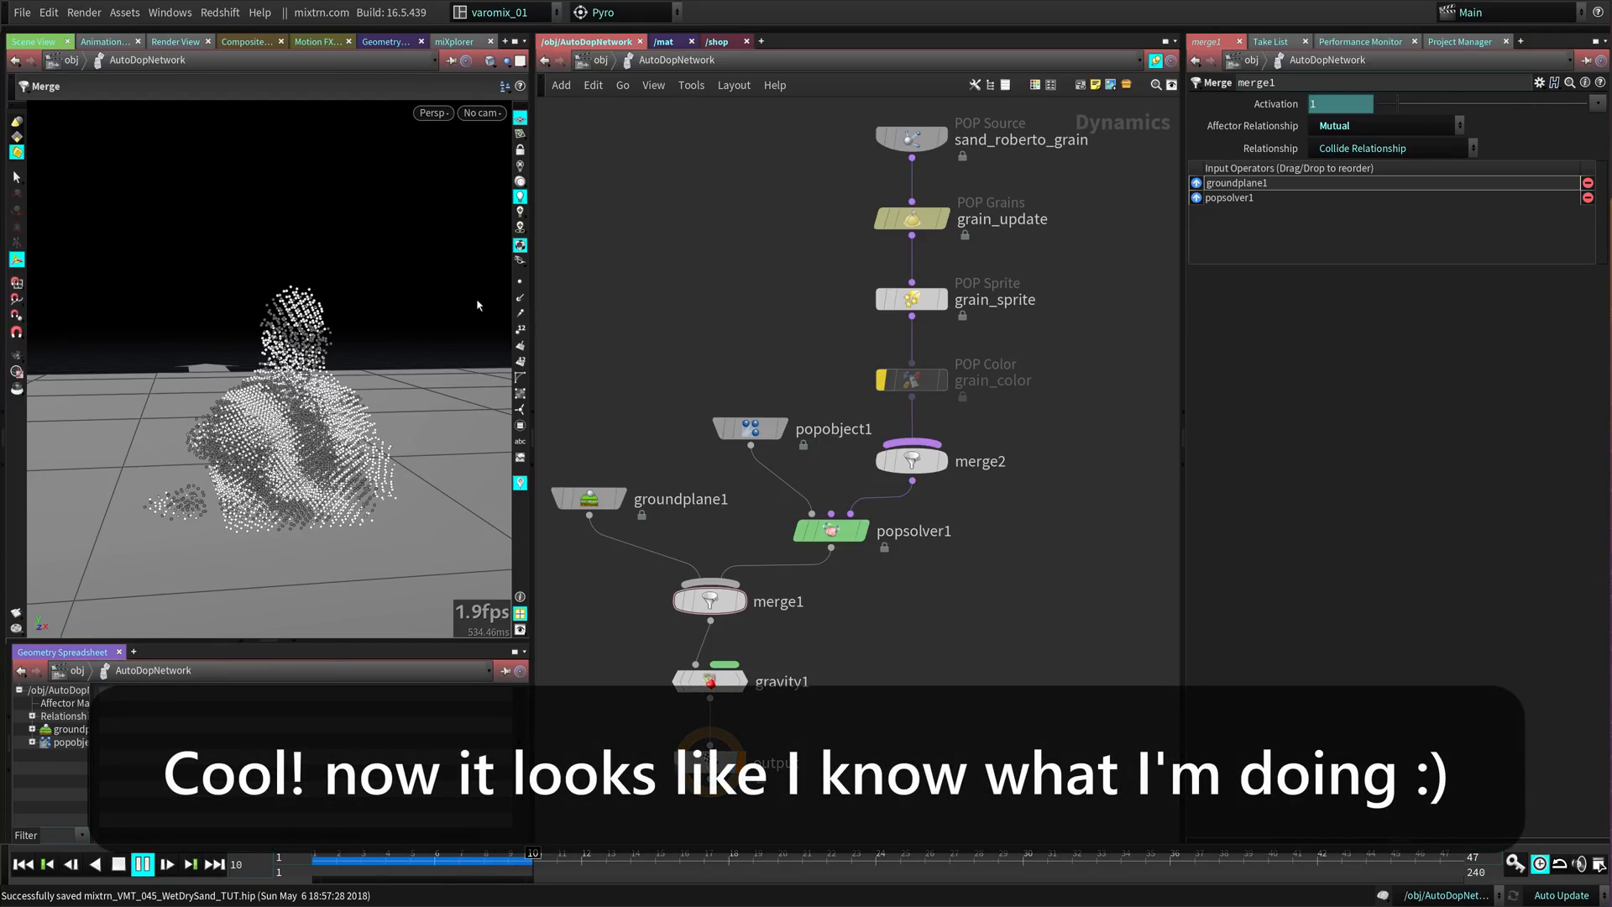
left_click(139, 865)
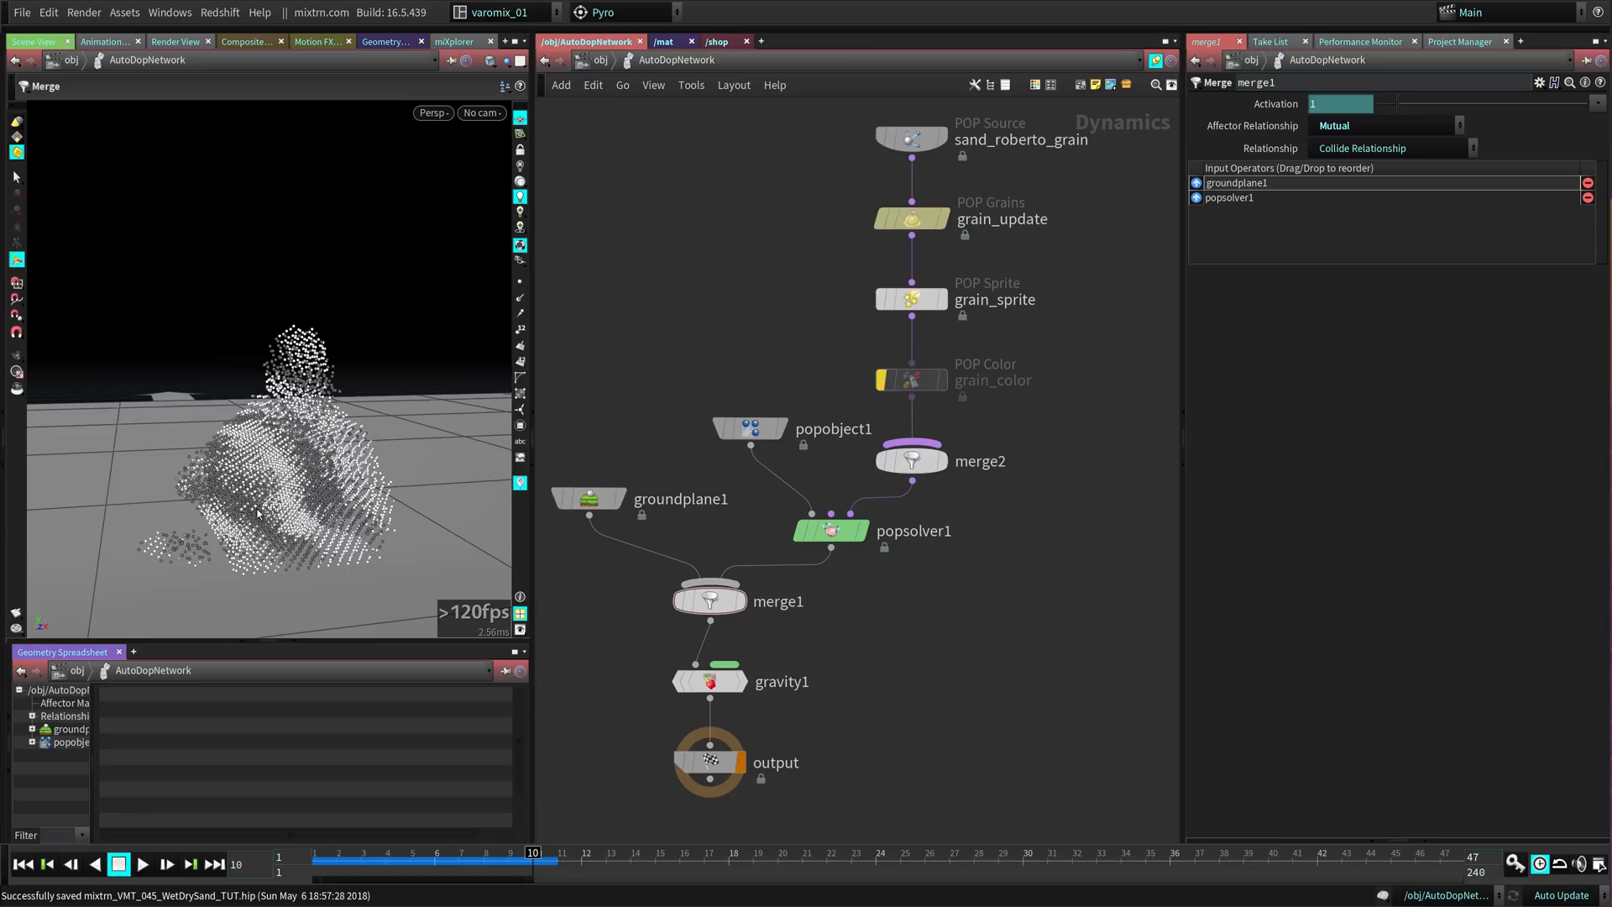
left_click(124, 864)
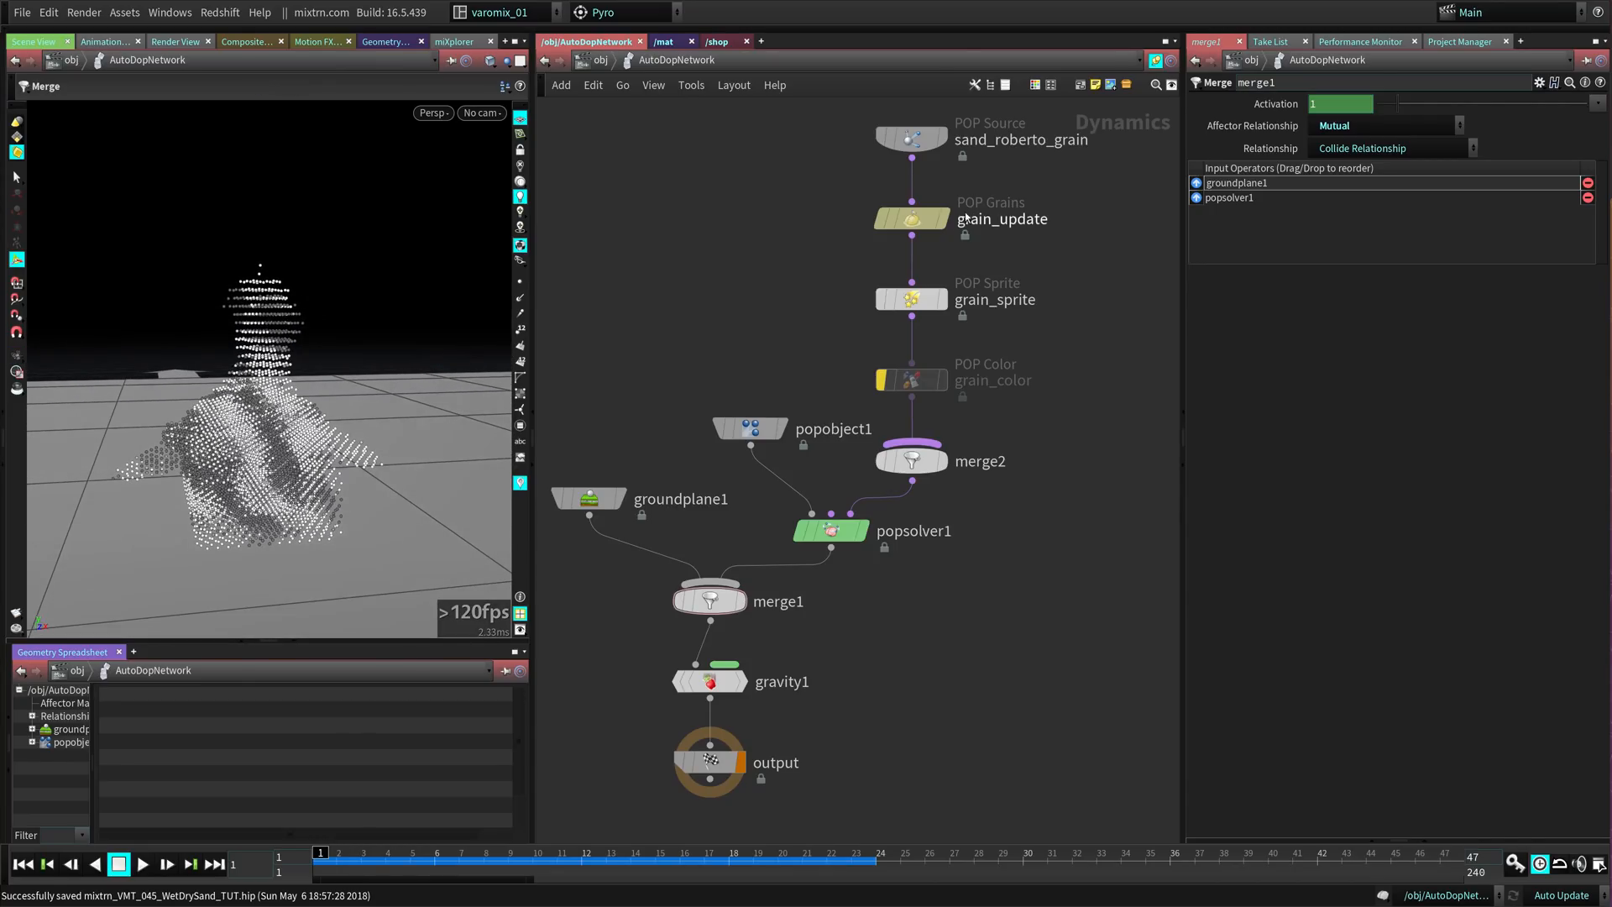
left_click(912, 219)
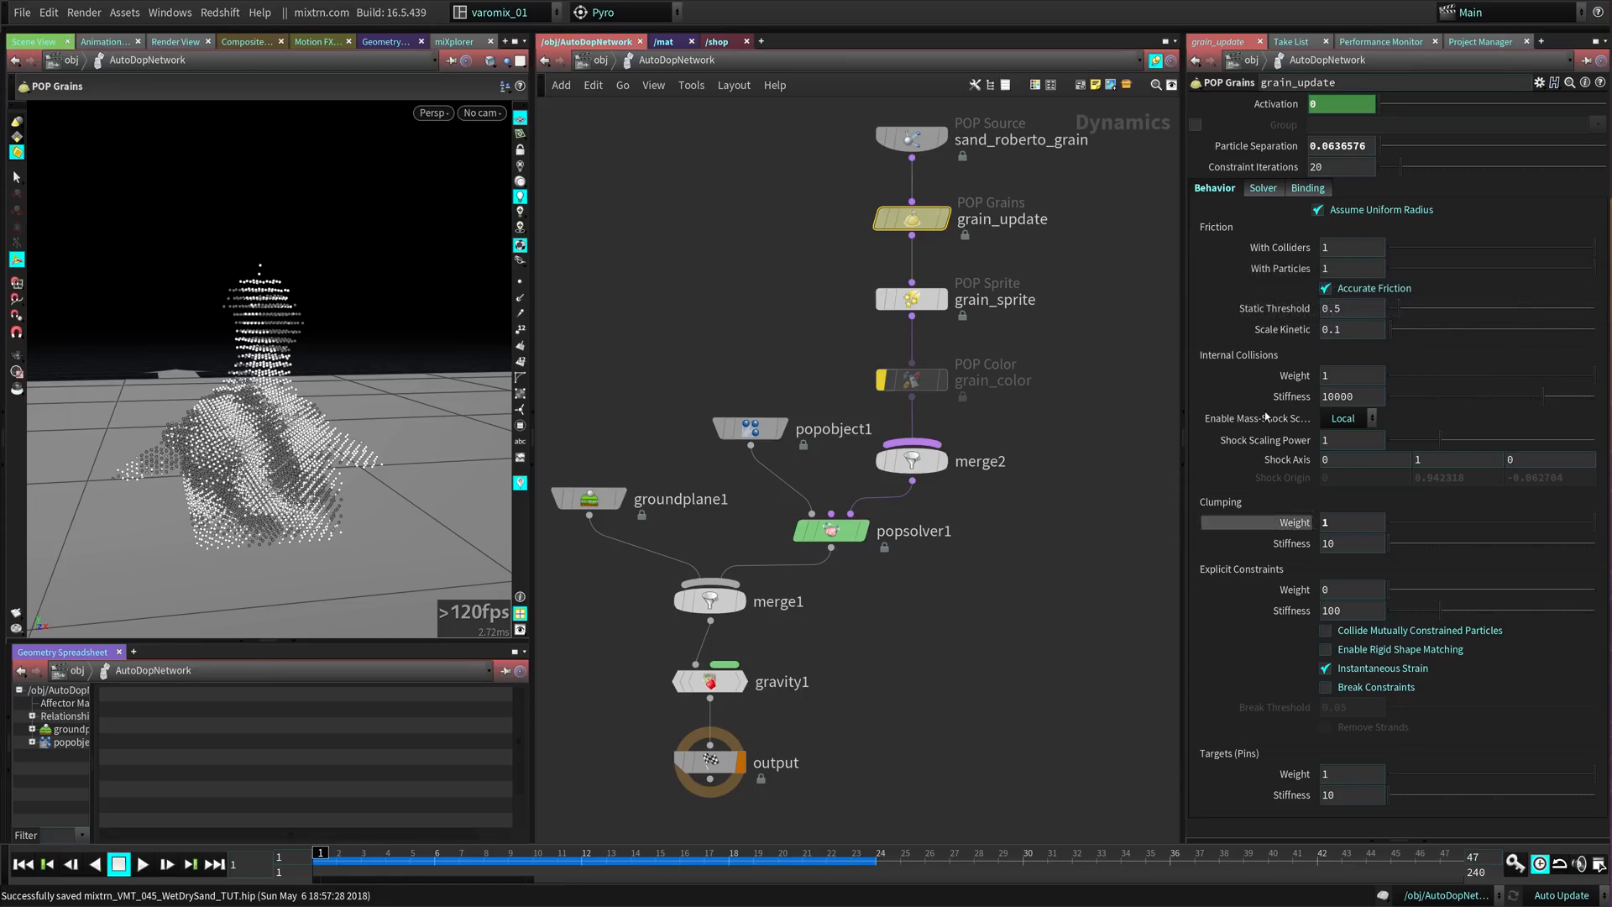
- Show grain_update's Solver options and cache the grain simulation through frame 47
left_click(1264, 187)
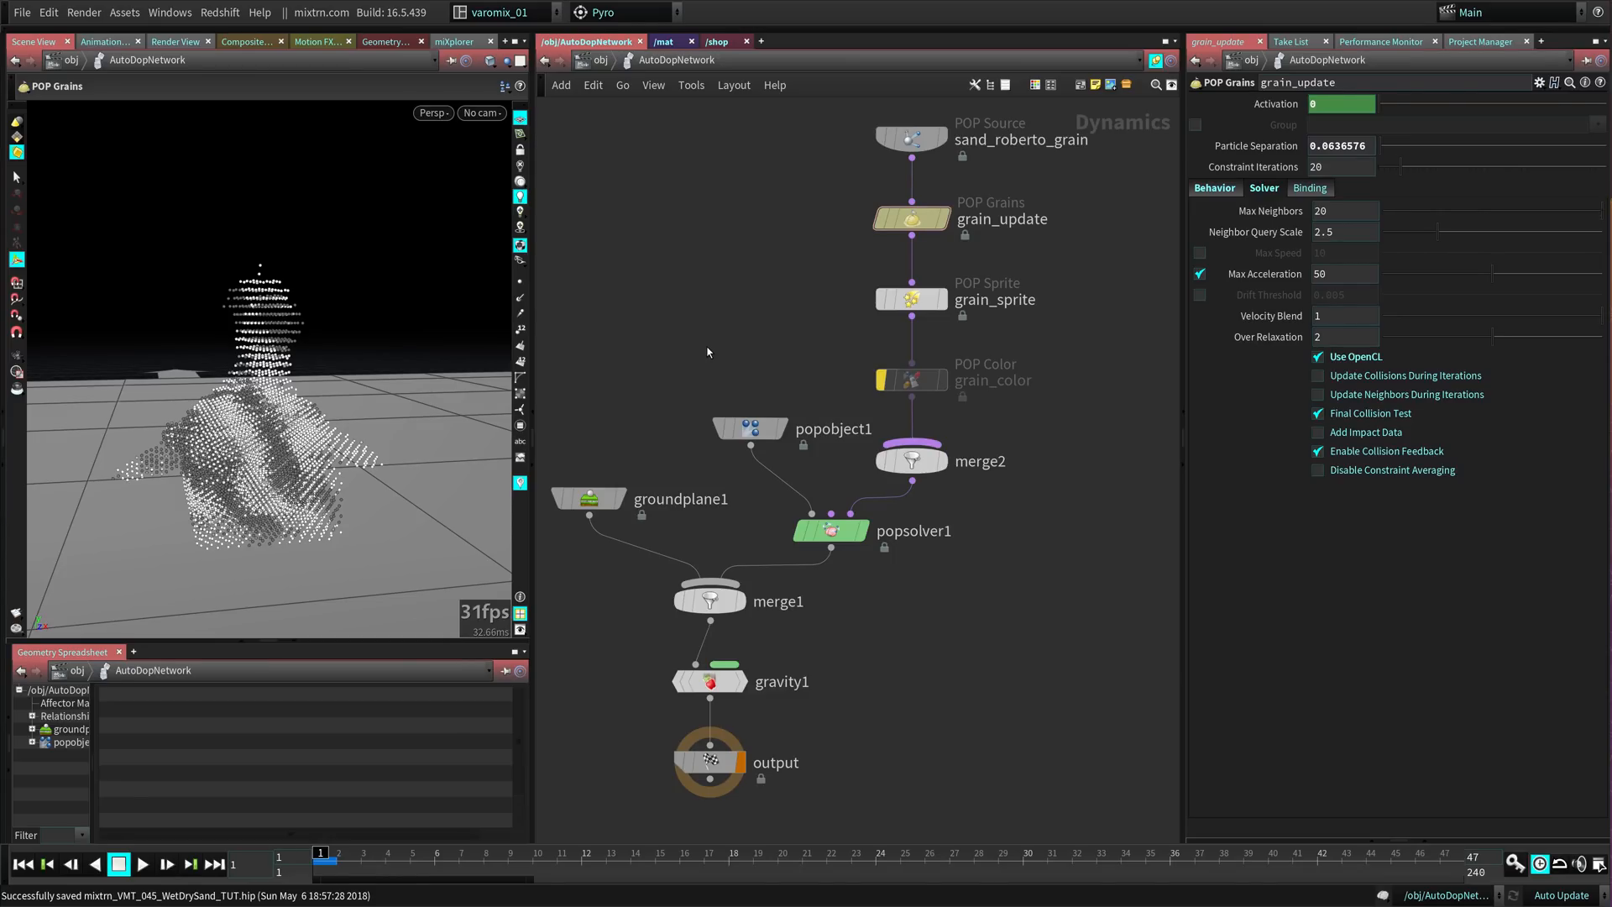
left_click(148, 863)
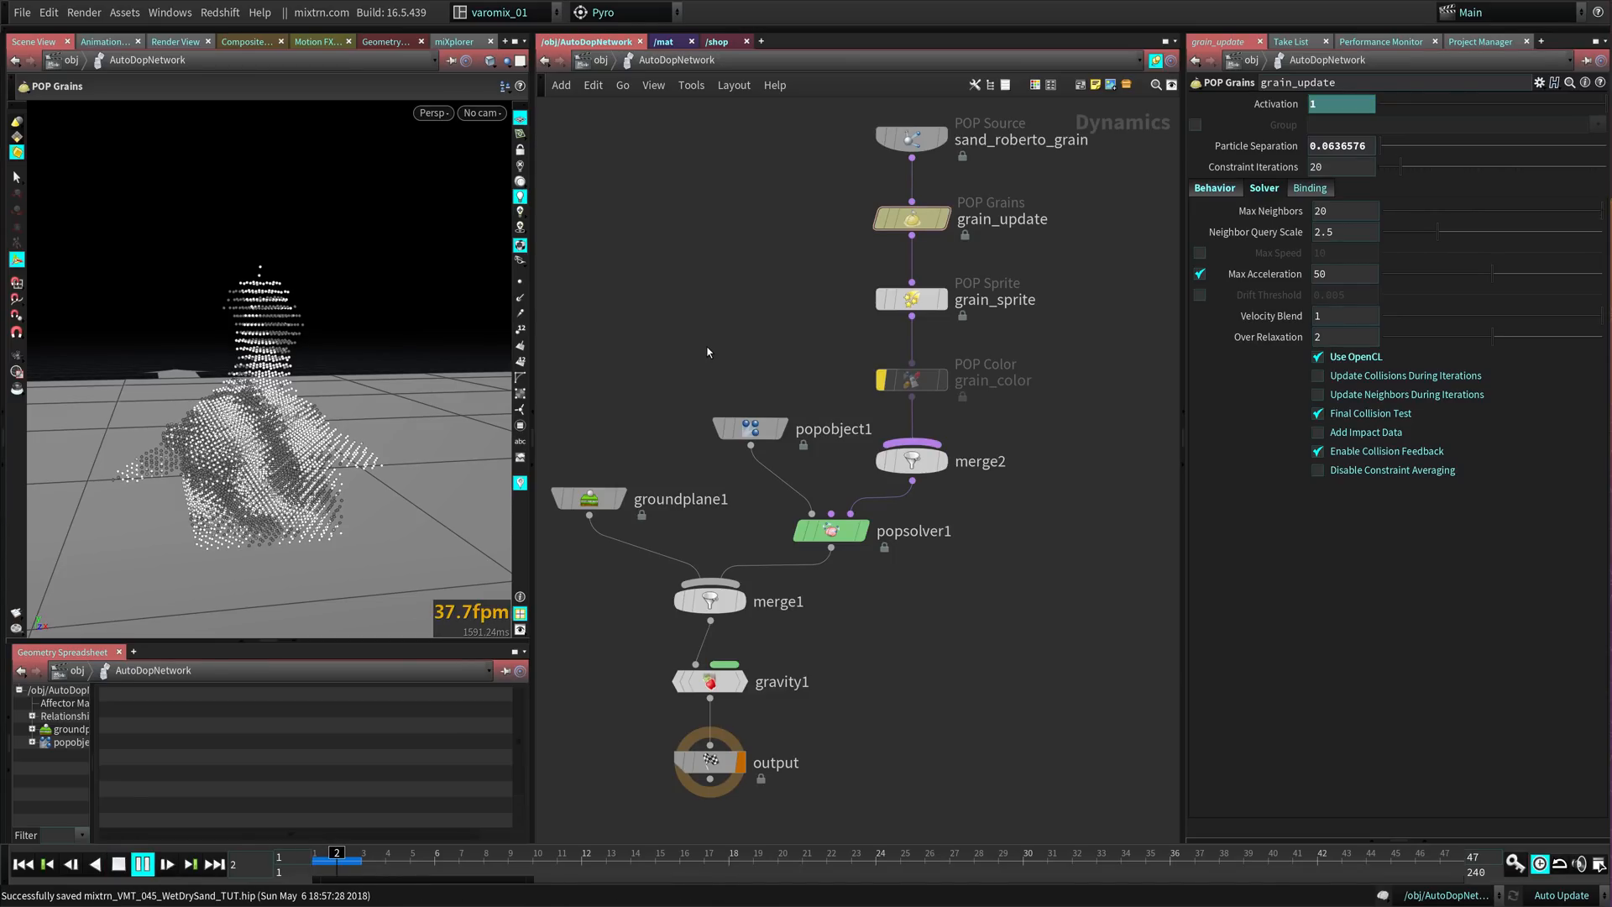
left_click(146, 861)
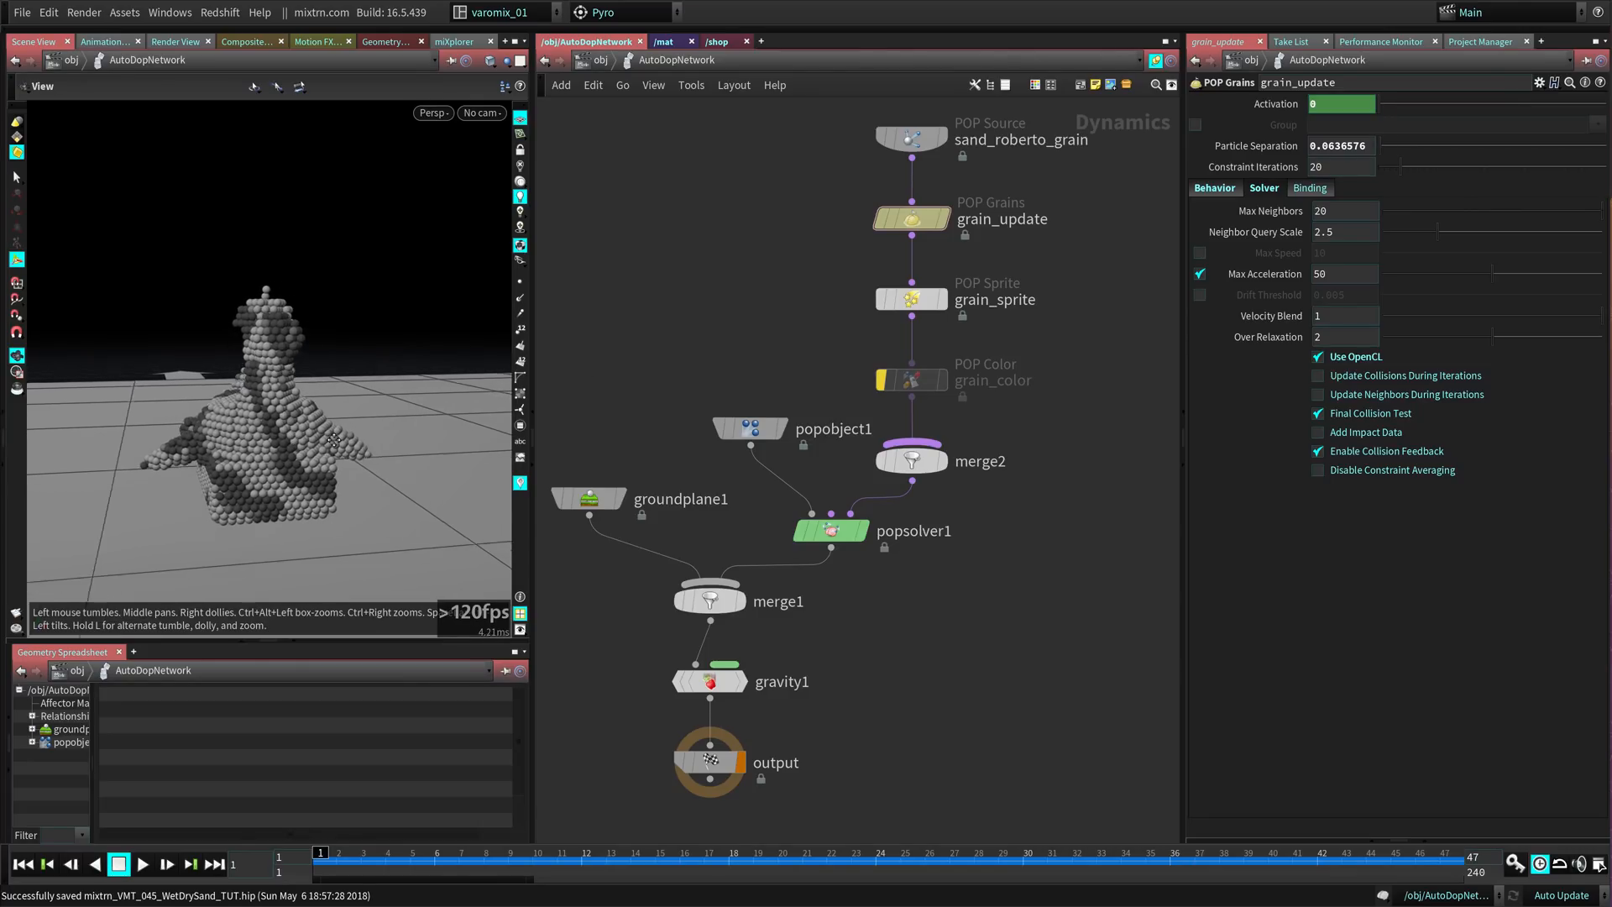
- Start the grain simulation playing with the 0.005 drift threshold enabled
left_click(146, 861)
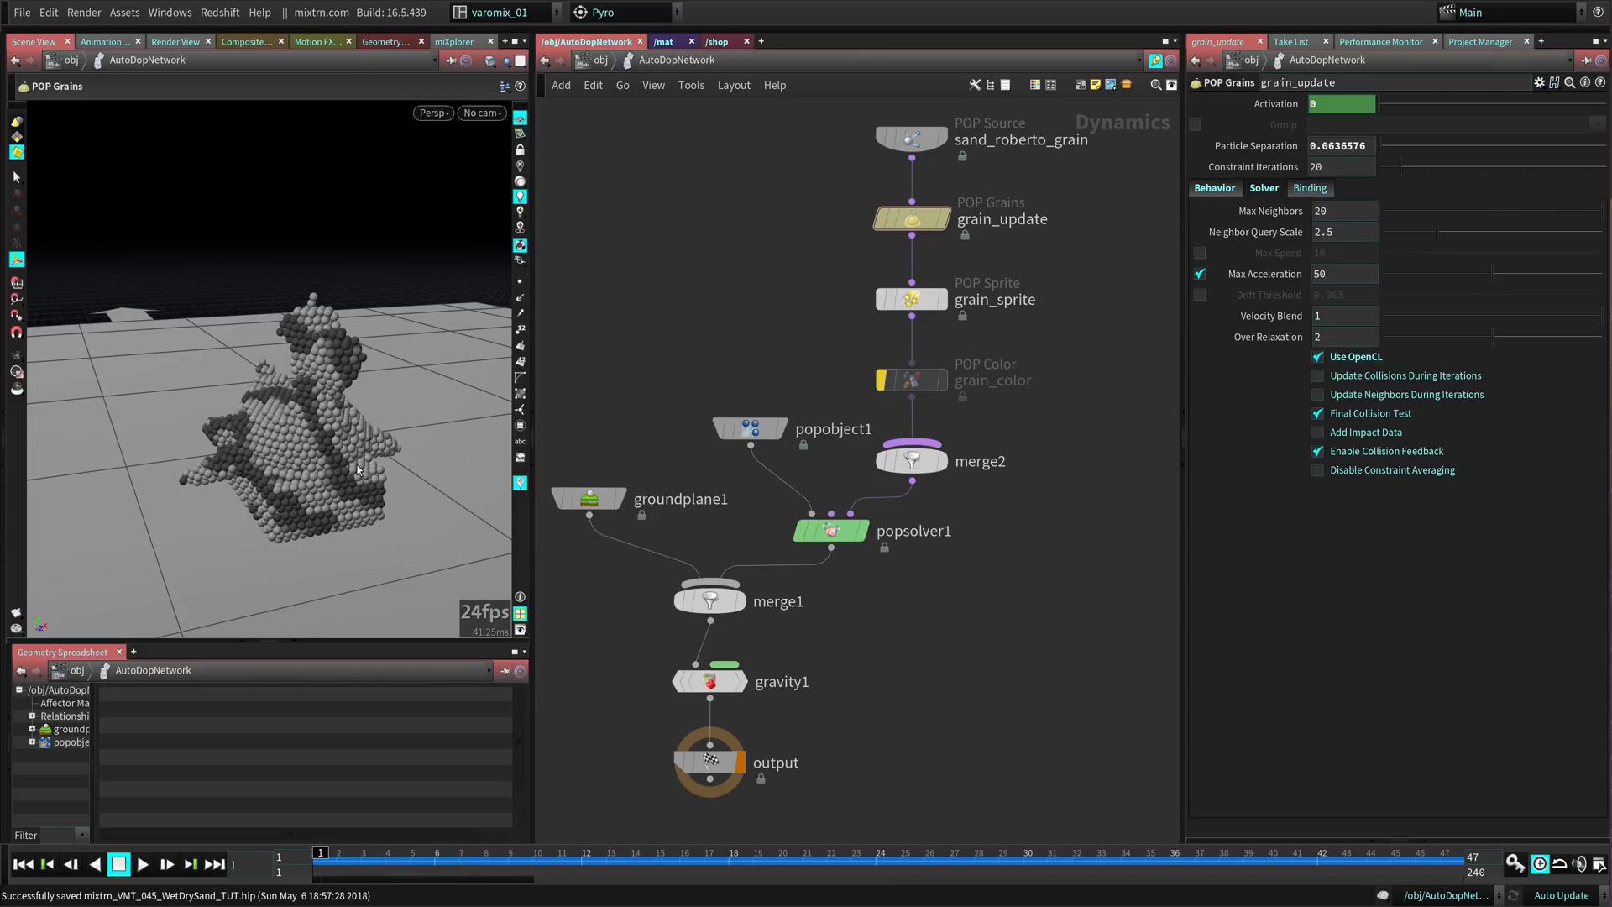
mouse_move(489, 415)
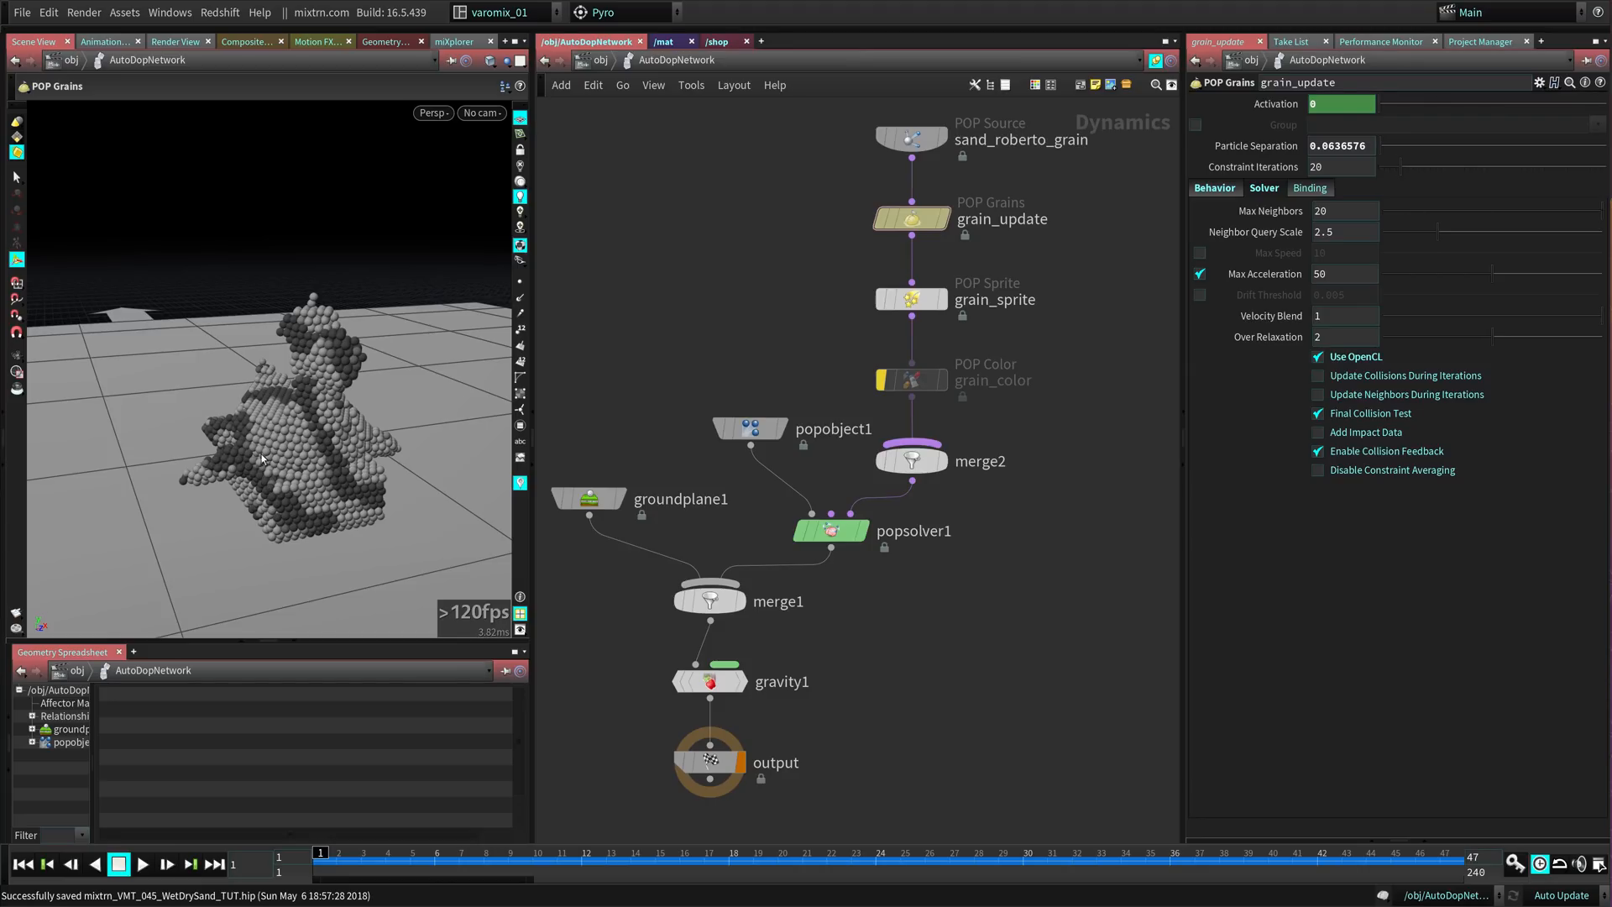
mouse_move(227, 465)
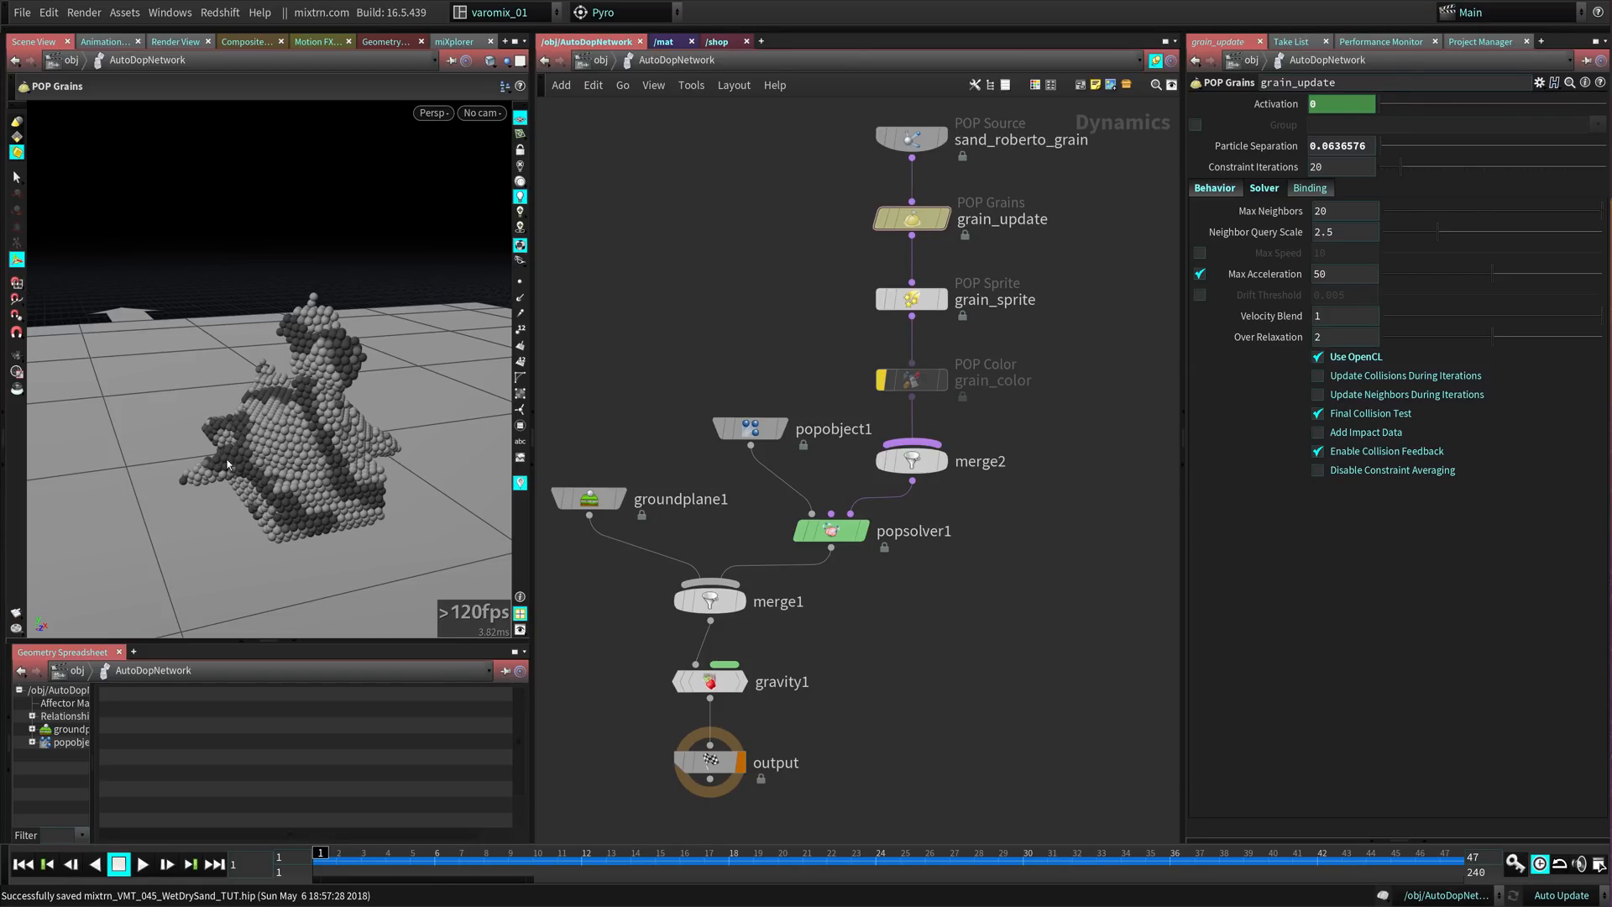
mouse_move(283, 454)
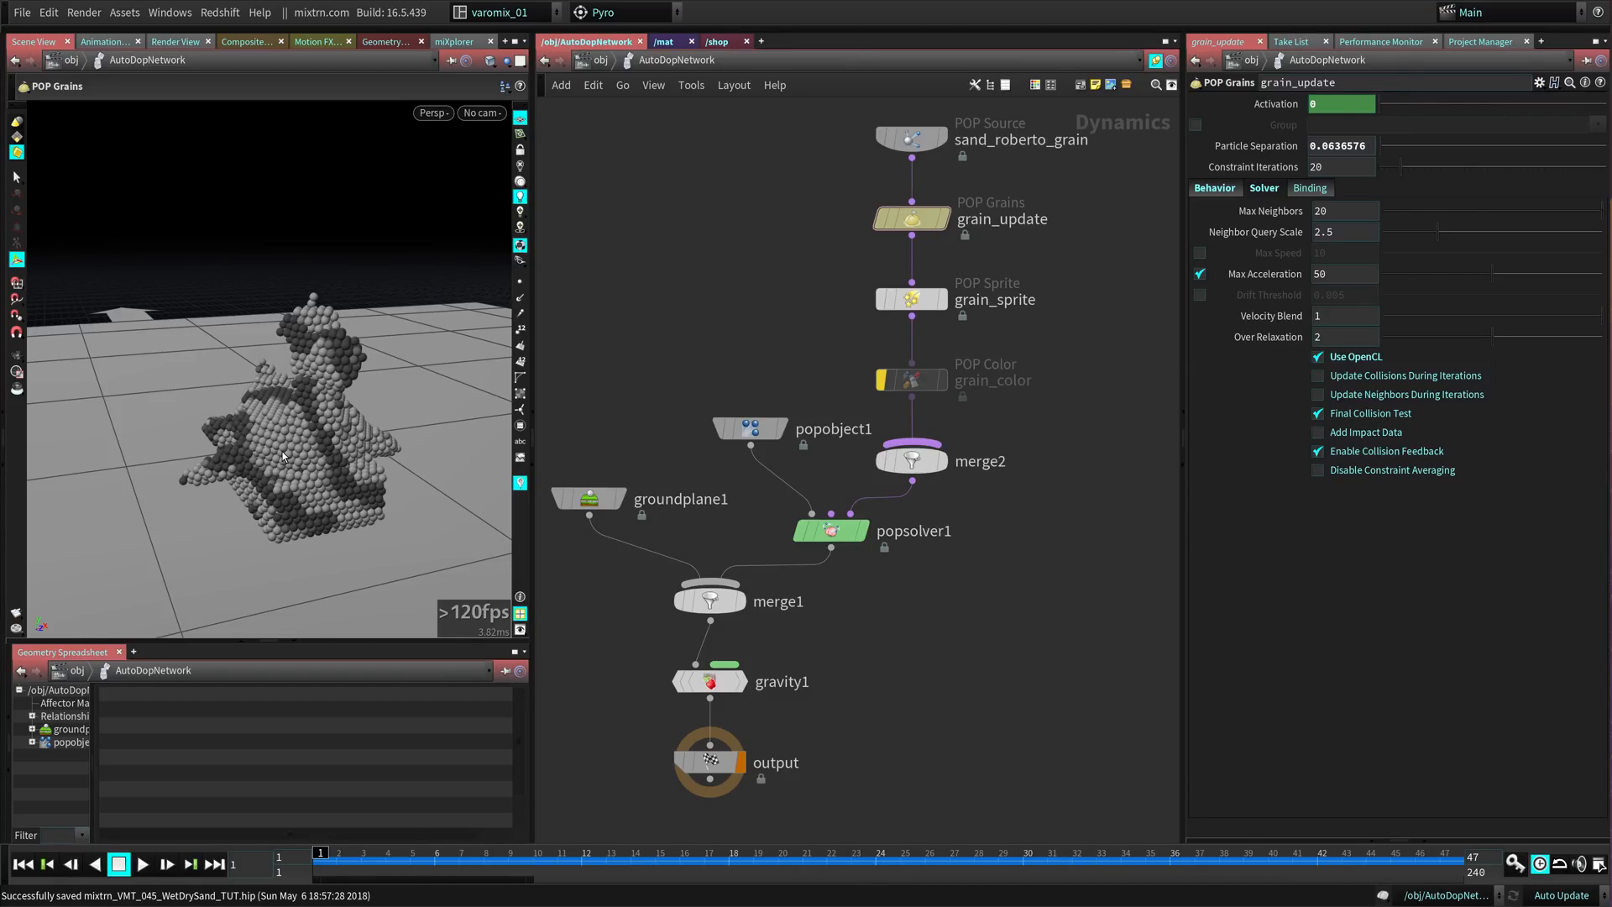
mouse_move(326, 432)
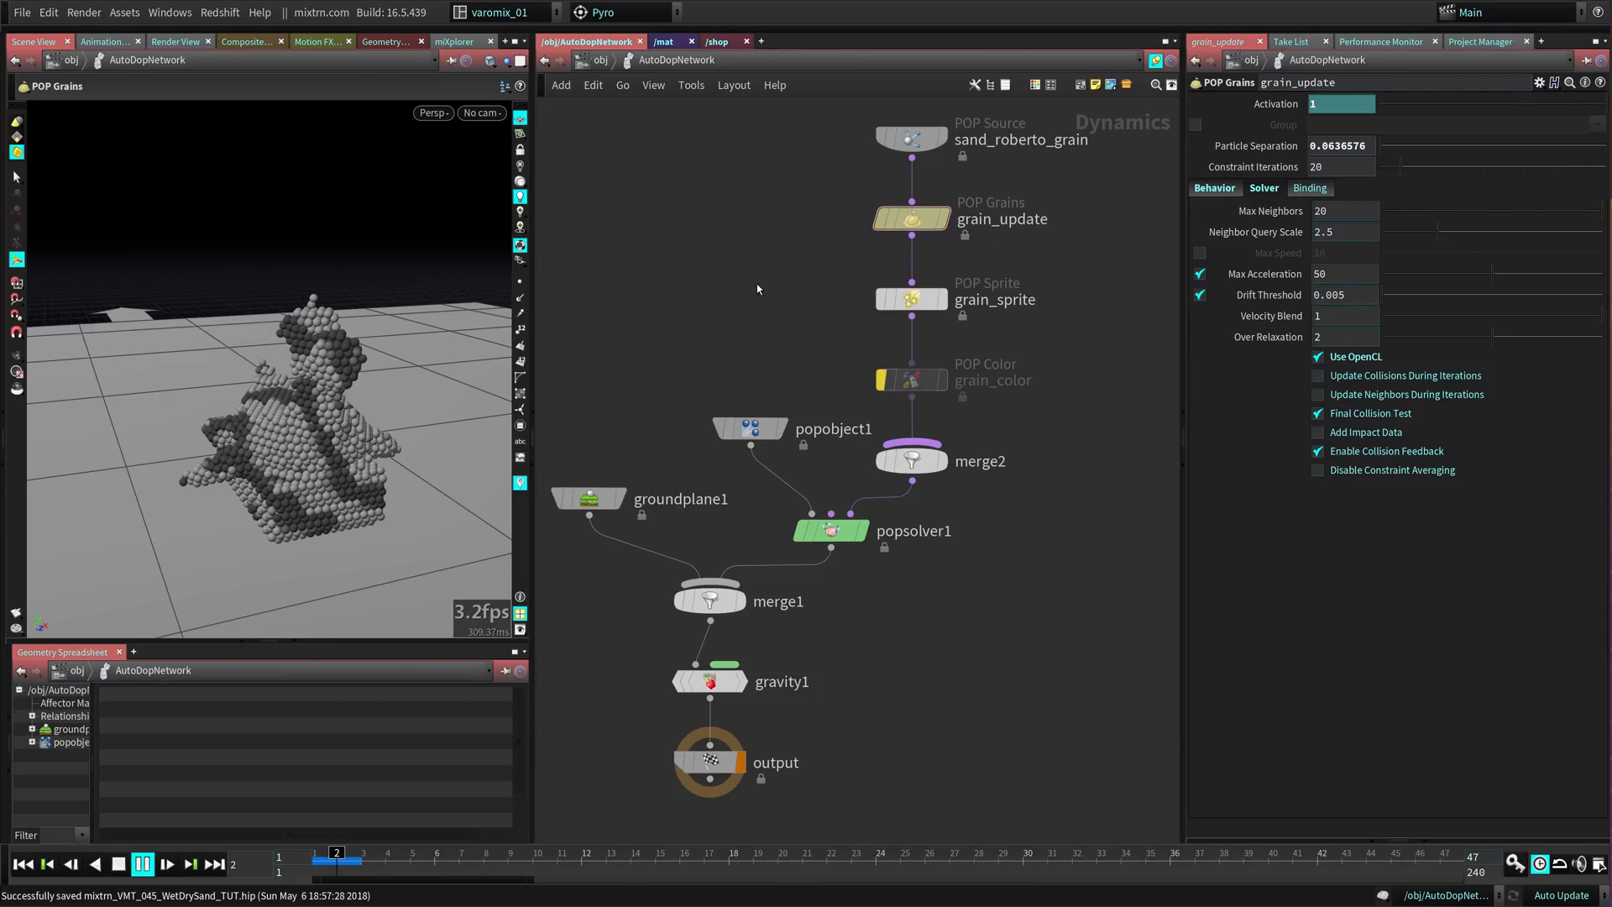
- Stop playback and set grain_update's Constraint Iterations to 100
left_click(144, 862)
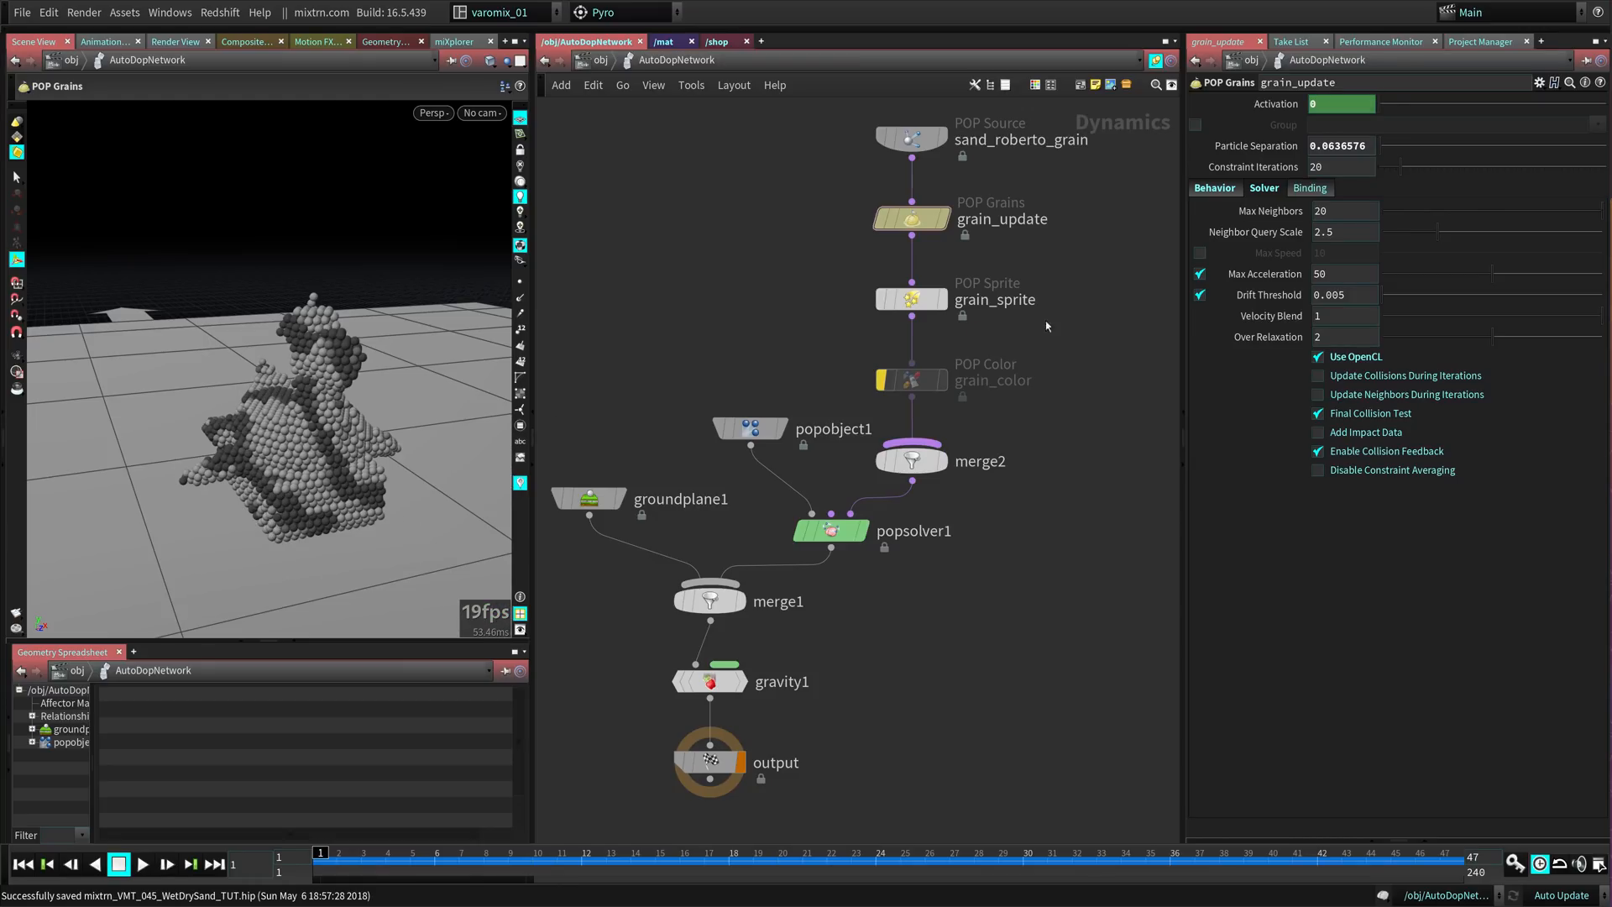
left_click(1337, 166)
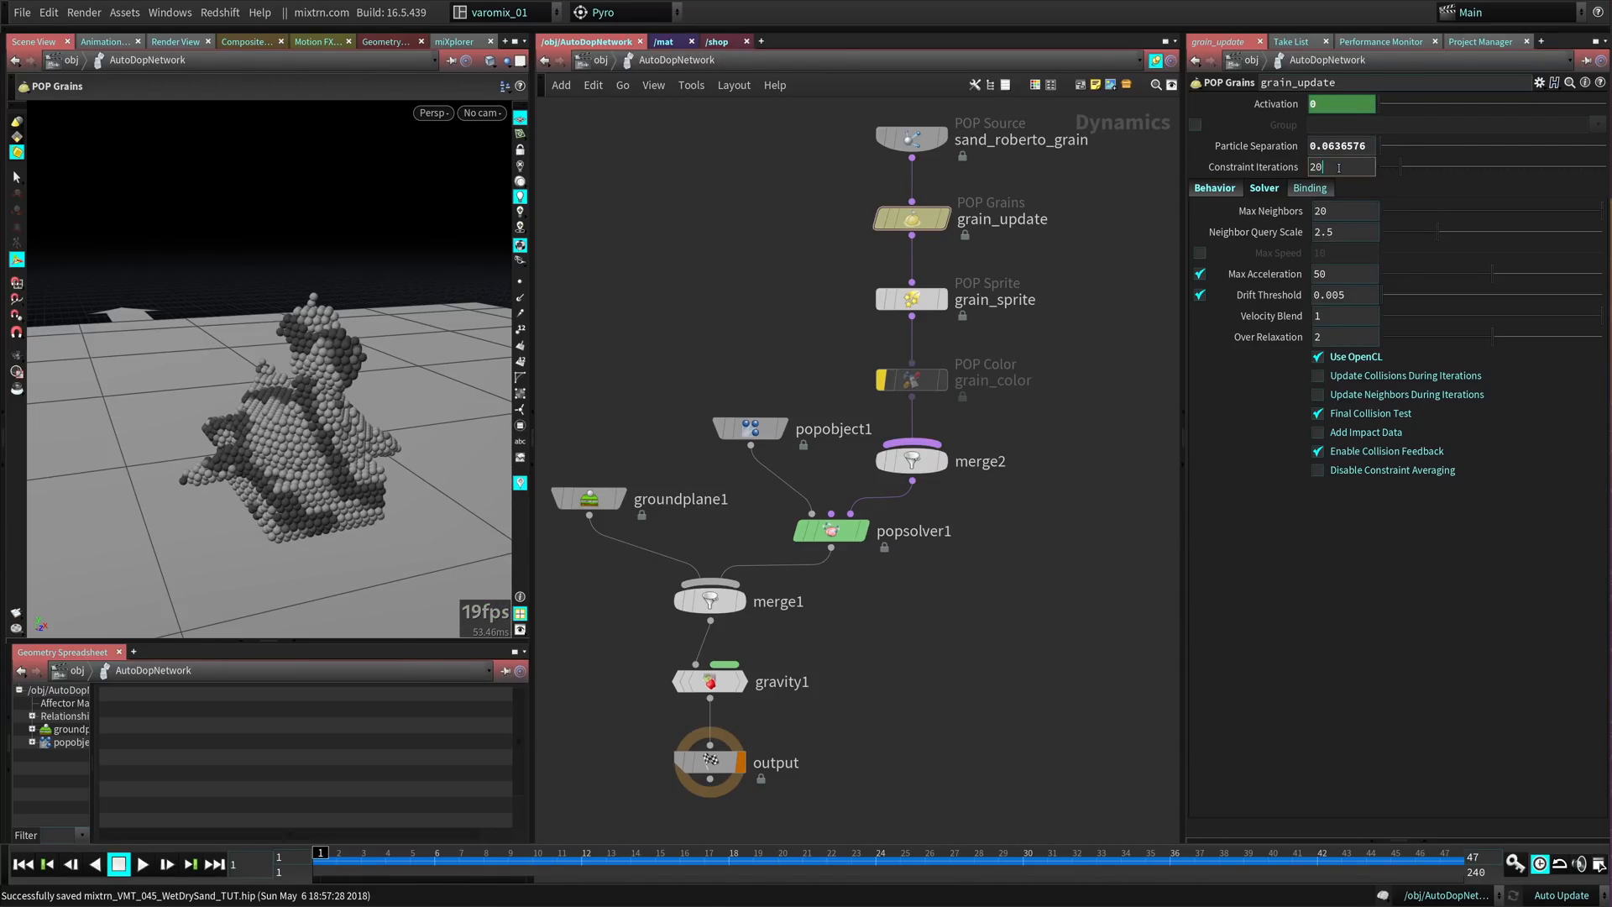
type("10")
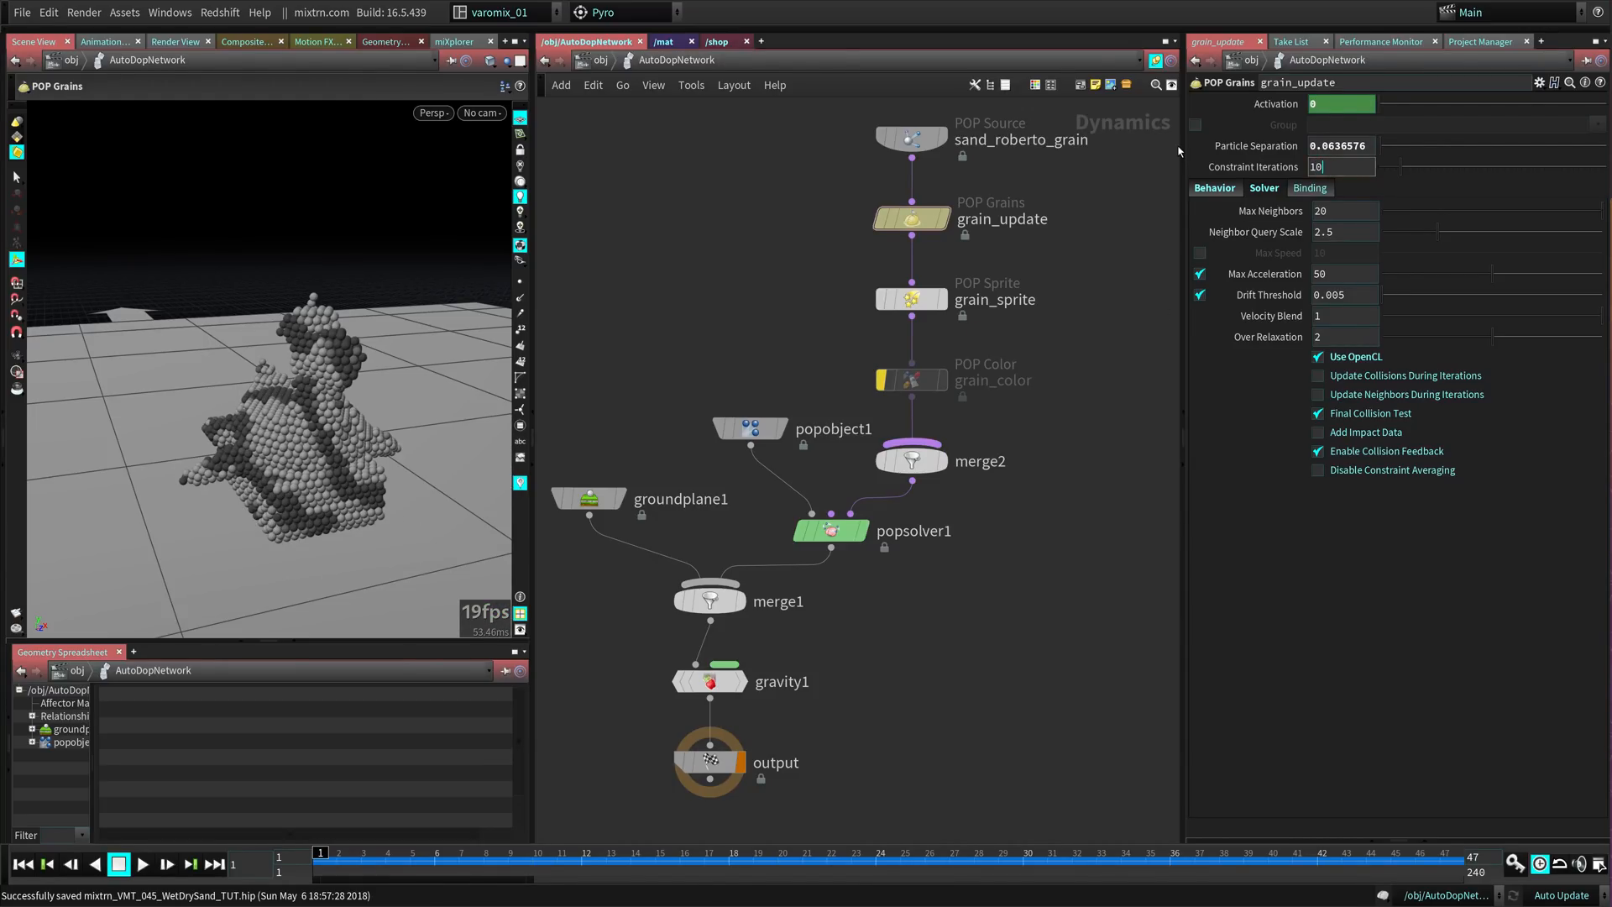
type("100")
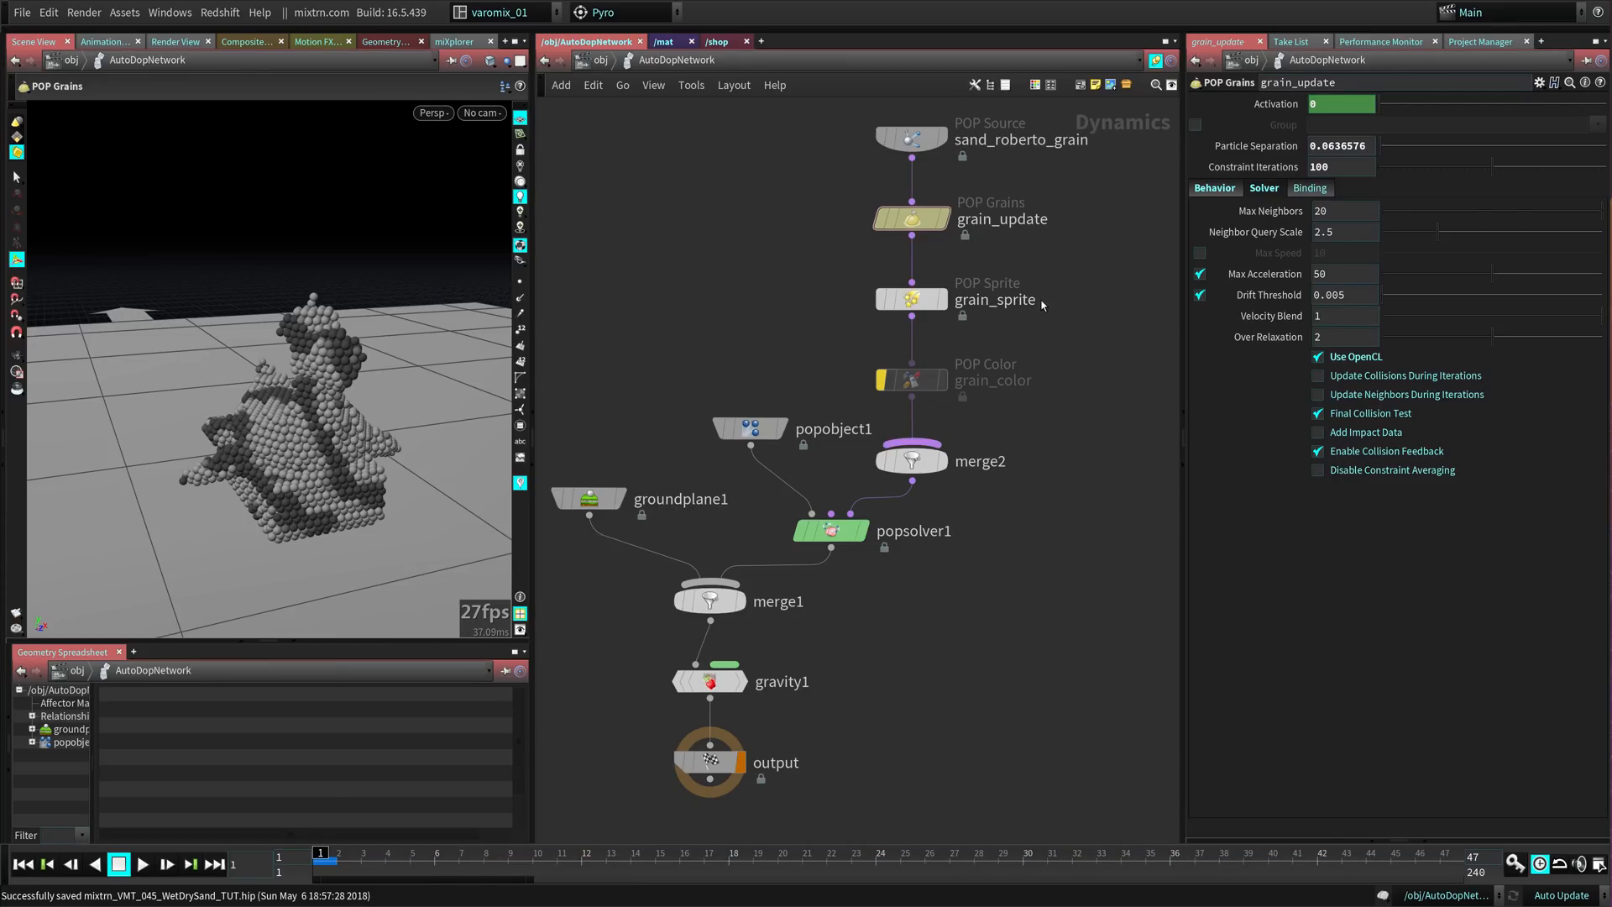
left_click(148, 860)
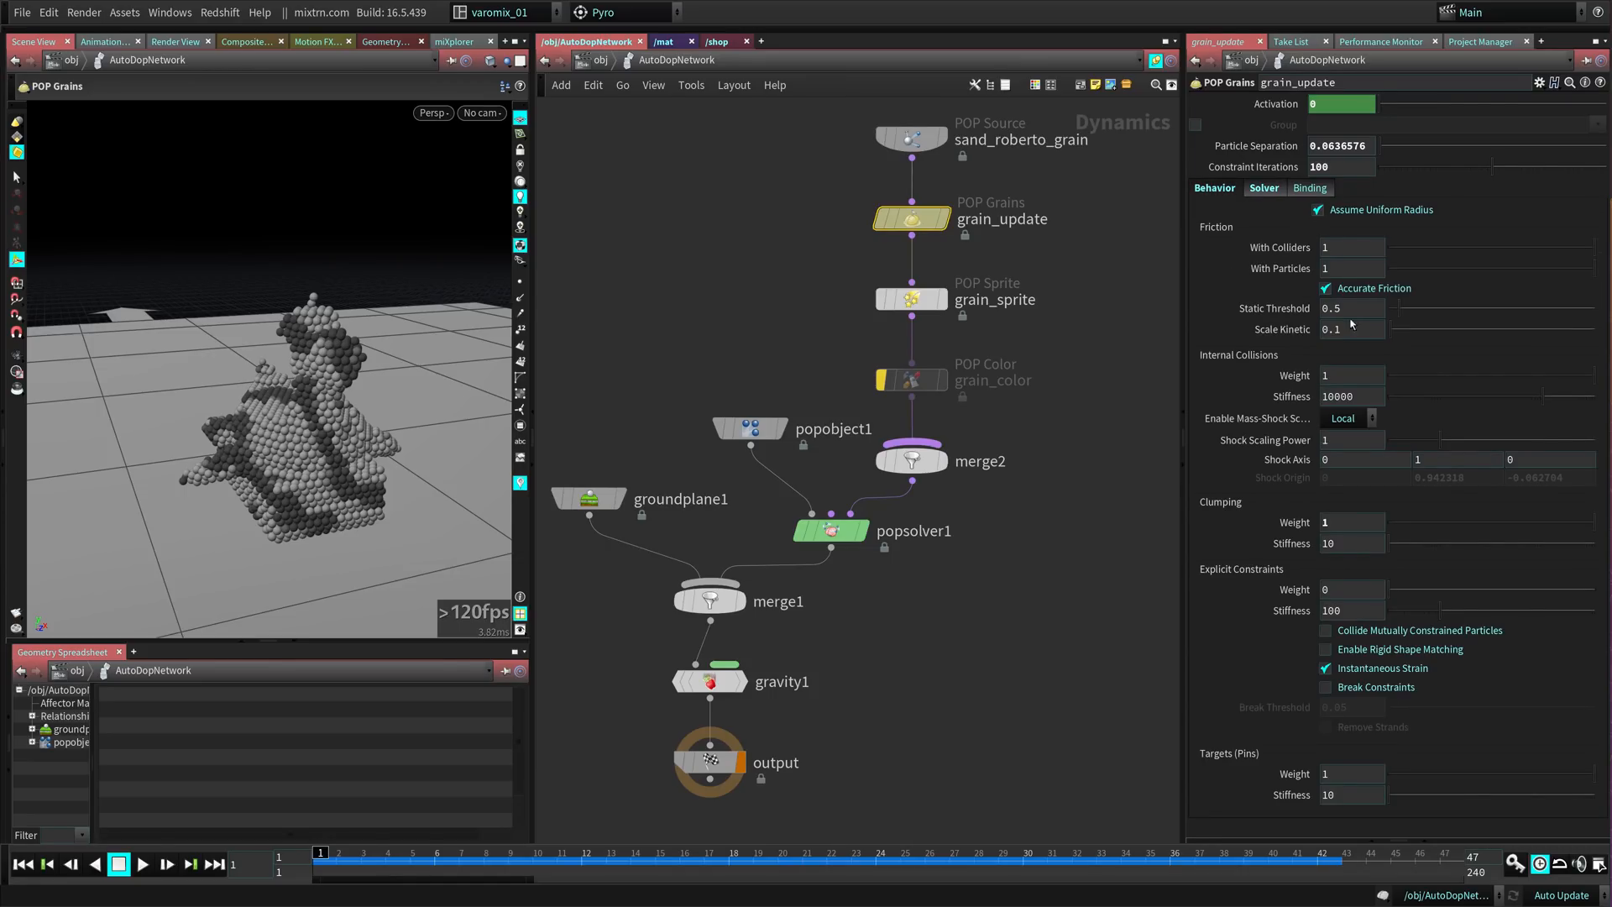
mouse_move(1267, 308)
type("1")
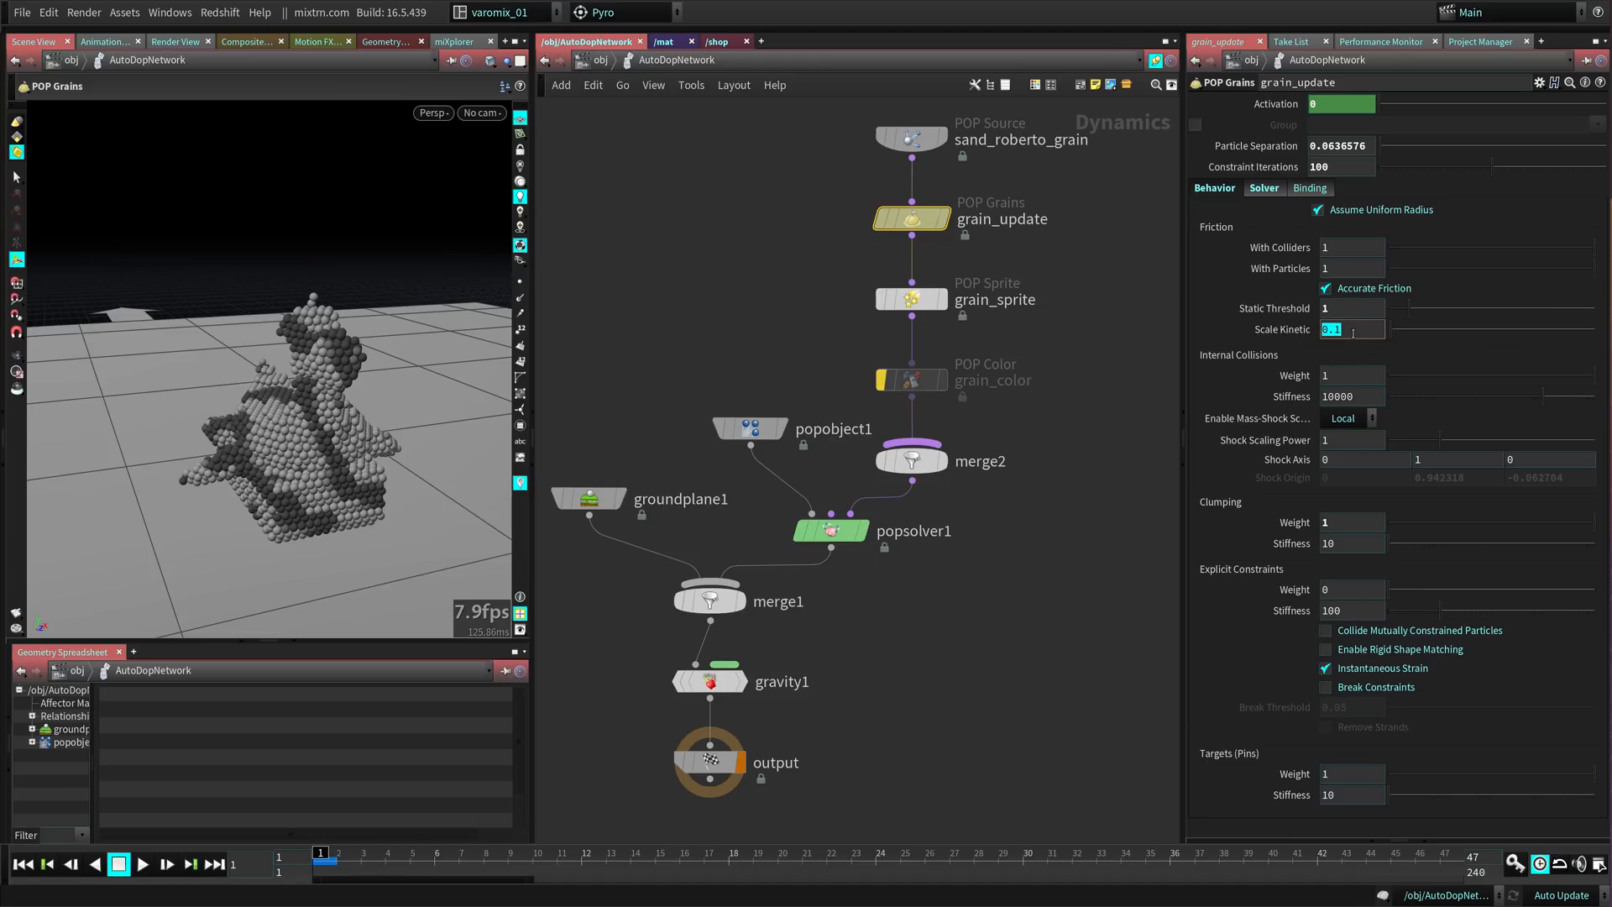
- Set friction Static Threshold to 1 and Scale Kinetic to 0.97, then replay
type("0.97")
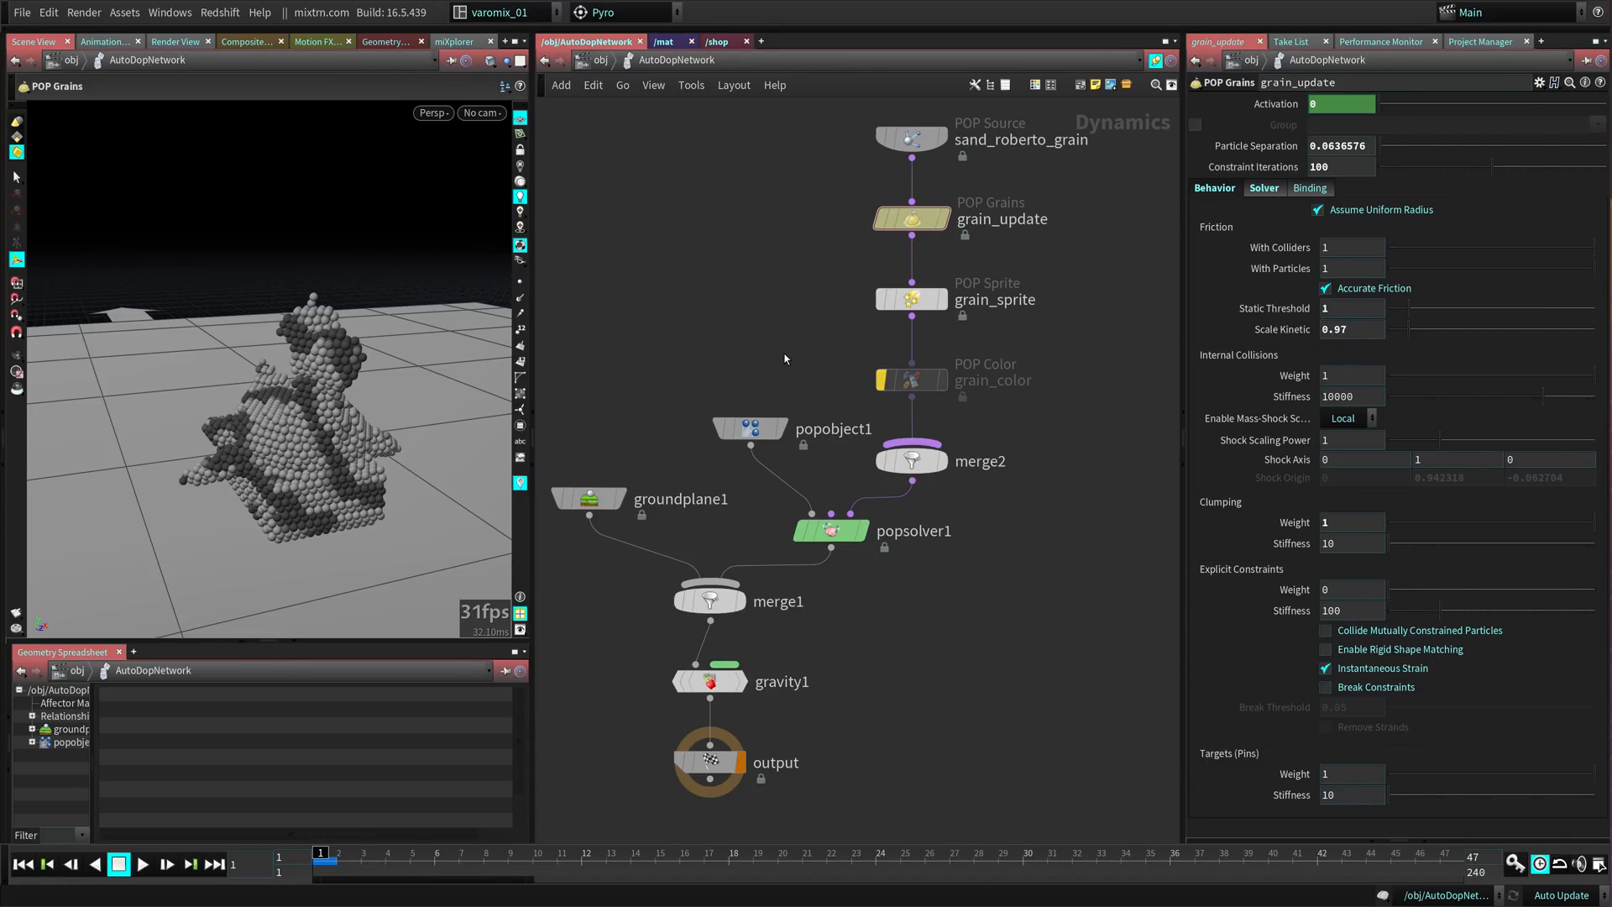
left_click(150, 864)
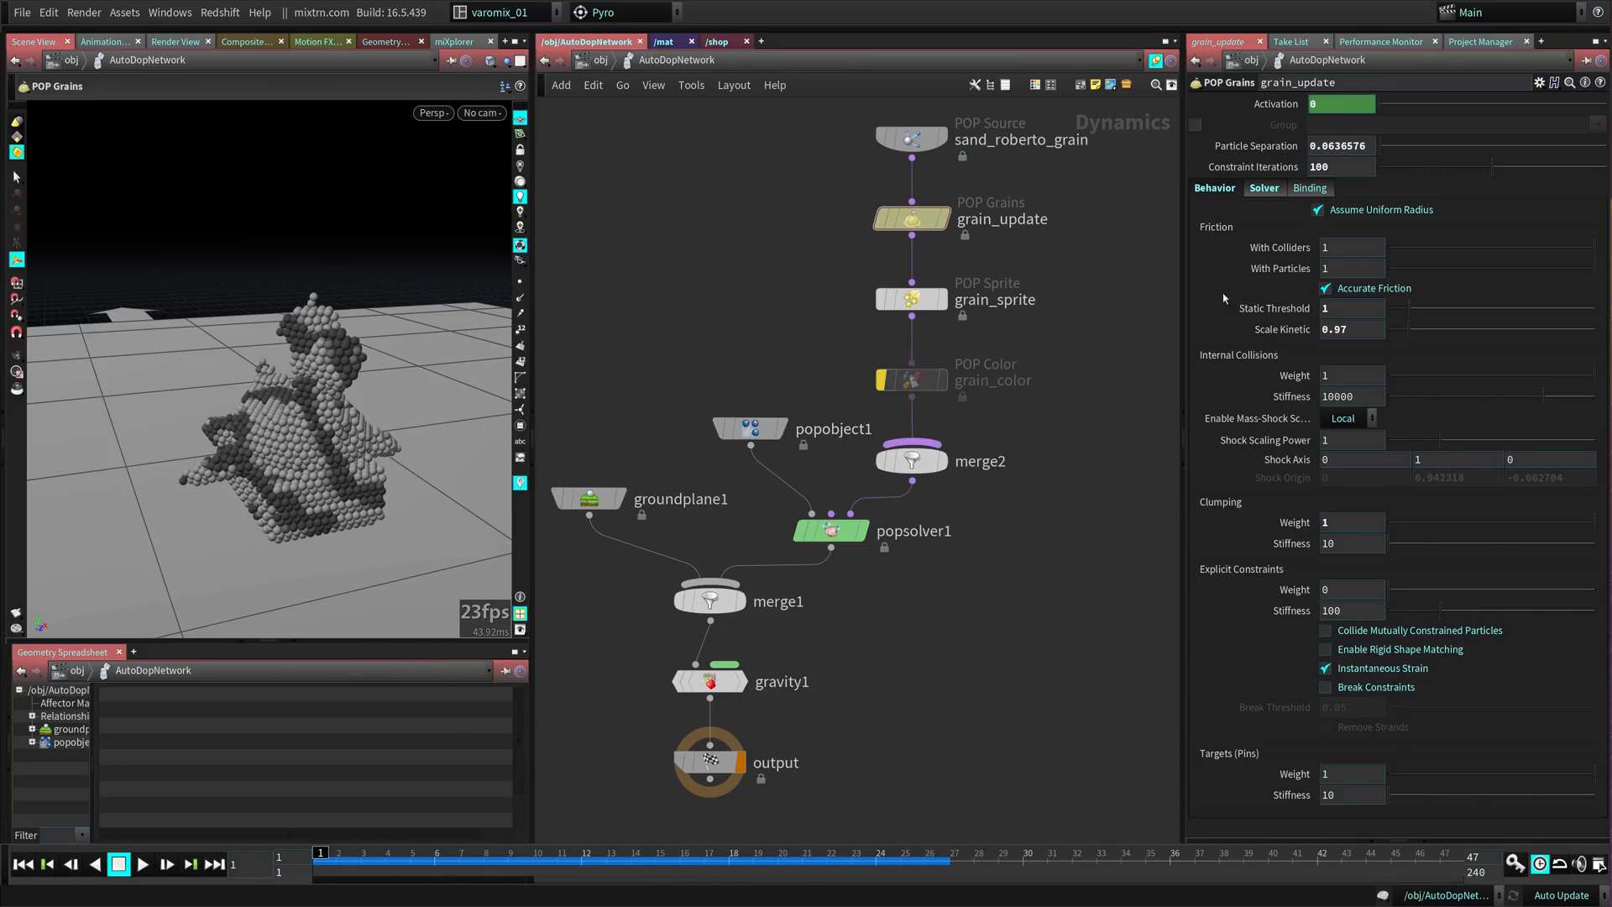
mouse_move(1250, 274)
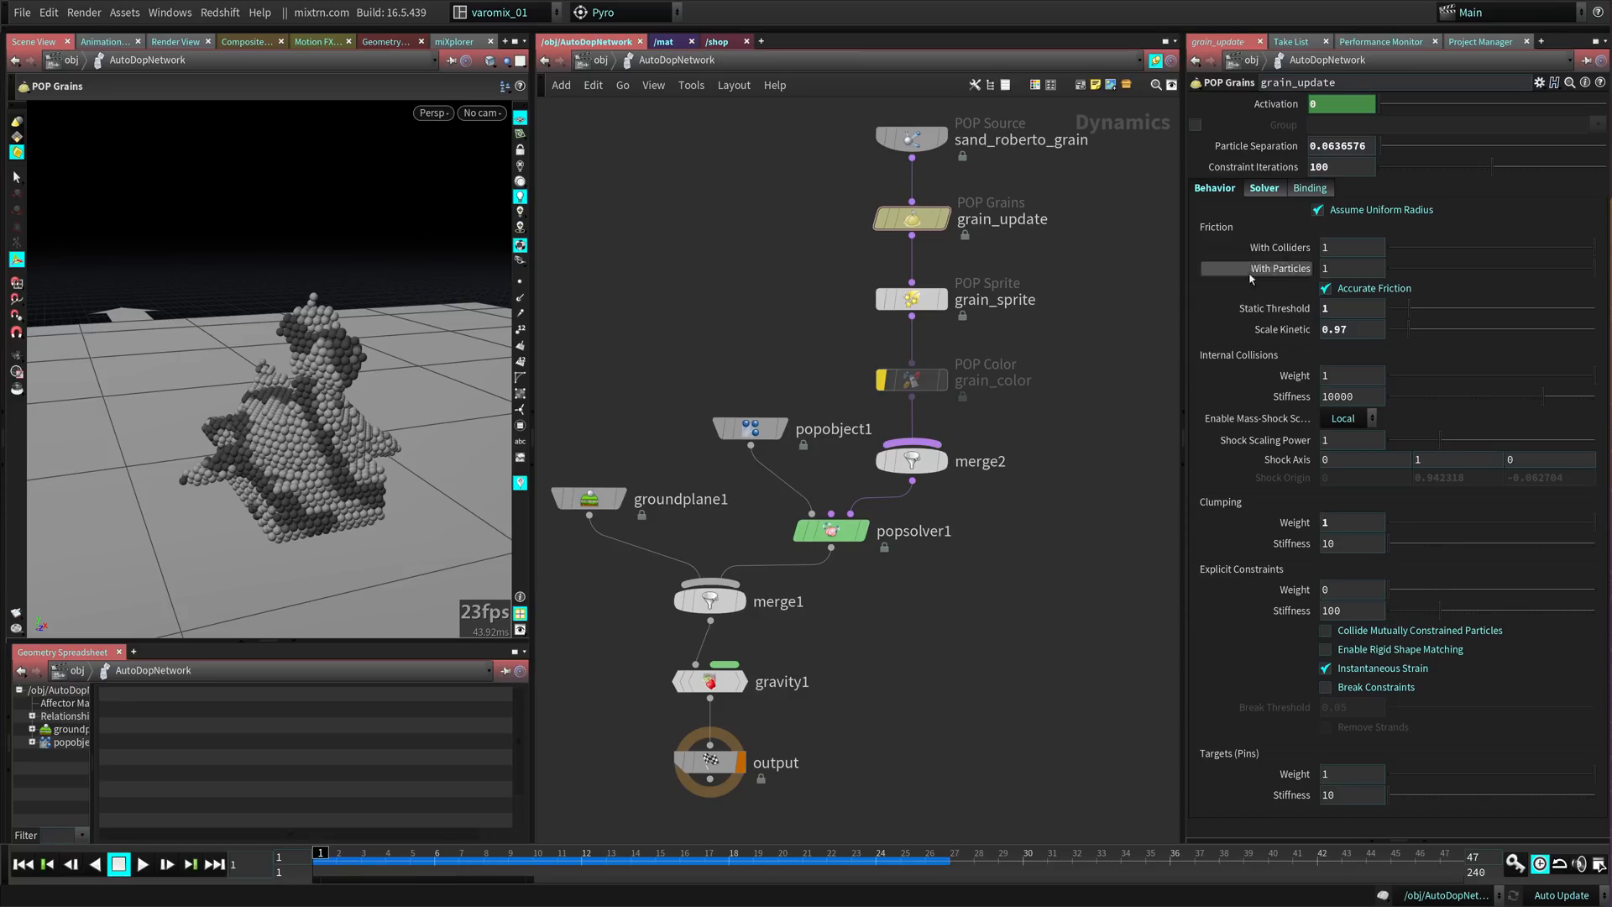
mouse_move(1273, 308)
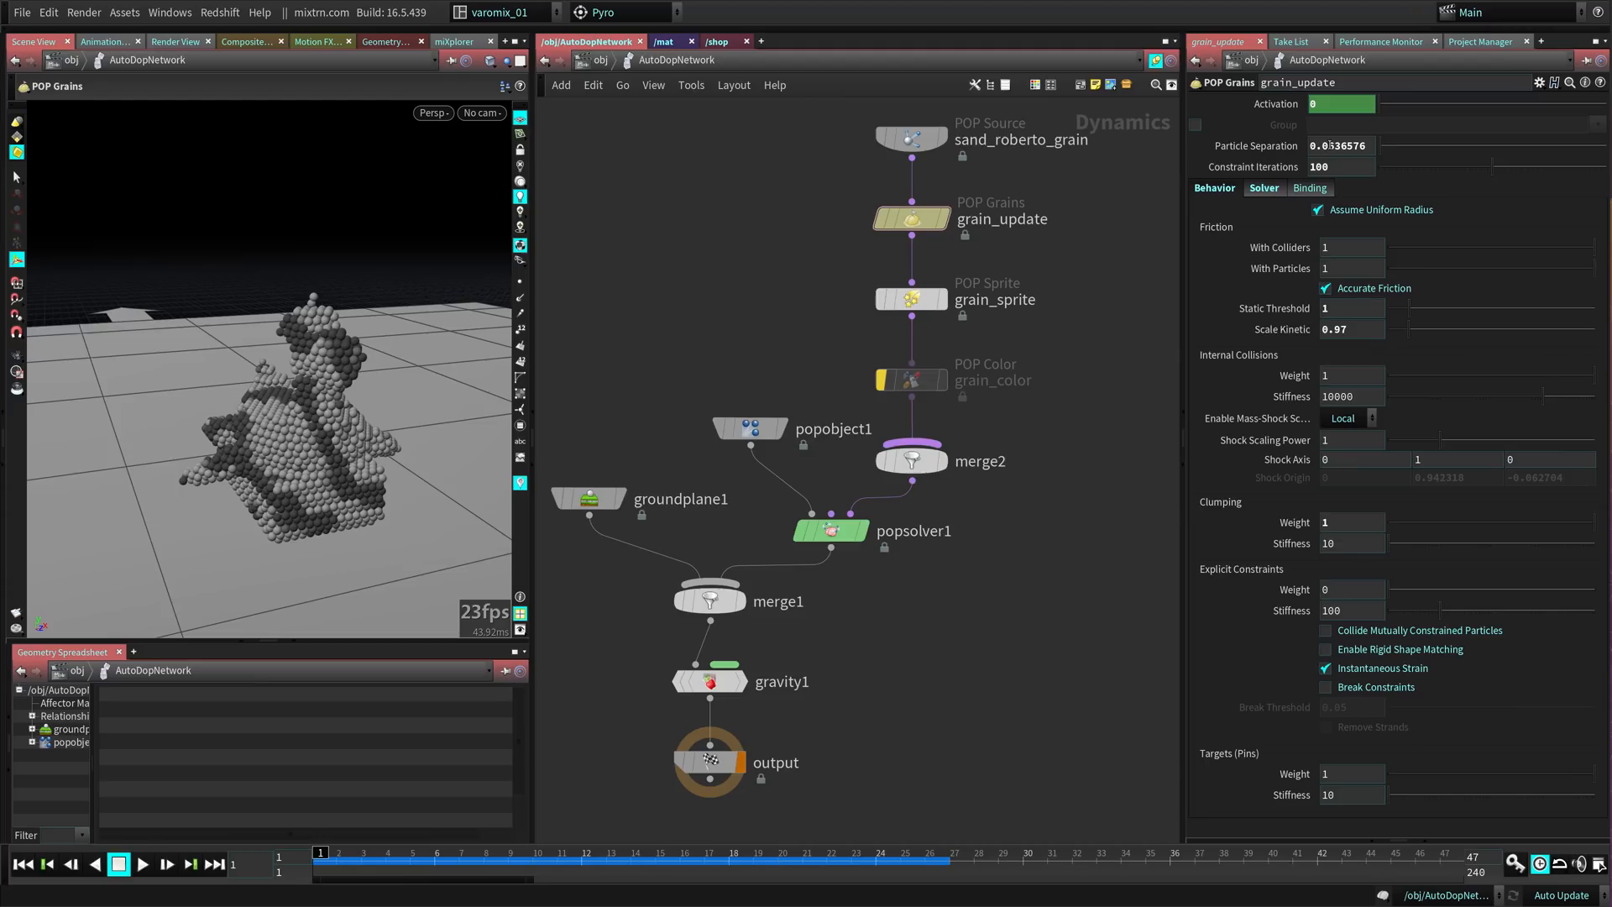
- Change Particle Separation from 0.0636576 to 0.03 and replay the finer grains
left_click(1340, 145)
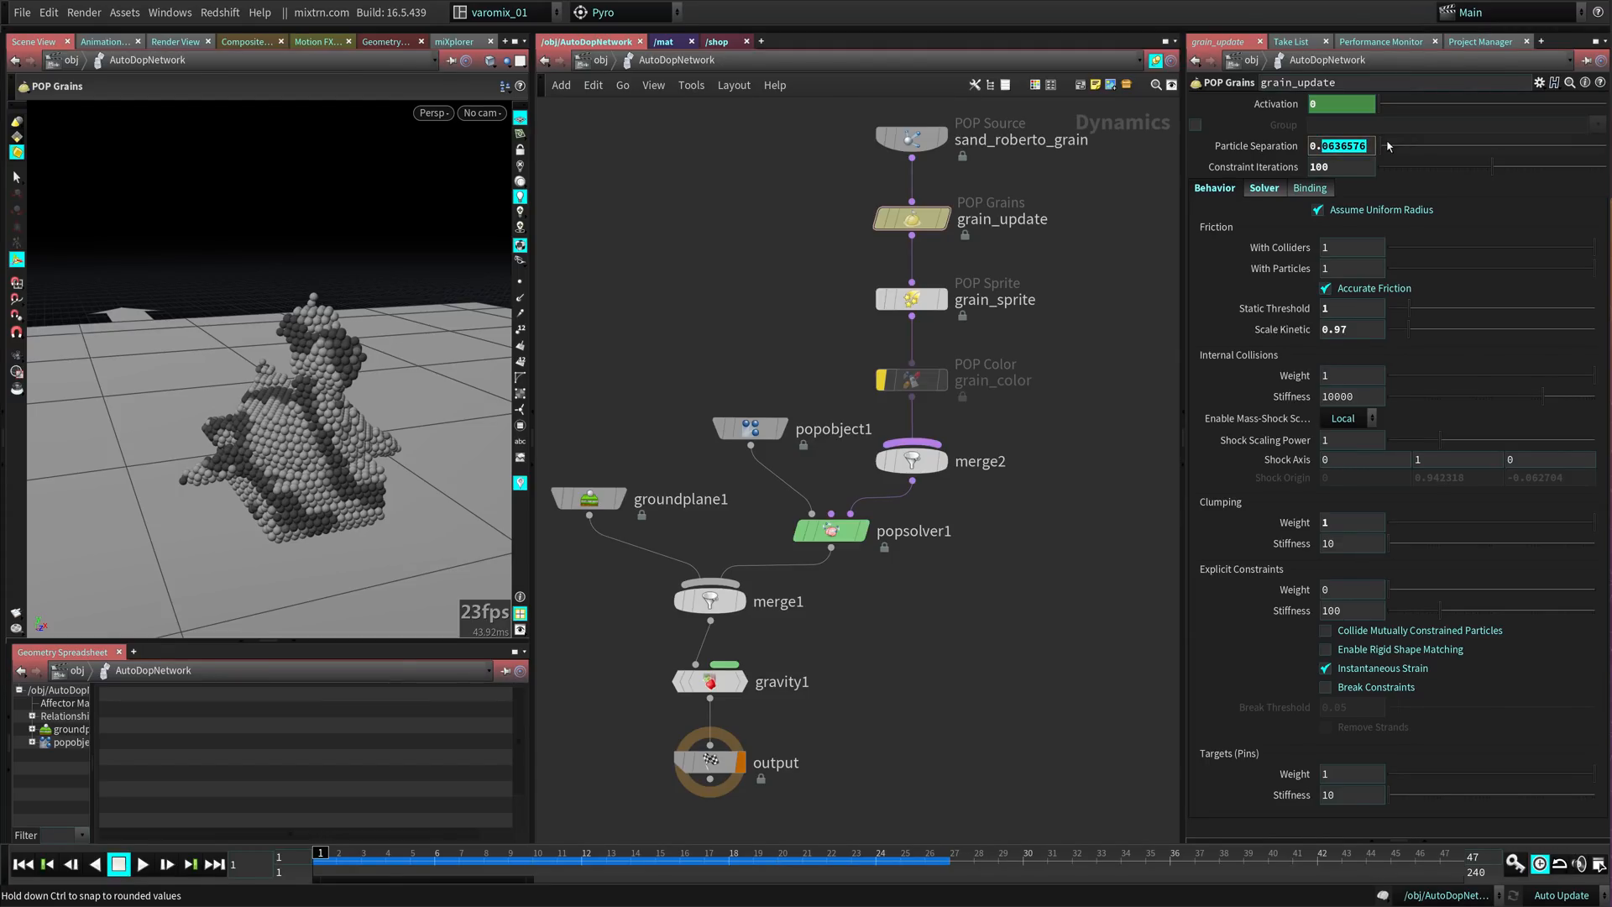
type("0.0.")
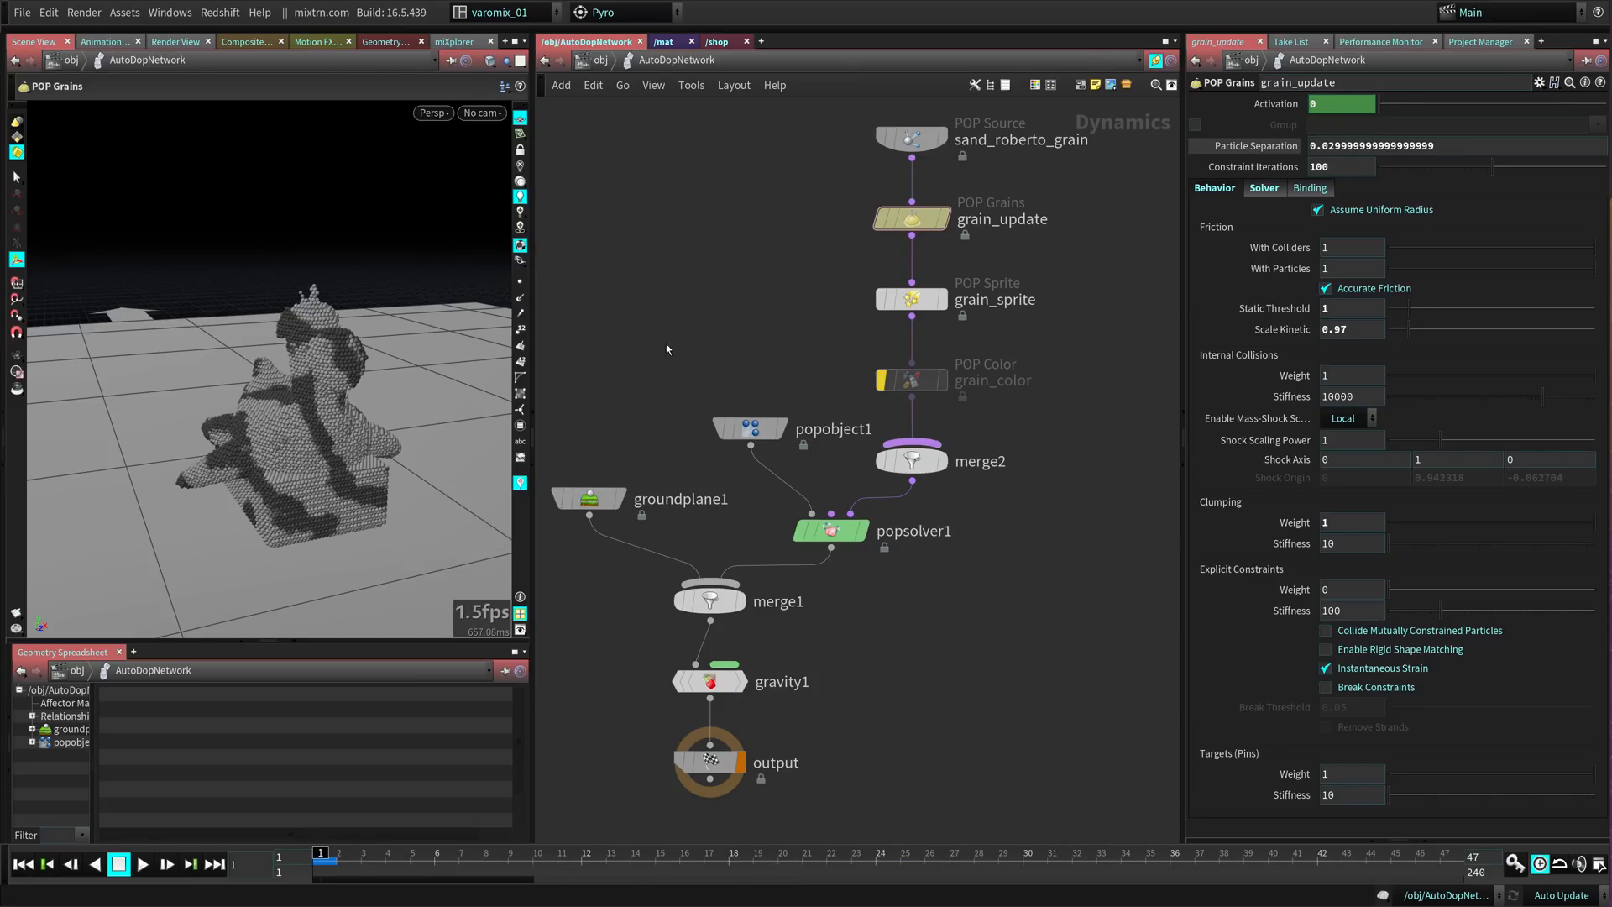
left_click(148, 864)
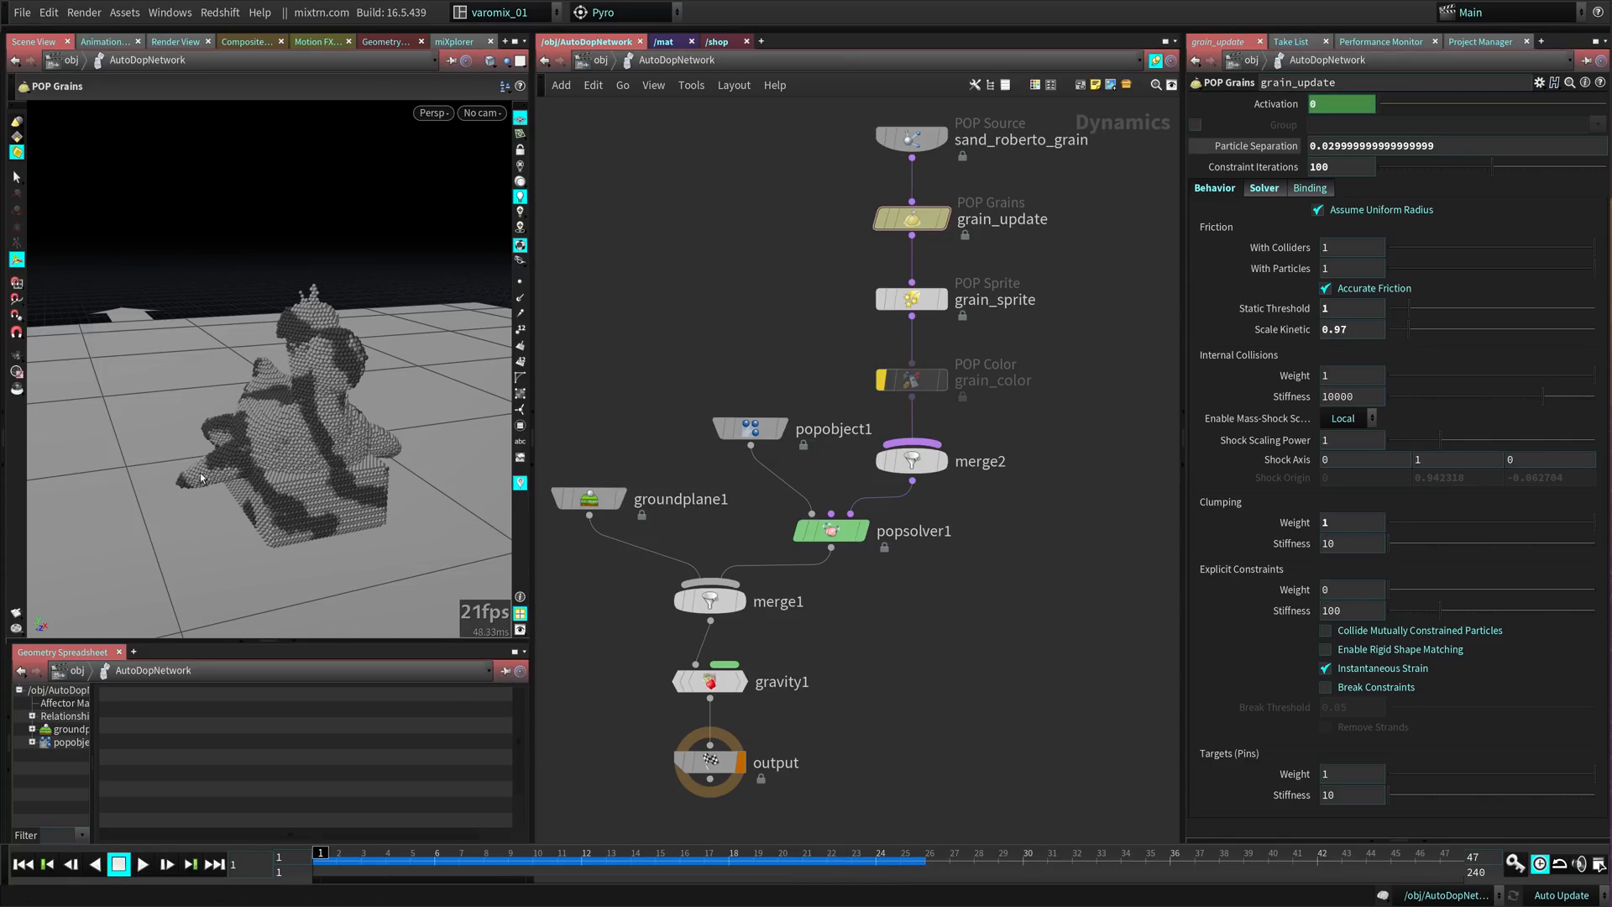
- Play, pause and restart the finer grain simulation to inspect the slumping toy
left_click(149, 864)
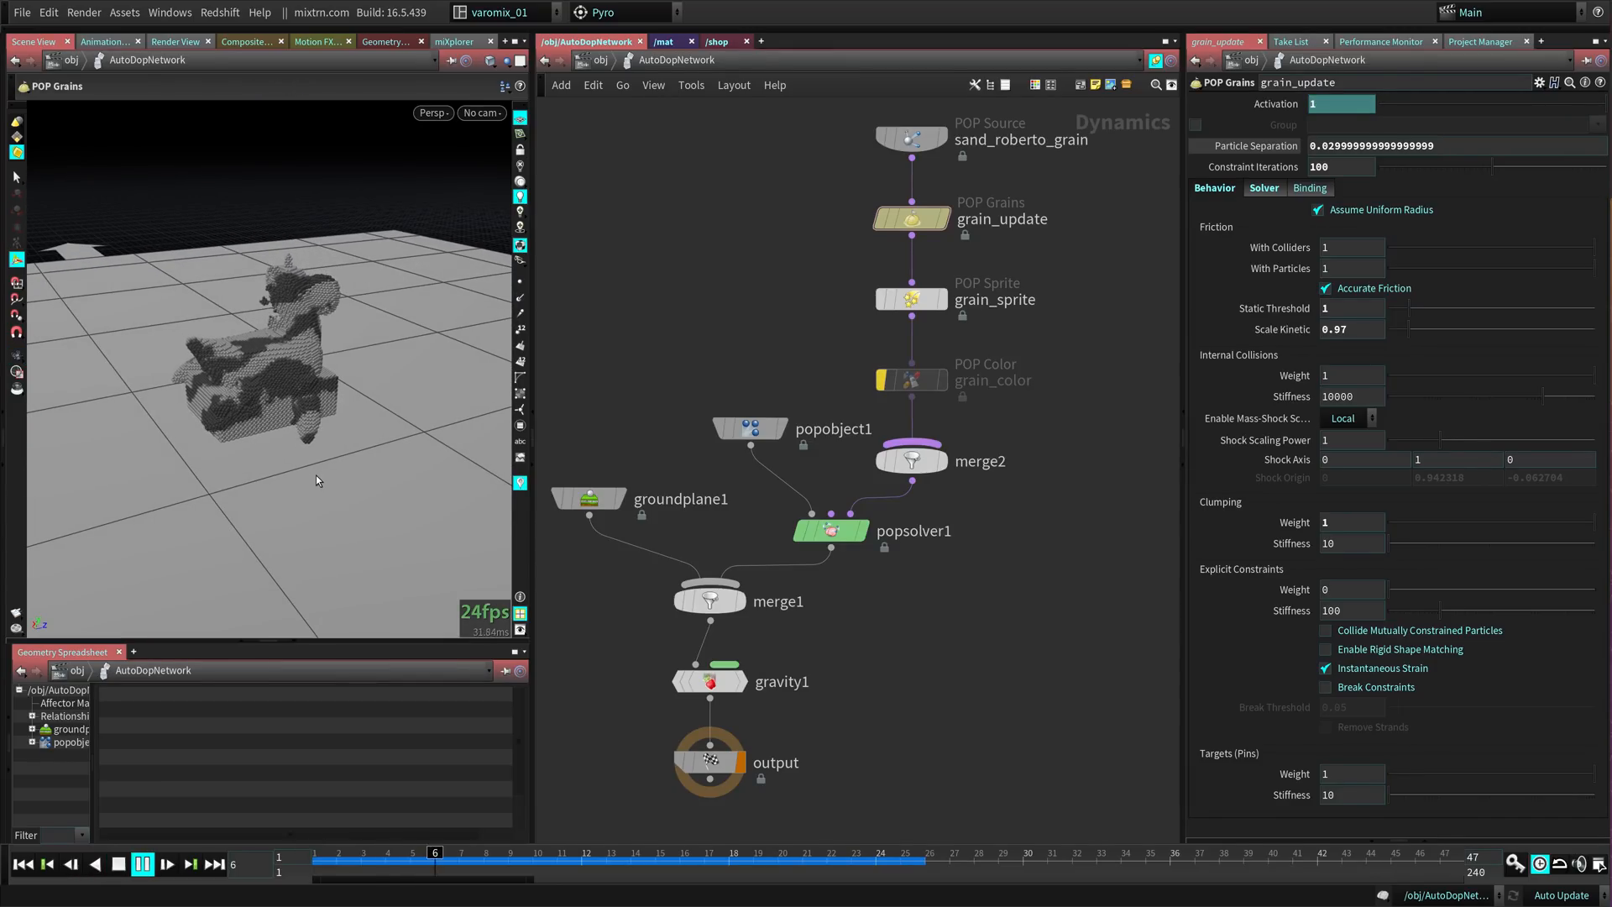
left_click(143, 864)
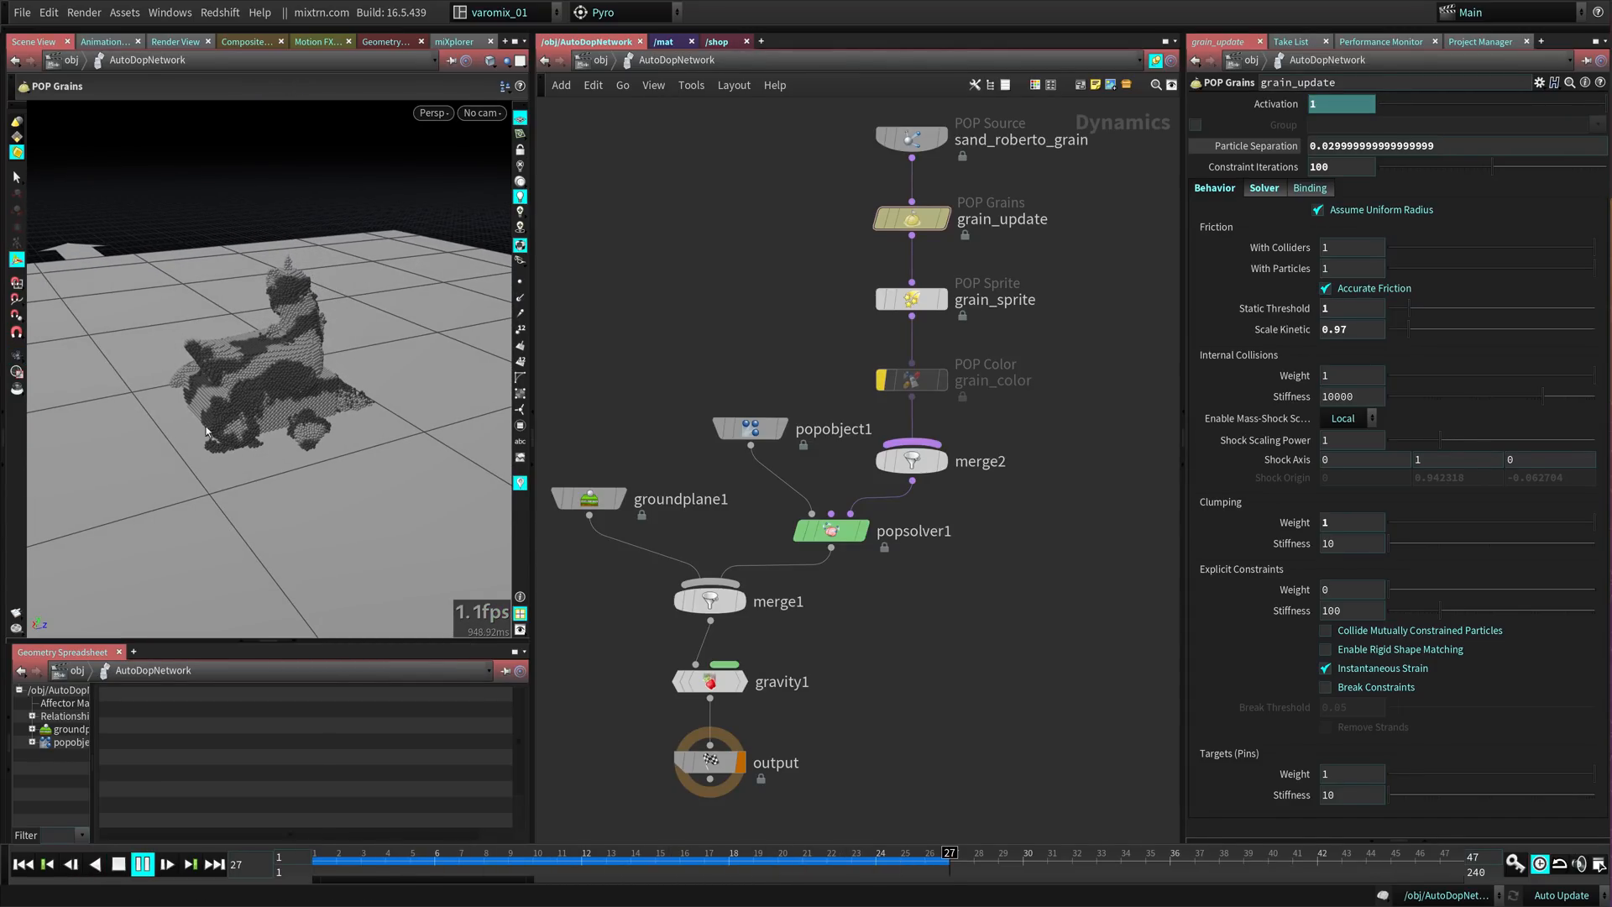
left_click(143, 864)
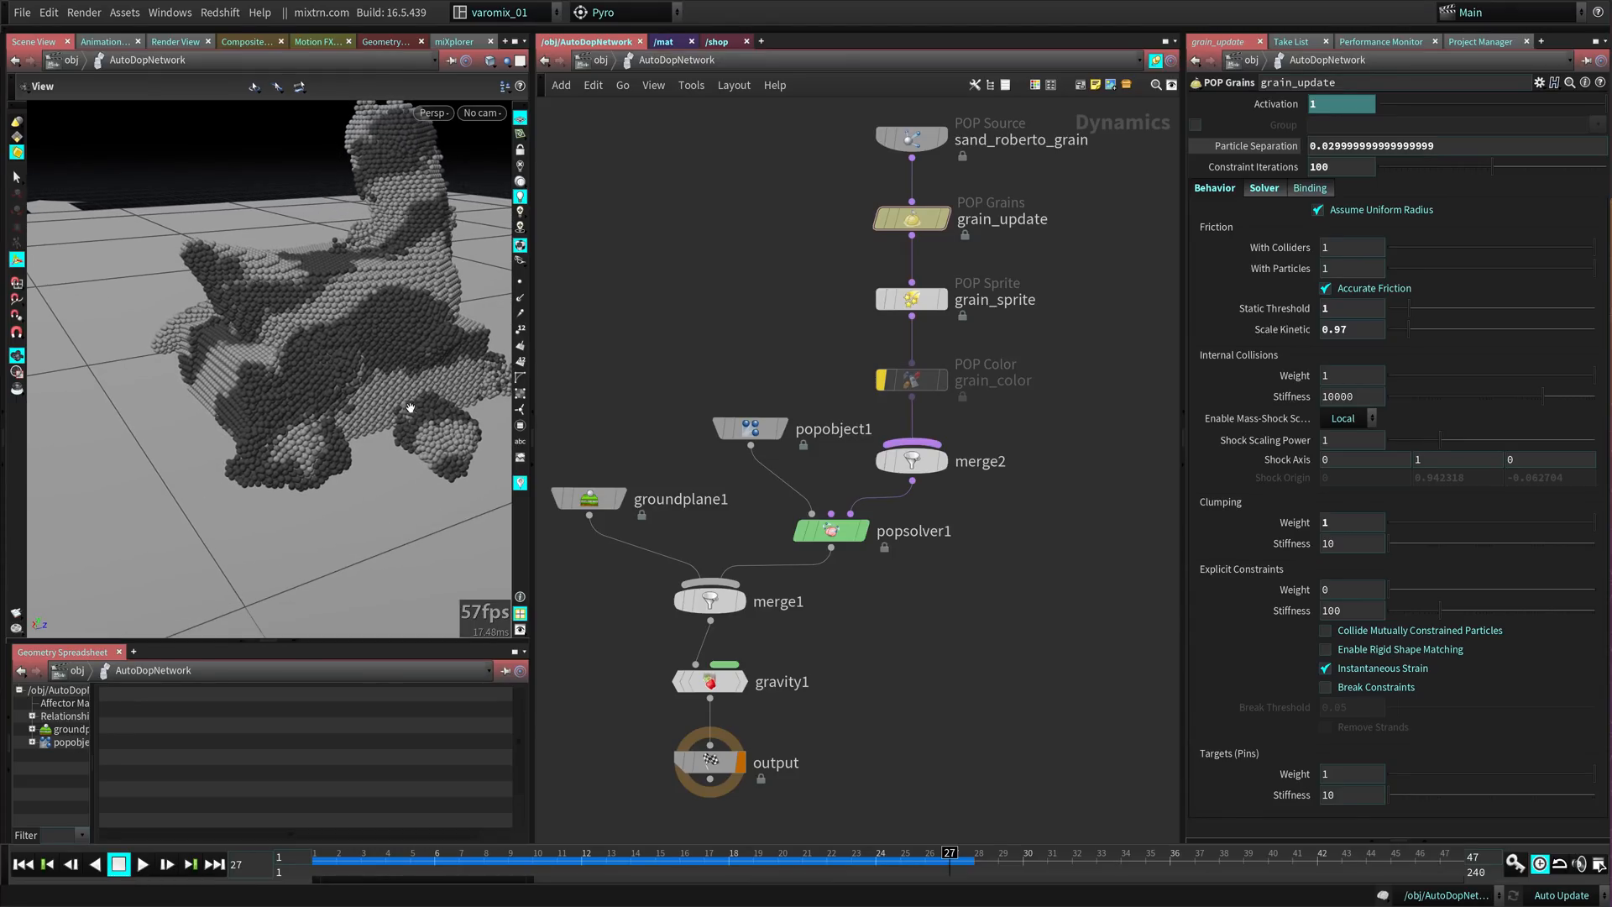
left_click(148, 865)
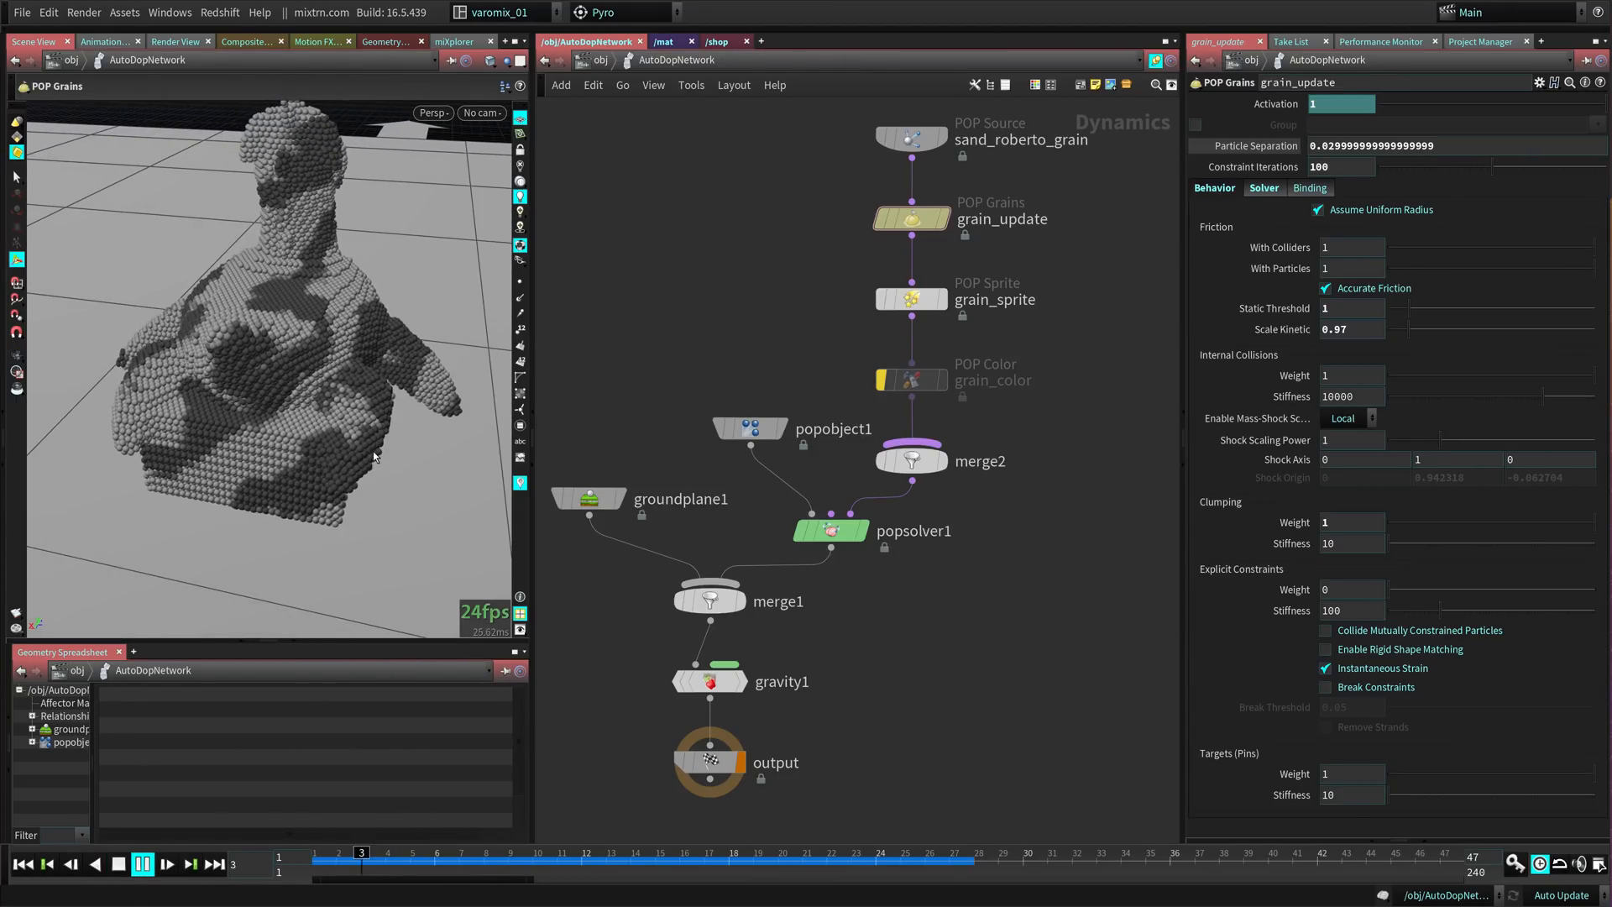
left_click(144, 861)
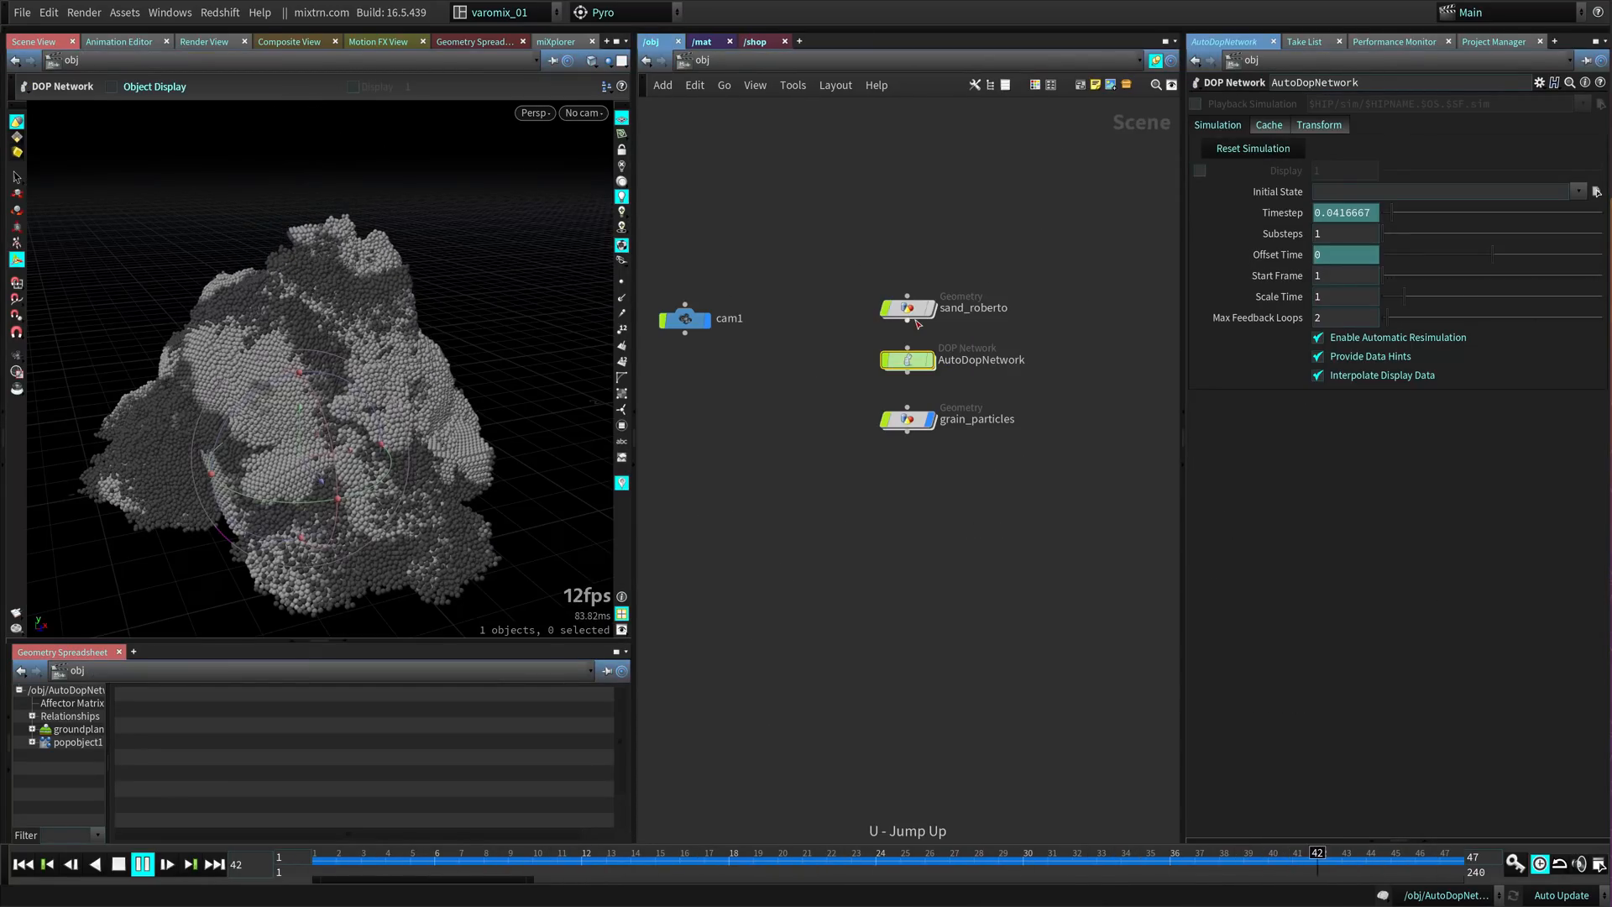
- Enter the sand_roberto geometry network to reach the wetsand attraction-weight wrangle
double_click(908, 308)
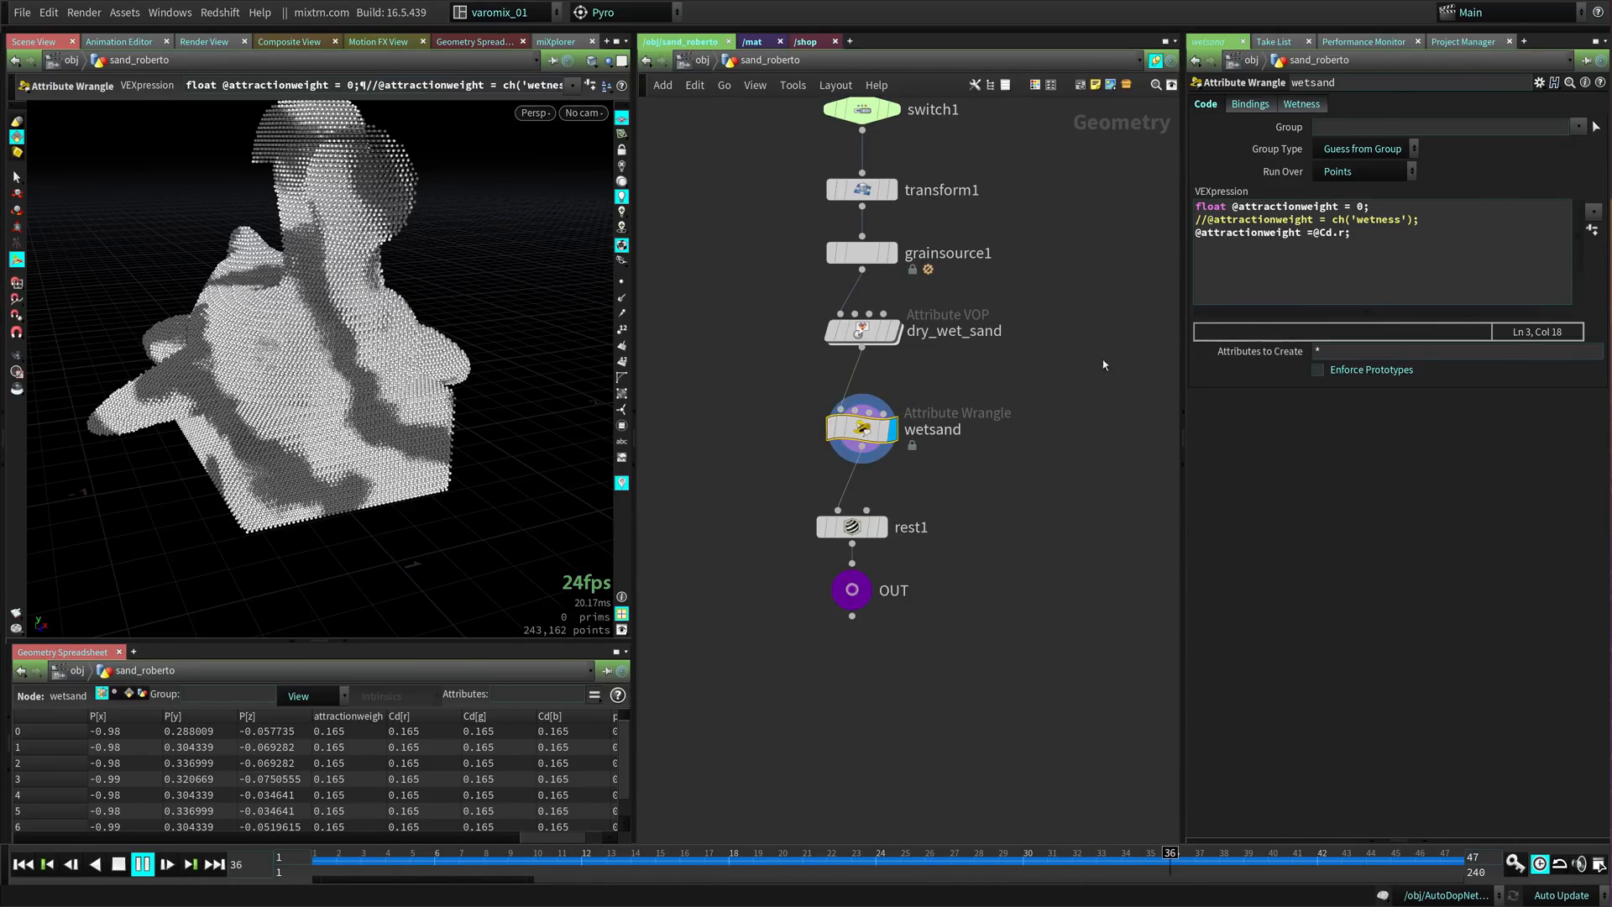